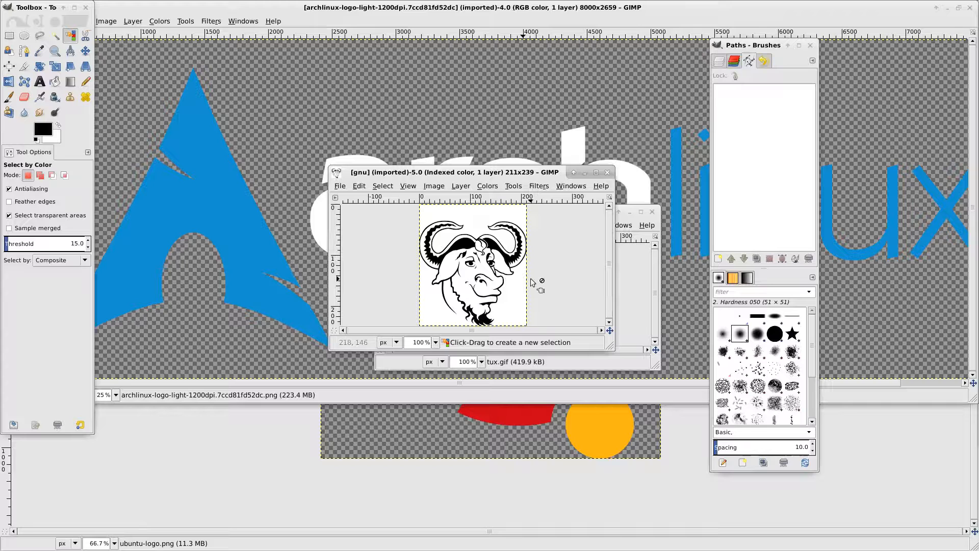
mouse_move(544, 275)
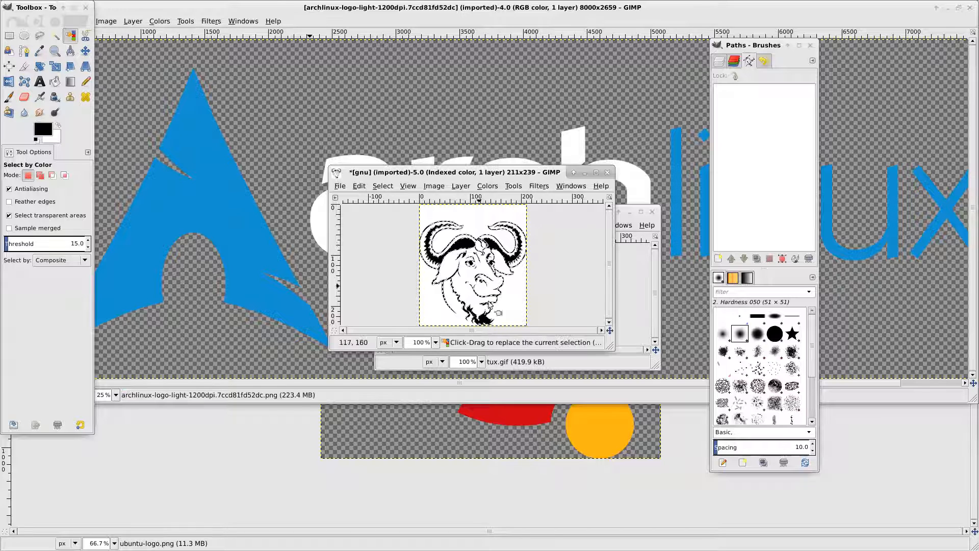
Step: Convert the colour-selected black GNU areas into a path and pick the new Selection path
left_click(383, 185)
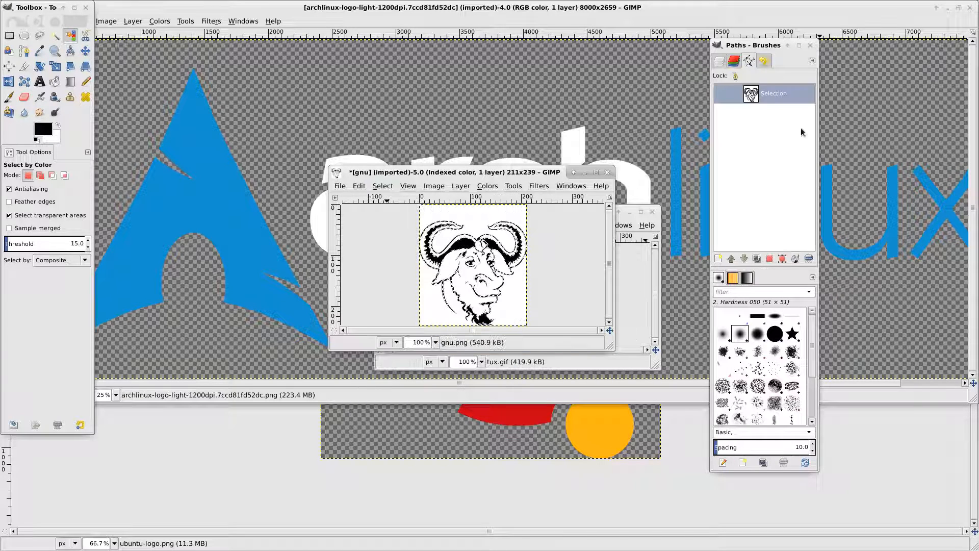
left_click(734, 61)
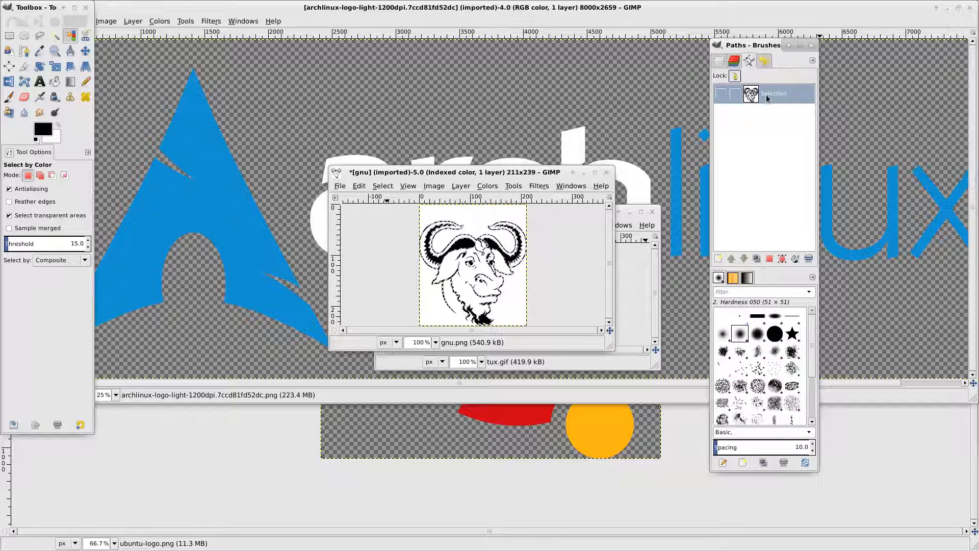
Step: Export the Selection path to /tmp/logos/svg/gnu.svg, creating the svg folder on the way
right_click(773, 93)
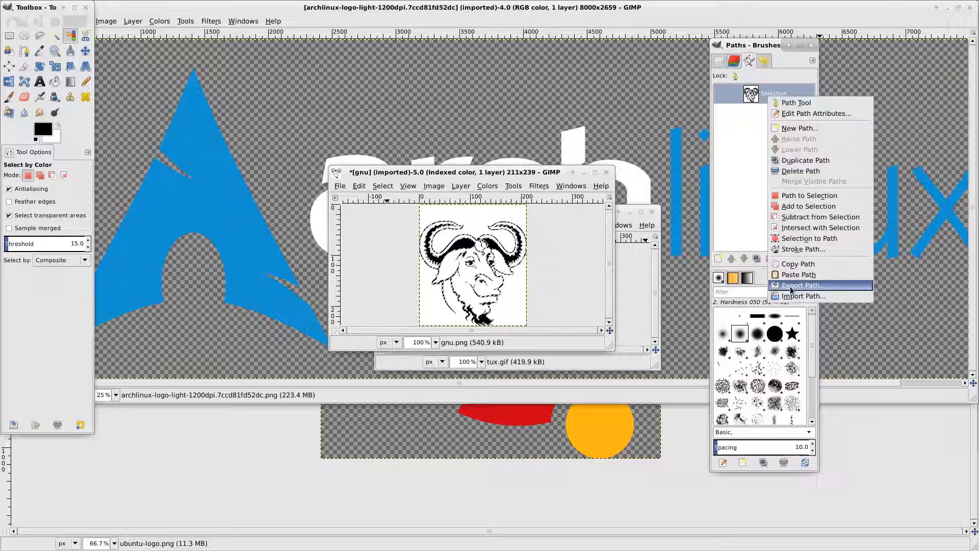
left_click(803, 284)
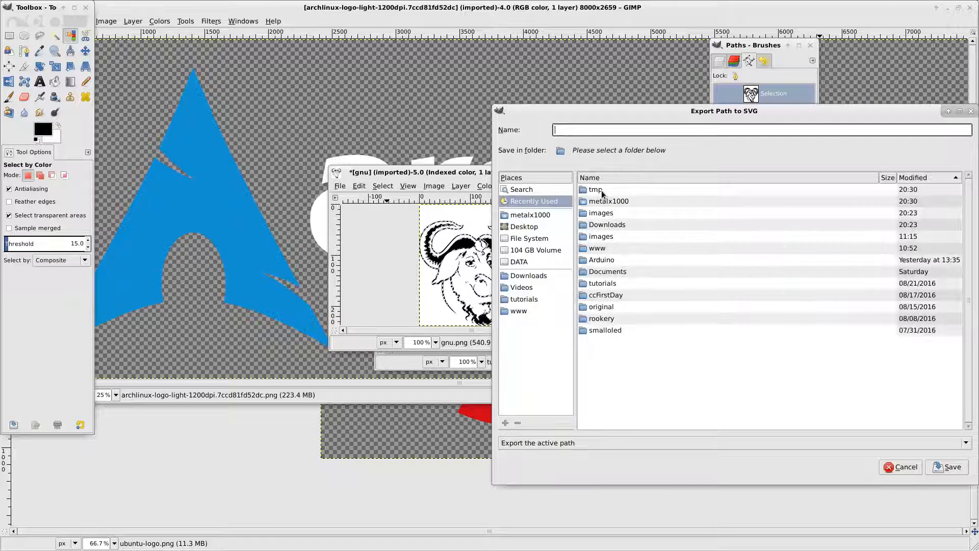
double_click(593, 190)
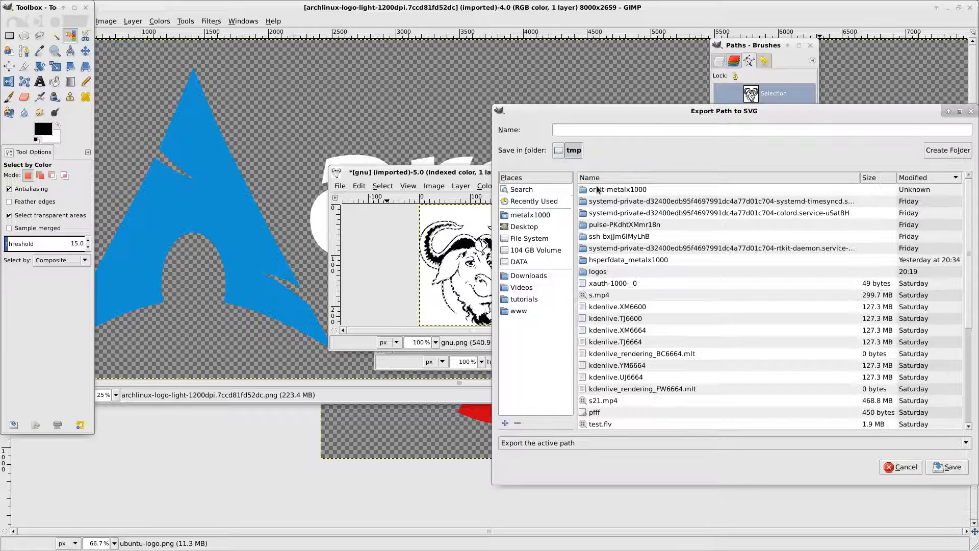
left_click(947, 150)
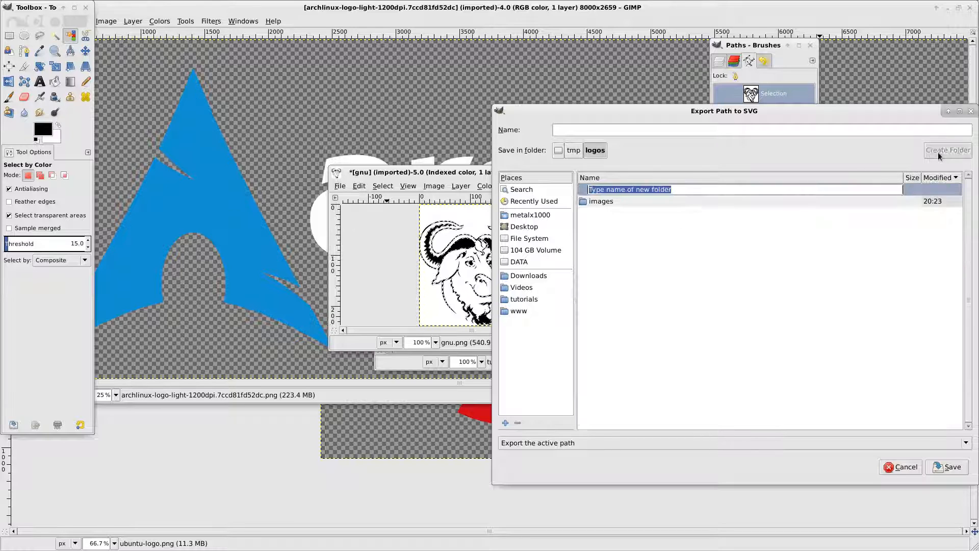
type("svg")
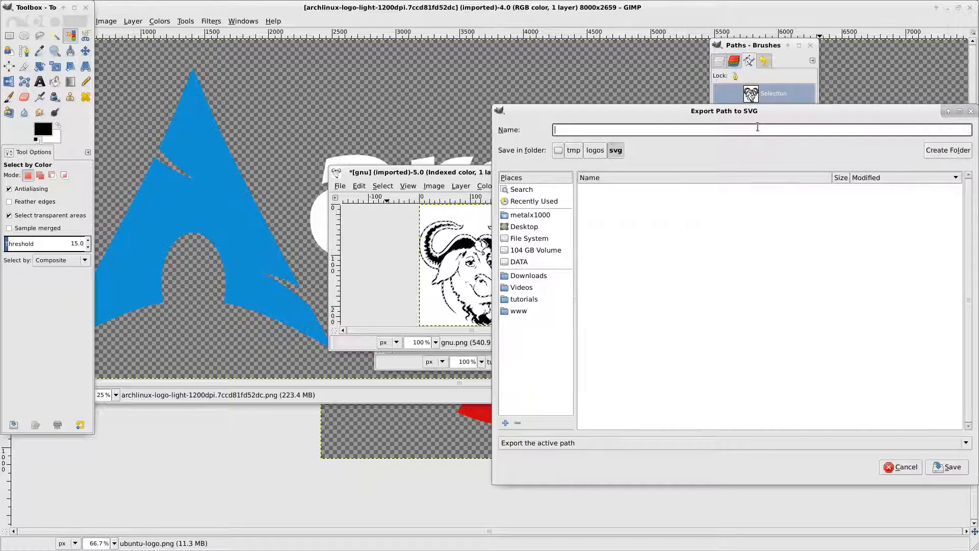
type("gnu.sv")
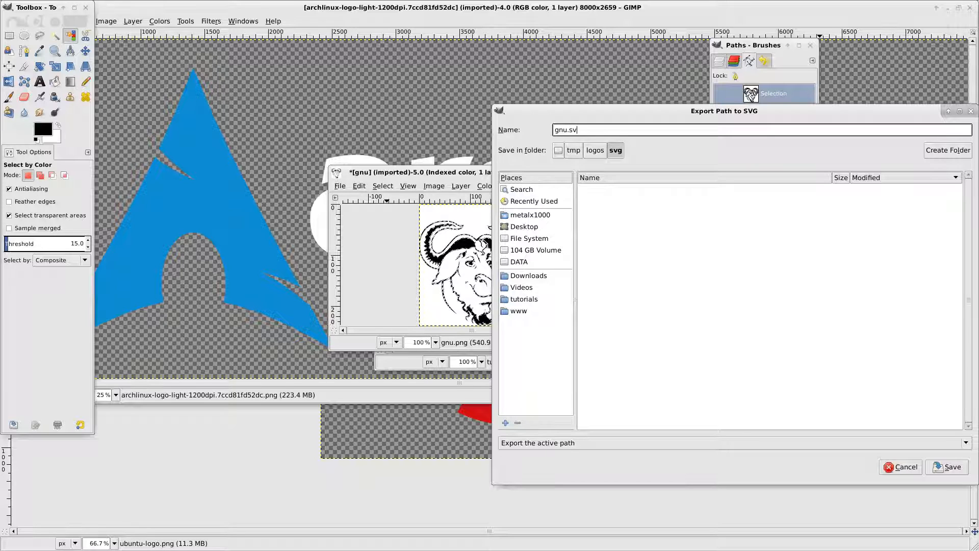
type("g")
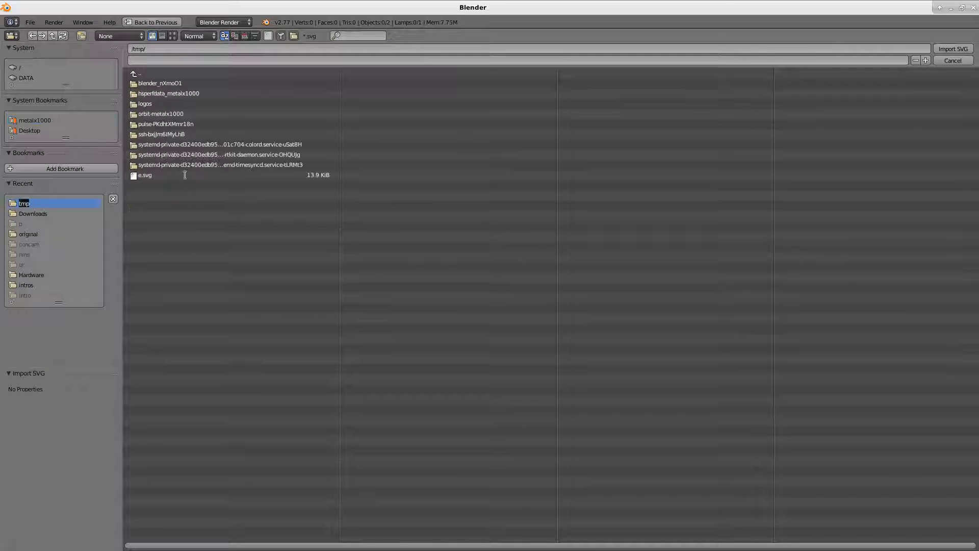
Step: Import the exported GNU SVG from the svg folder as a curve object
double_click(145, 103)
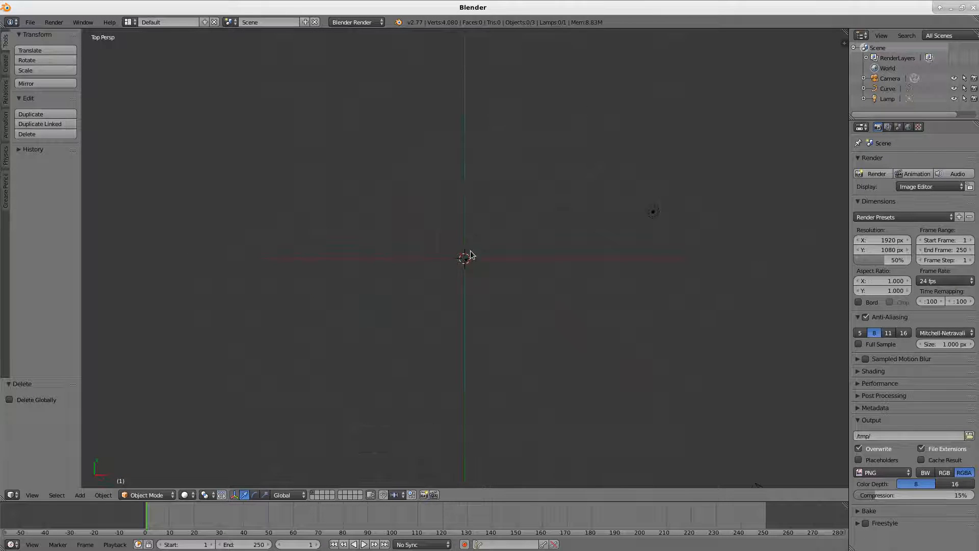
Step: Scale the selected GNU curve up about 32 times and move its geometry to its origin
left_click(465, 258)
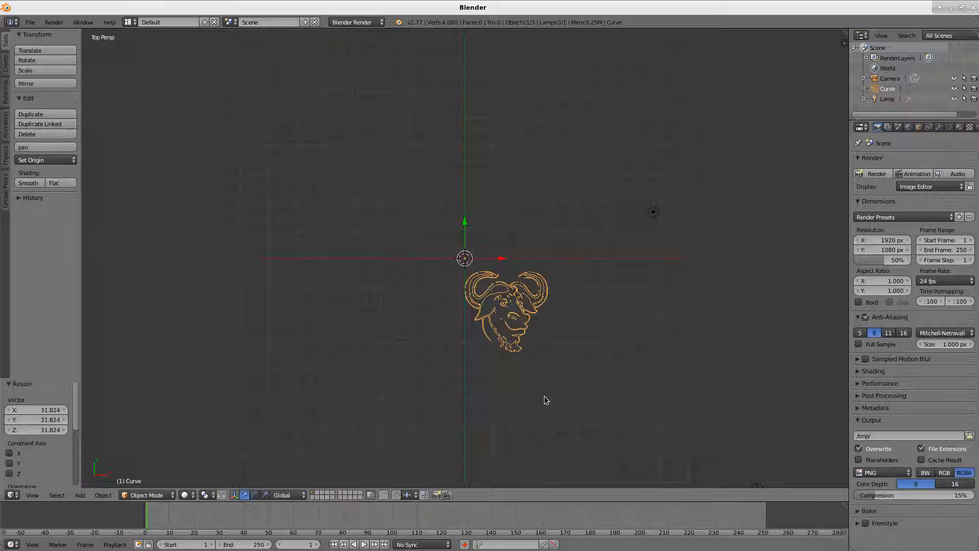
left_click(31, 160)
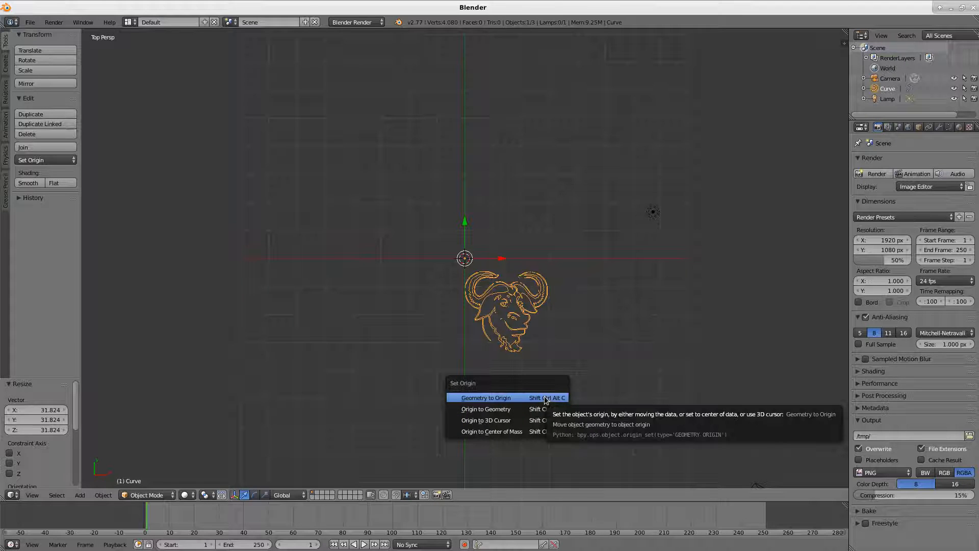
left_click(485, 397)
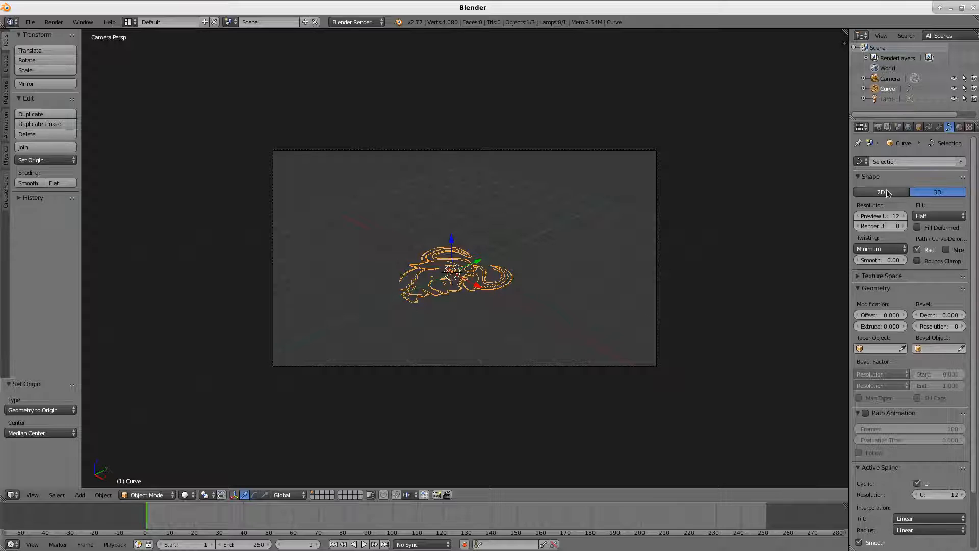
Step: Make the GNU curve a filled 2D shape with extrusion and render it with F12
left_click(880, 191)
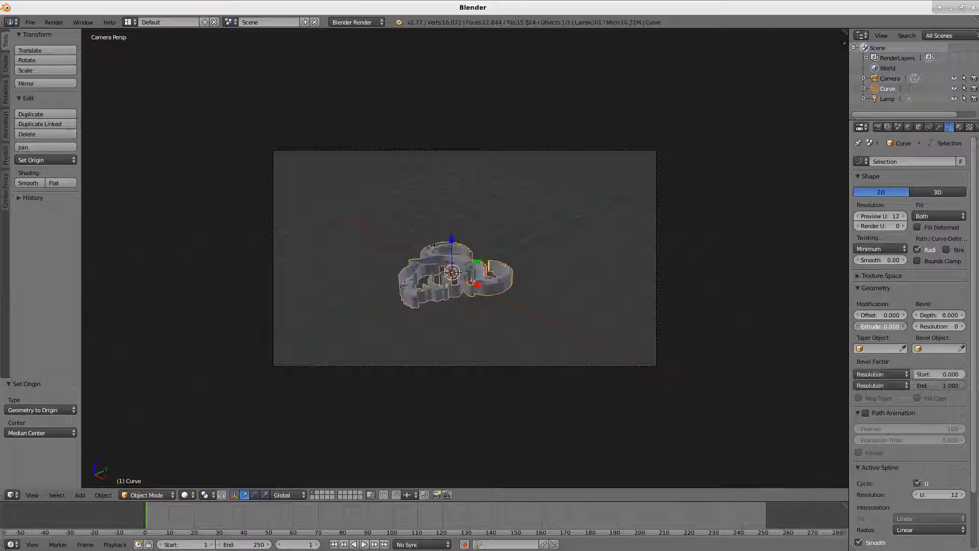
key("F12")
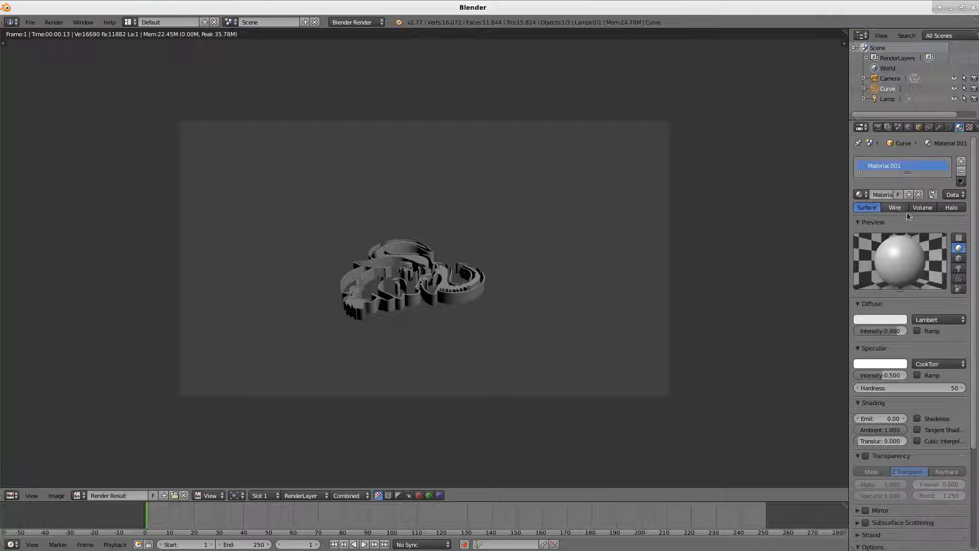
Step: Set the material's diffuse colour to black for the GNU head
left_click(880, 319)
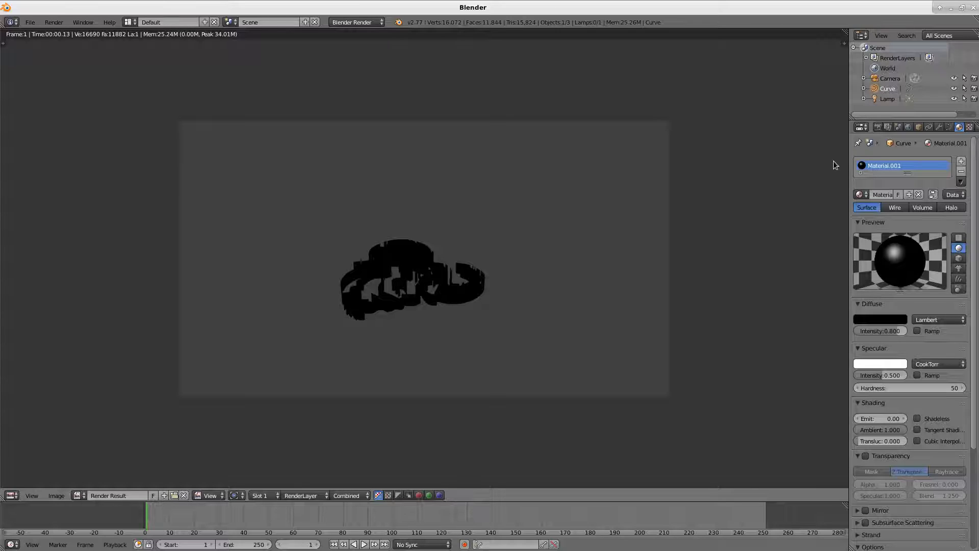
mouse_move(694, 182)
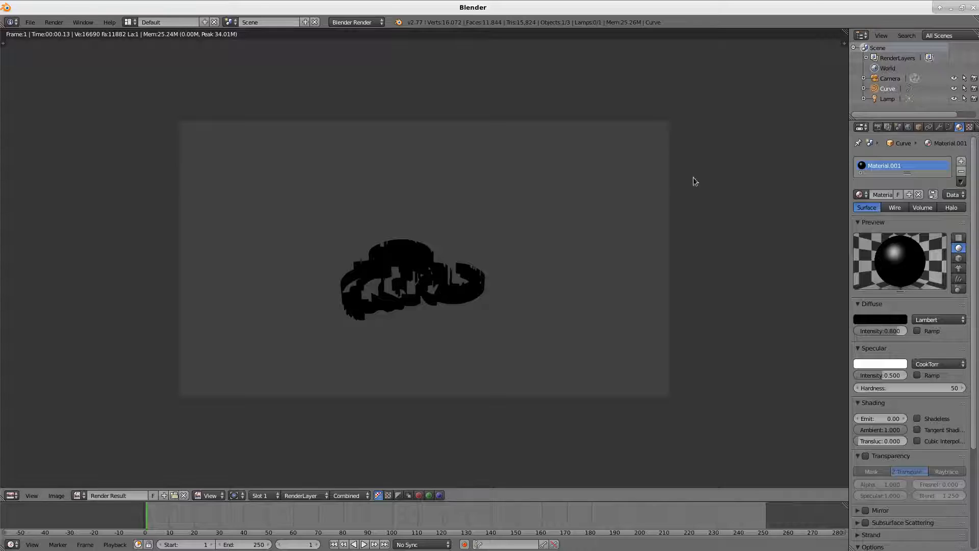
Step: Add a ground plane, set World ambient occlusion to Multiply, and render the scene
type("plane")
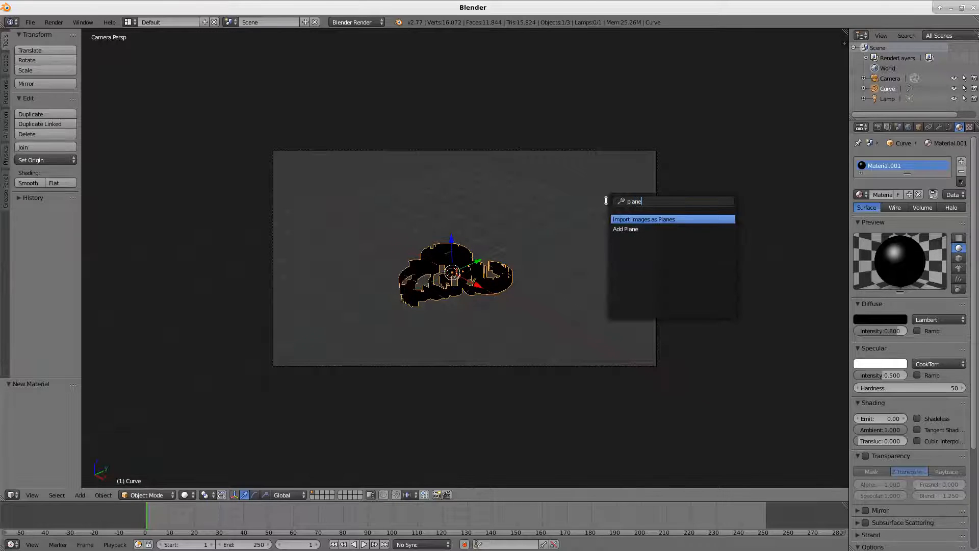
left_click(625, 228)
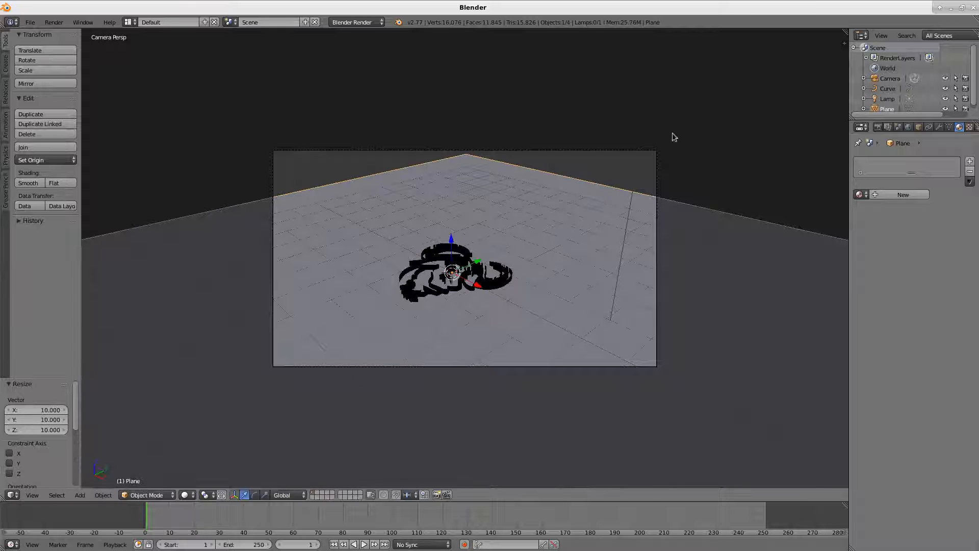
left_click(908, 126)
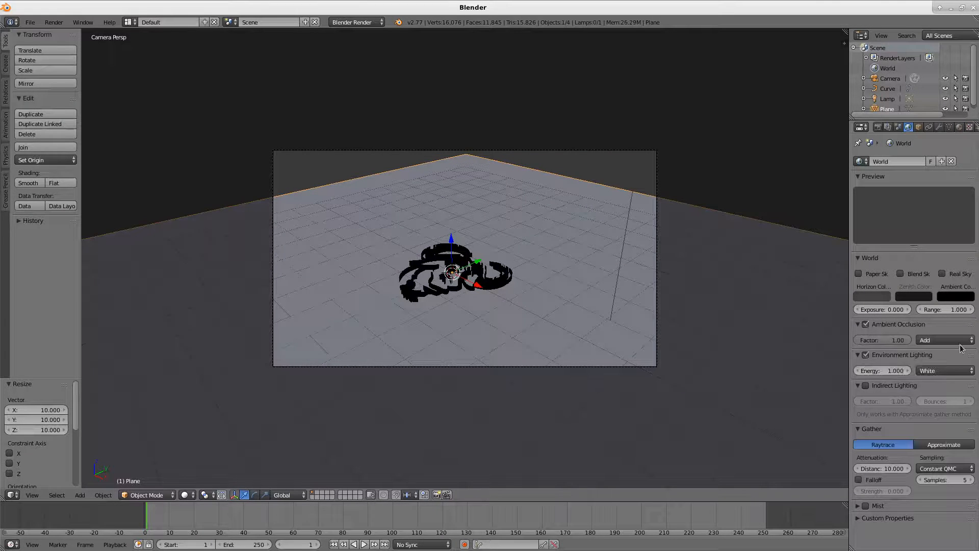
left_click(943, 339)
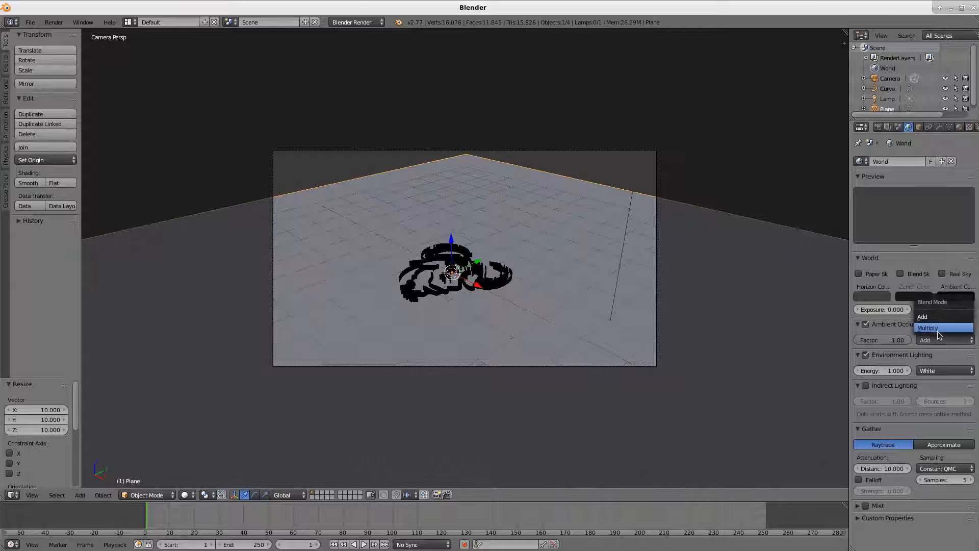
left_click(927, 327)
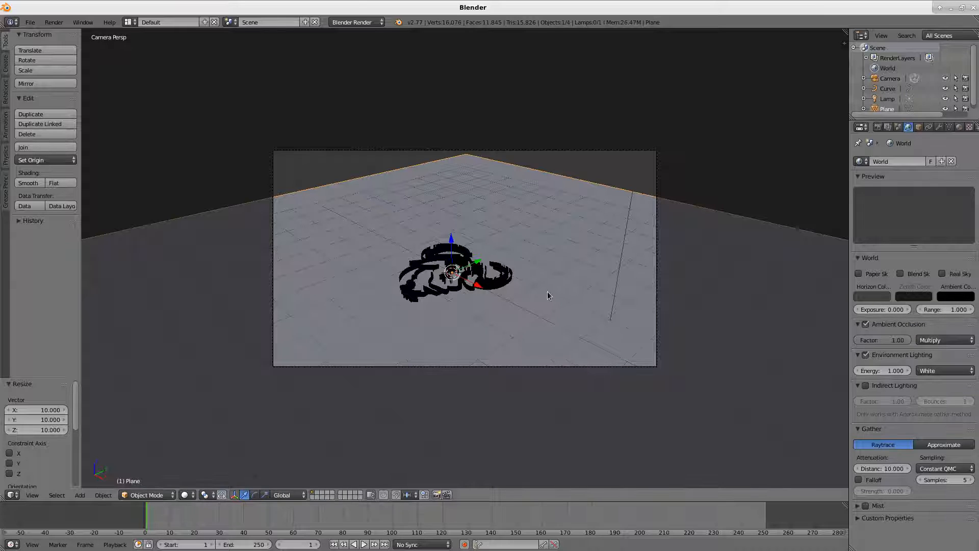
key("F12")
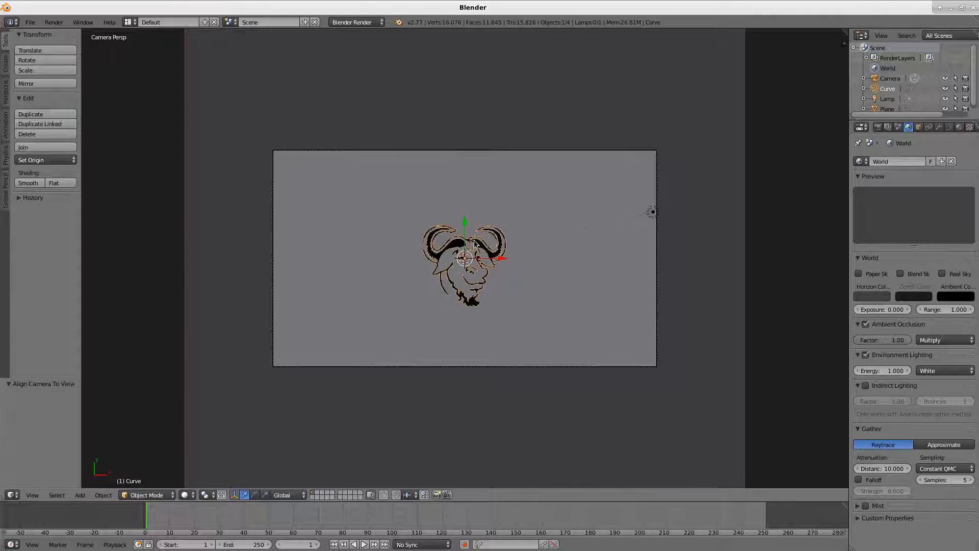
Step: Shift the GNU logo toward the upper left of the camera frame
left_click_drag(464, 257, 335, 206)
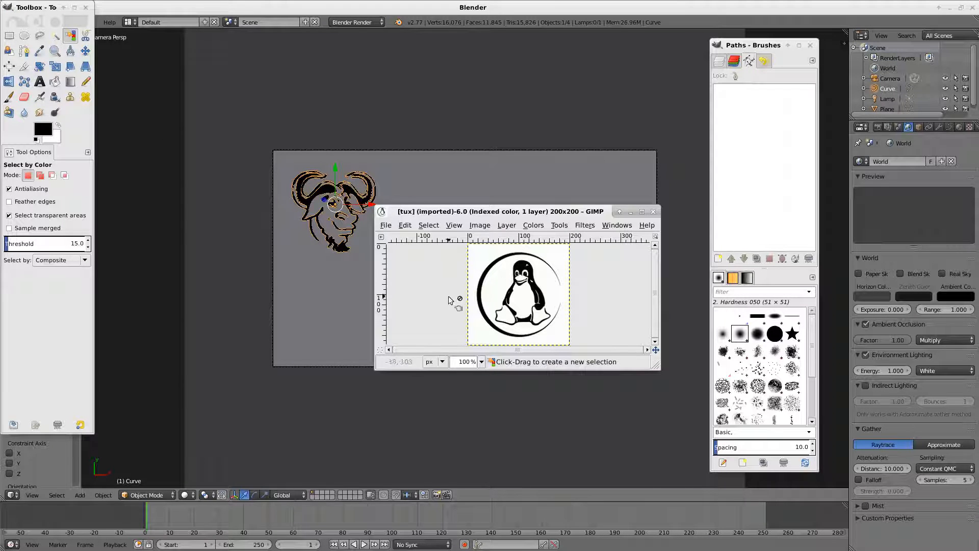
Step: Select an oval around the penguin and clear the surrounding ring from the Tux image
left_click(24, 36)
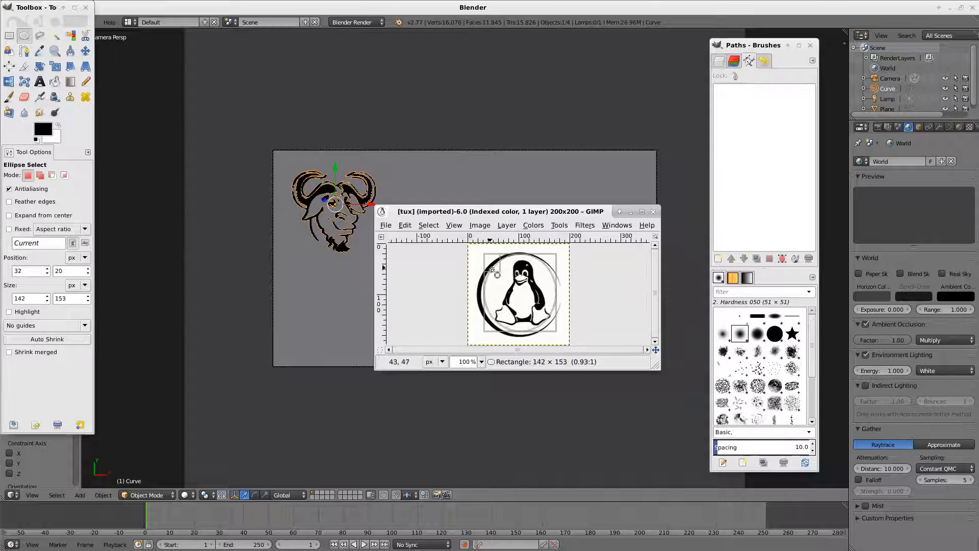
left_click_drag(494, 271, 562, 306)
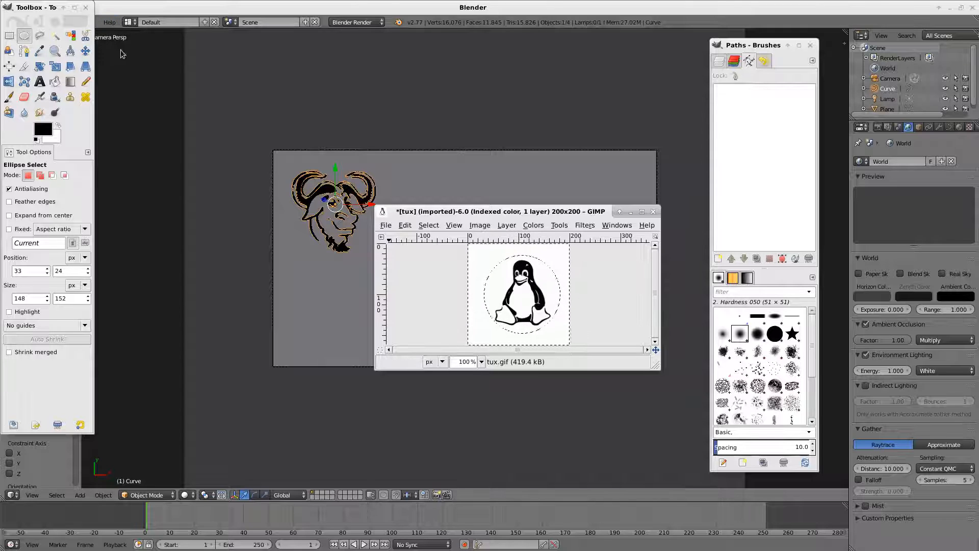
left_click(69, 36)
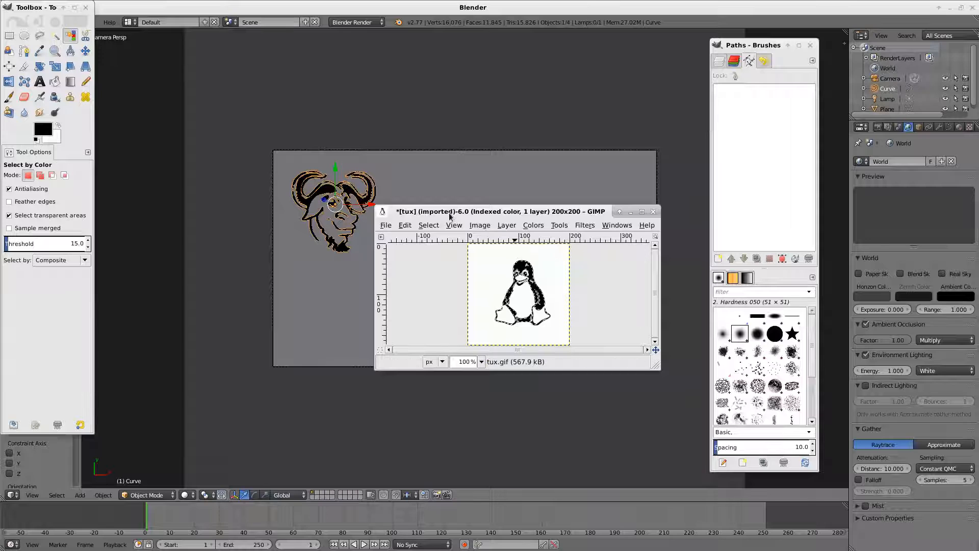
Step: Turn the penguin selection into a path and export it as tux in the svg folder
left_click(430, 224)
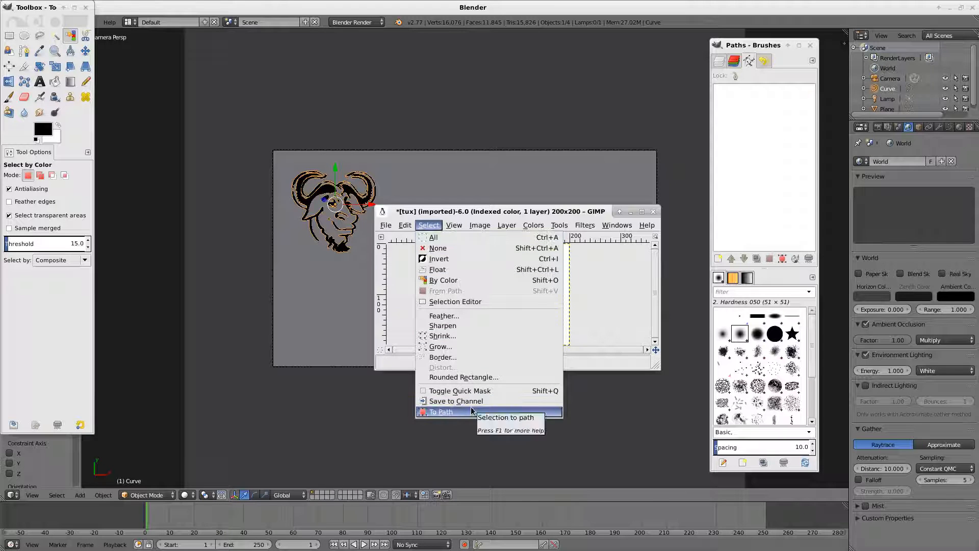
left_click(439, 411)
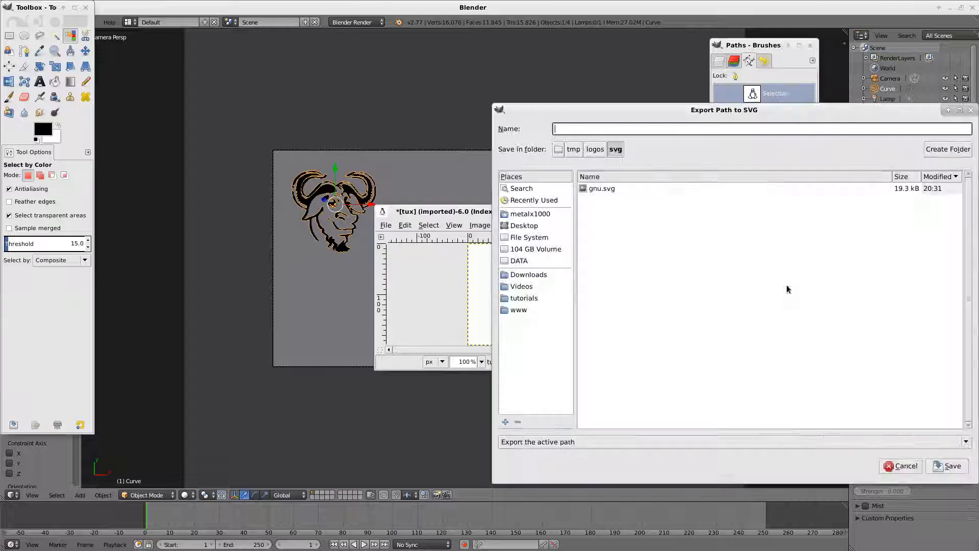
type("tux")
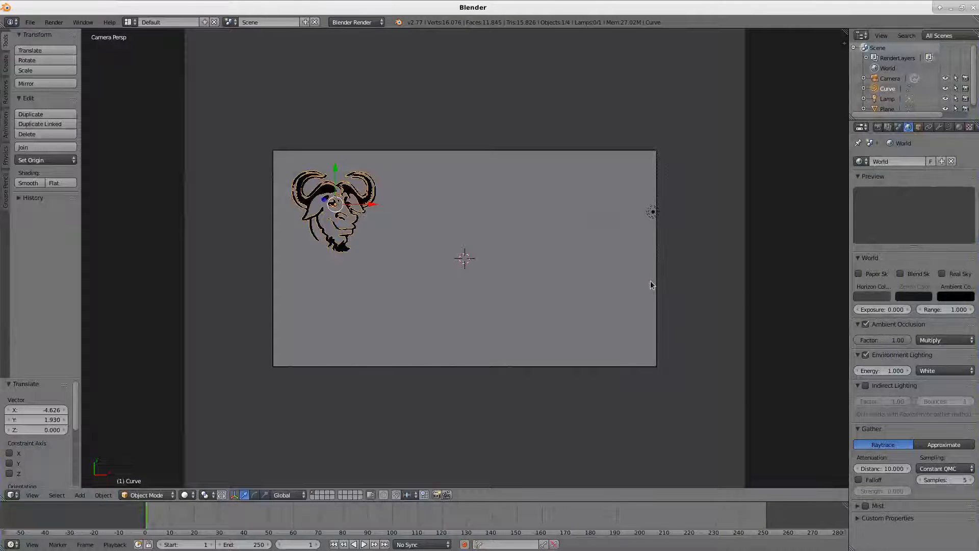
Step: Import tux.svg as a new curve and scale it up about 54 times beside the GNU logo
type("sv")
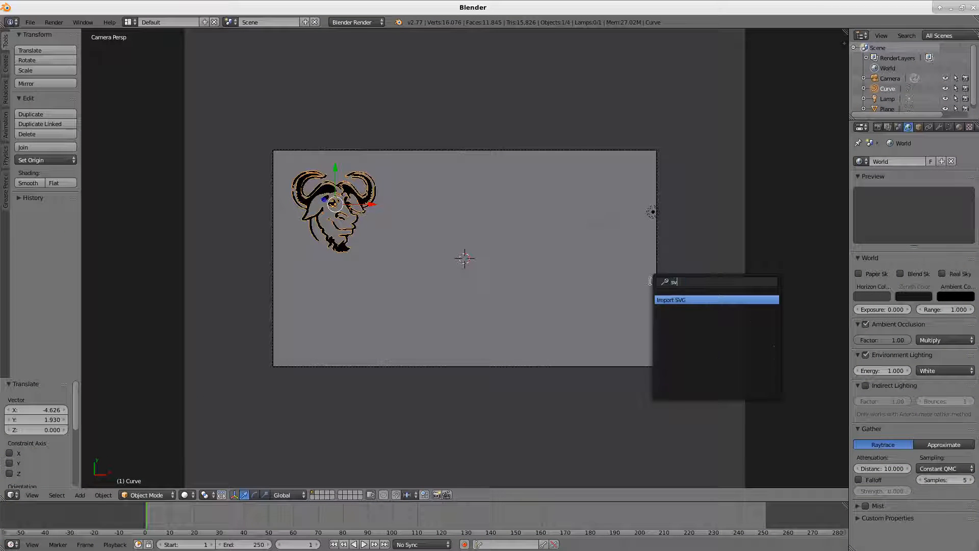
left_click(671, 299)
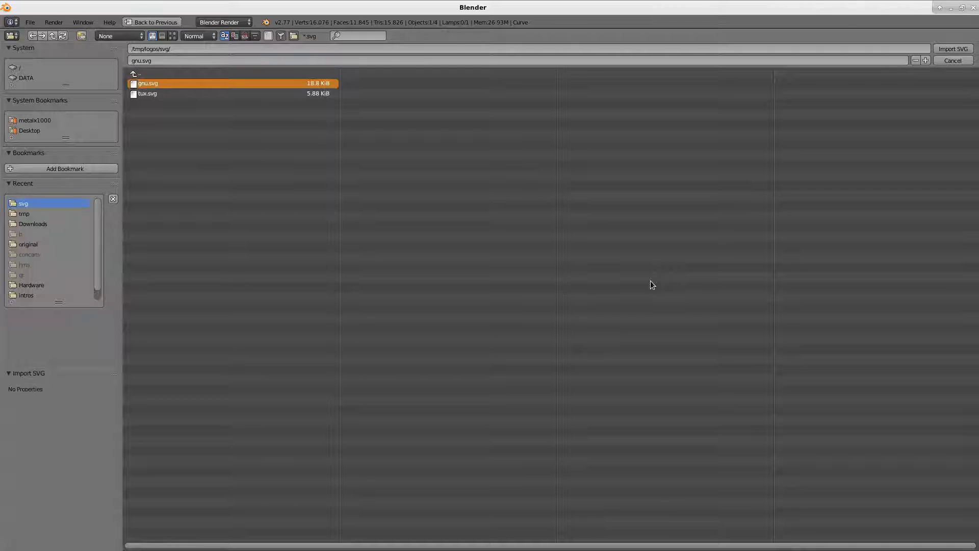
left_click(952, 49)
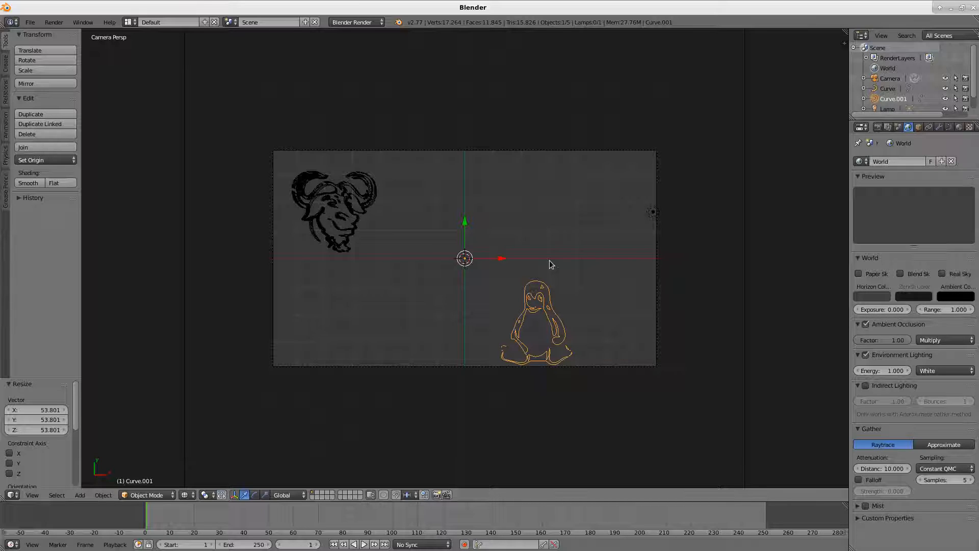
Step: Move Tux's geometry to the origin and give the curve an extrusion depth
left_click(30, 160)
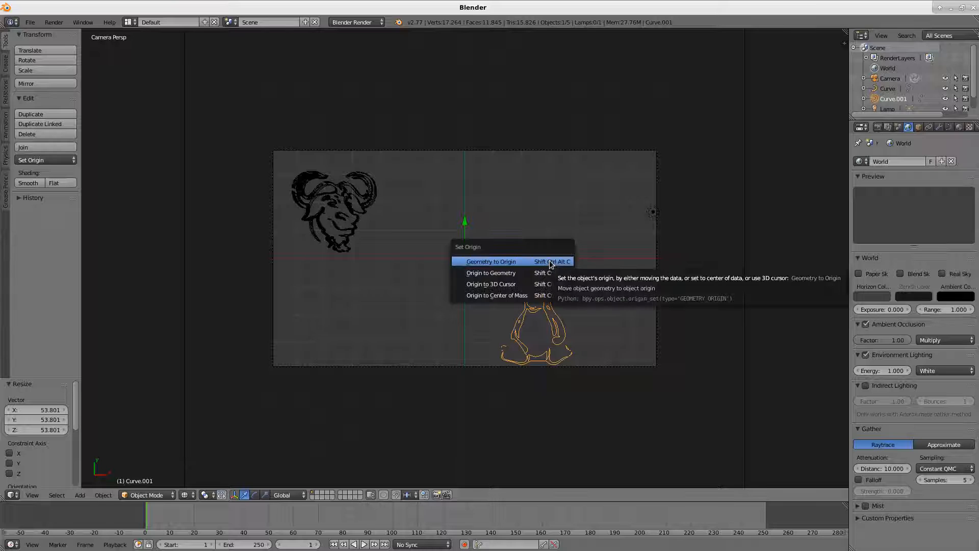
left_click(490, 261)
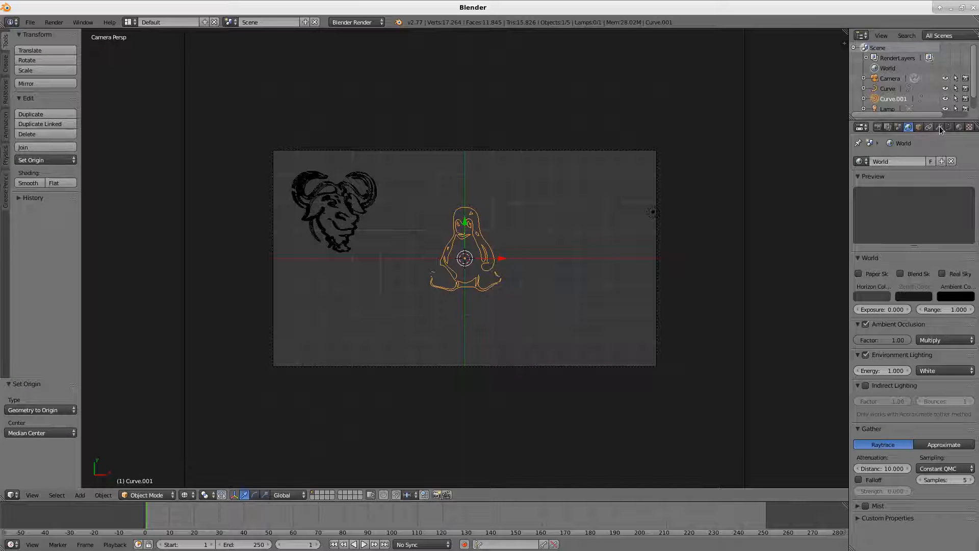
left_click(950, 127)
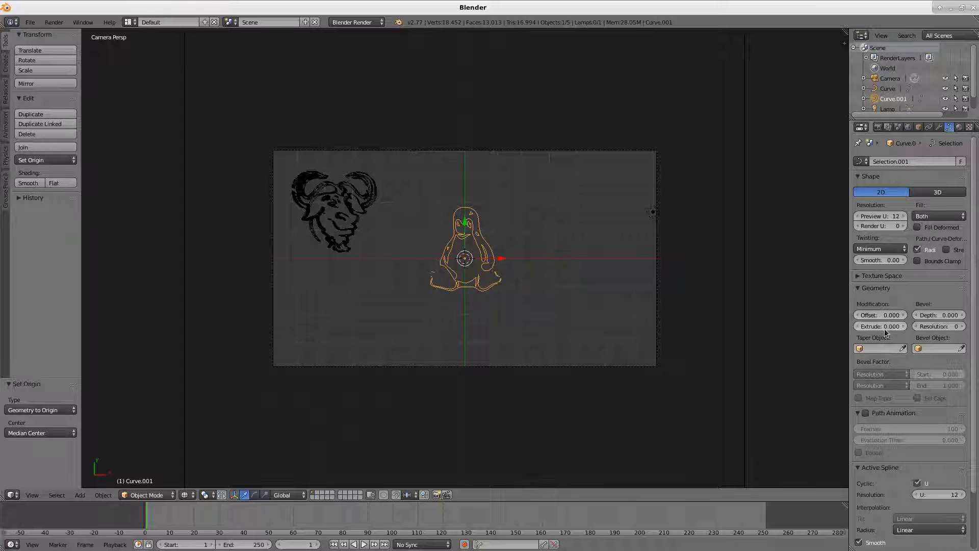
left_click(880, 326)
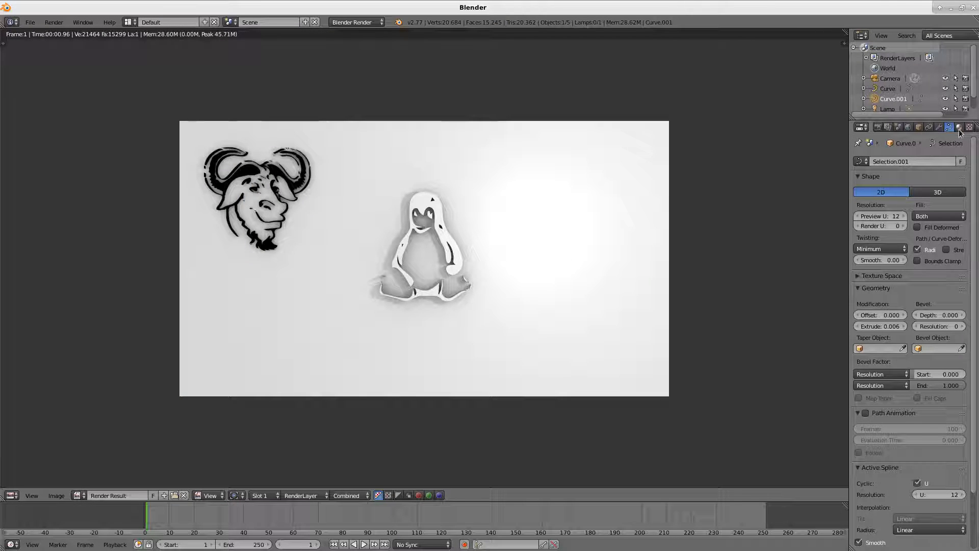
Step: Assign the existing Material.001 to the extruded Tux curve
left_click(959, 126)
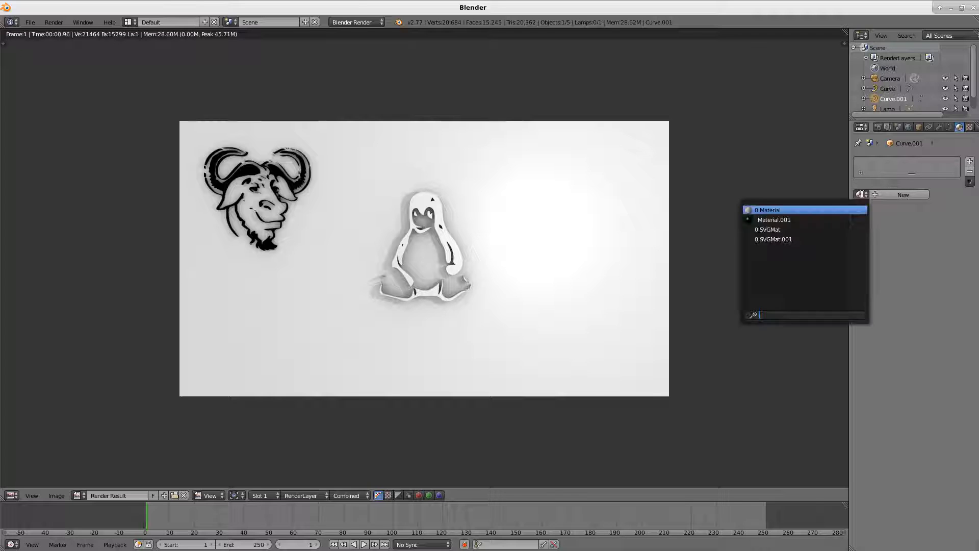
left_click(774, 219)
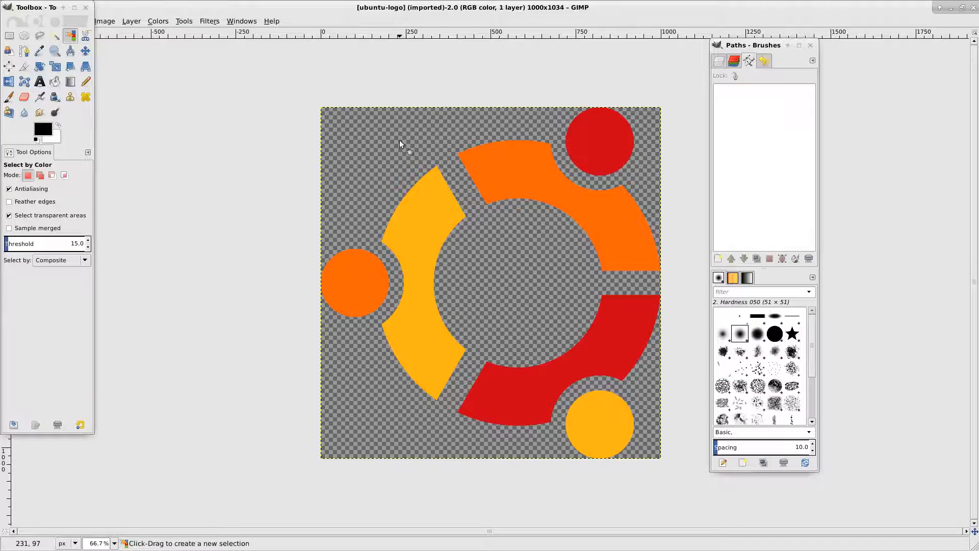
Step: Select the Ubuntu logo shapes by colour, convert them to a path and export it to the svg folder
left_click(424, 175)
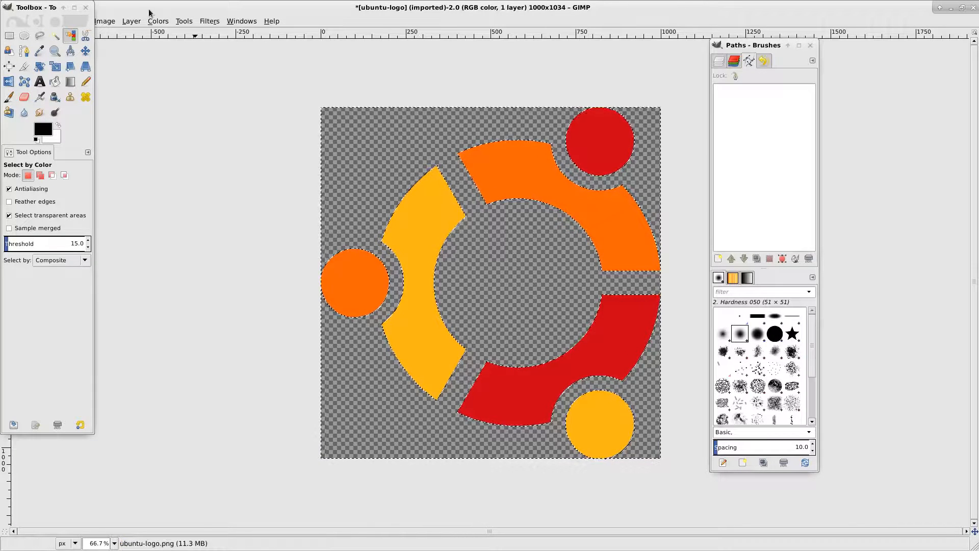
left_click(118, 51)
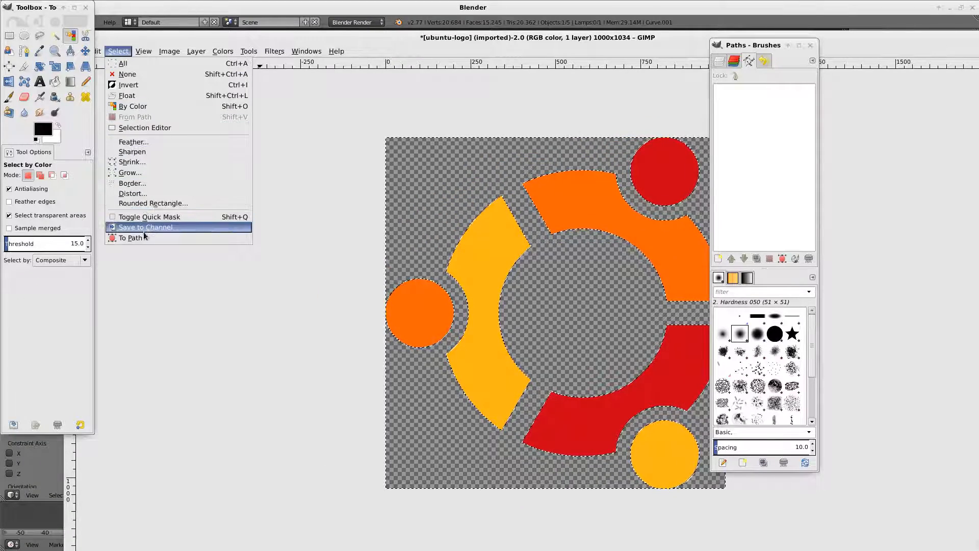
left_click(145, 227)
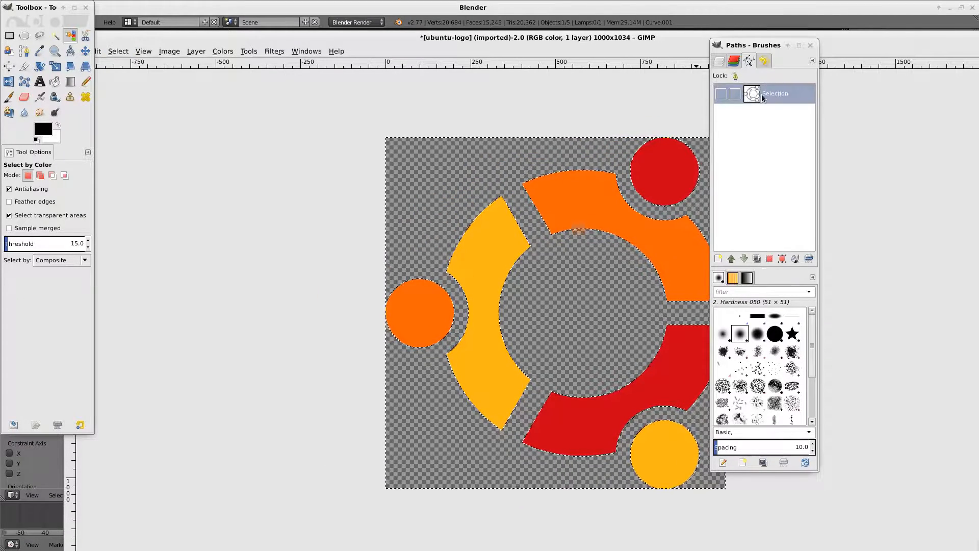
right_click(774, 93)
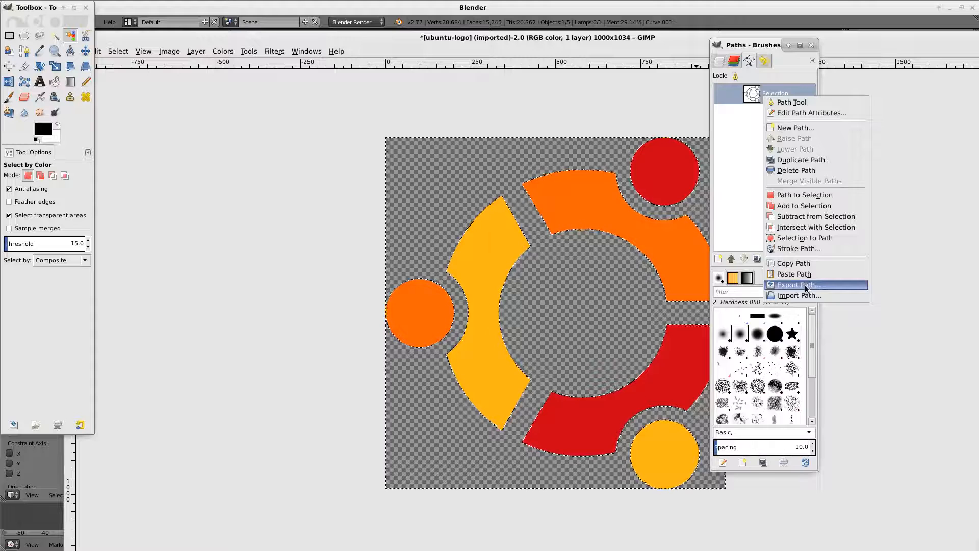
left_click(799, 284)
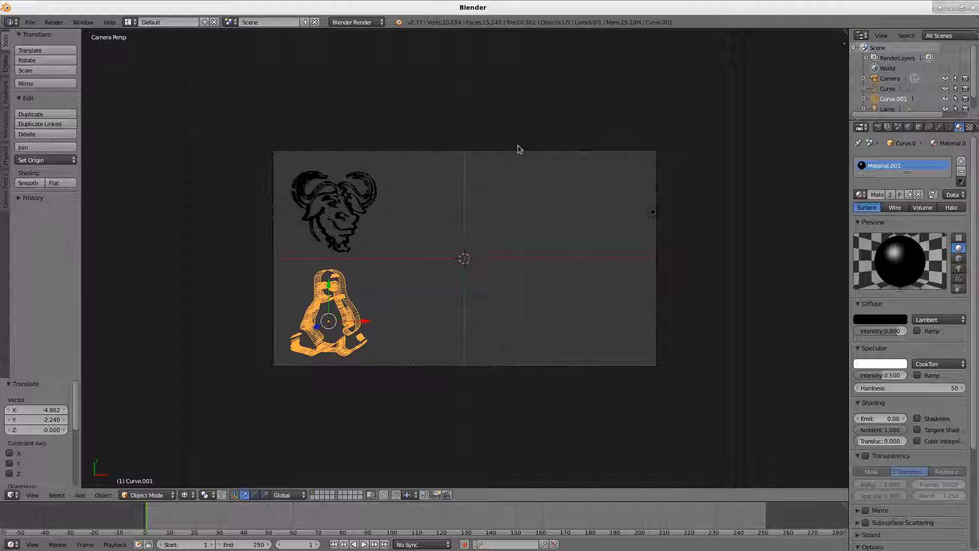
type("svg")
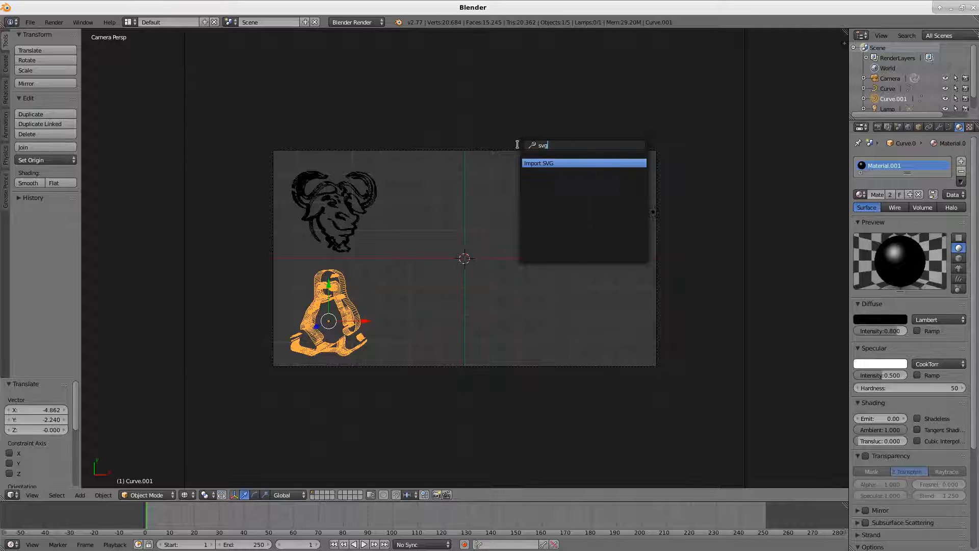
left_click(539, 164)
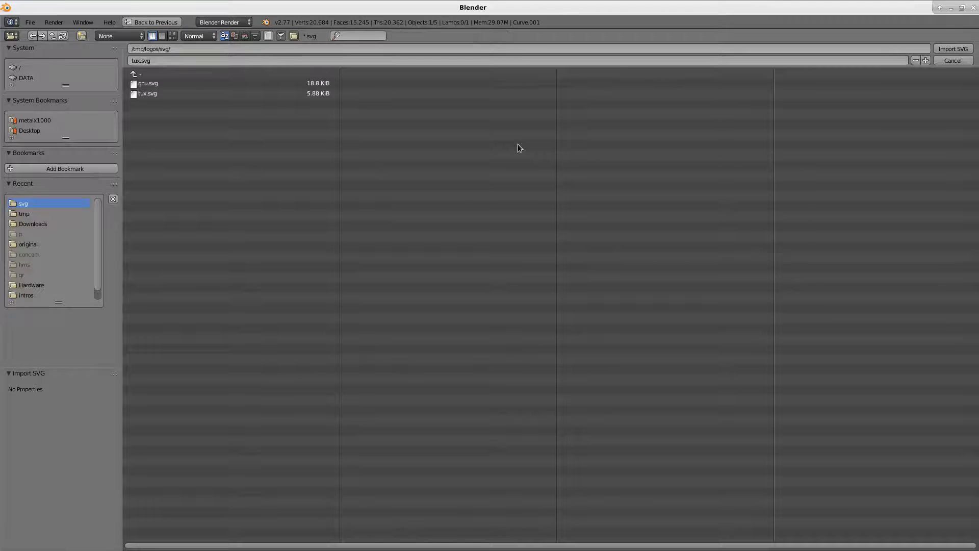
Step: Re-export the Ubuntu path as ubuntu.svg so it appears in Blender's import browser
key("alt+Tab")
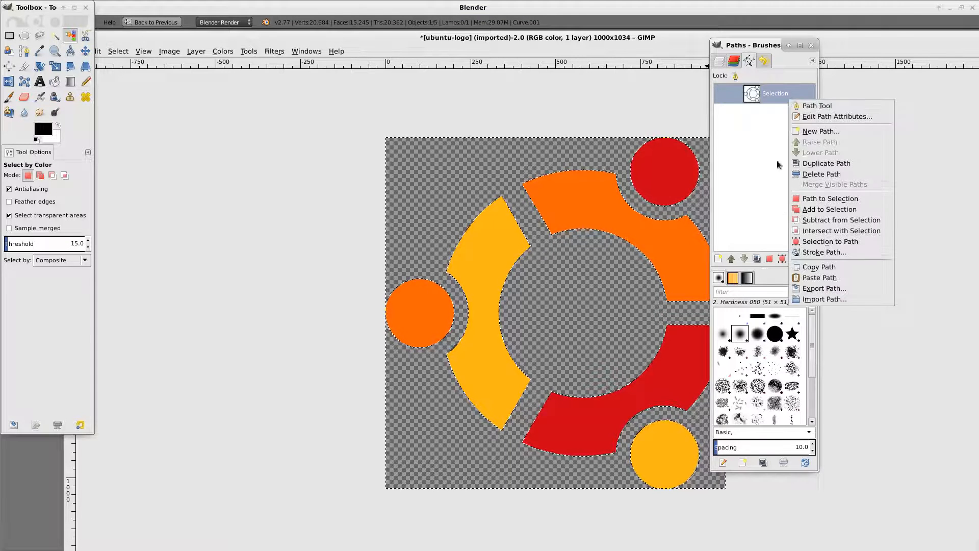
left_click(824, 287)
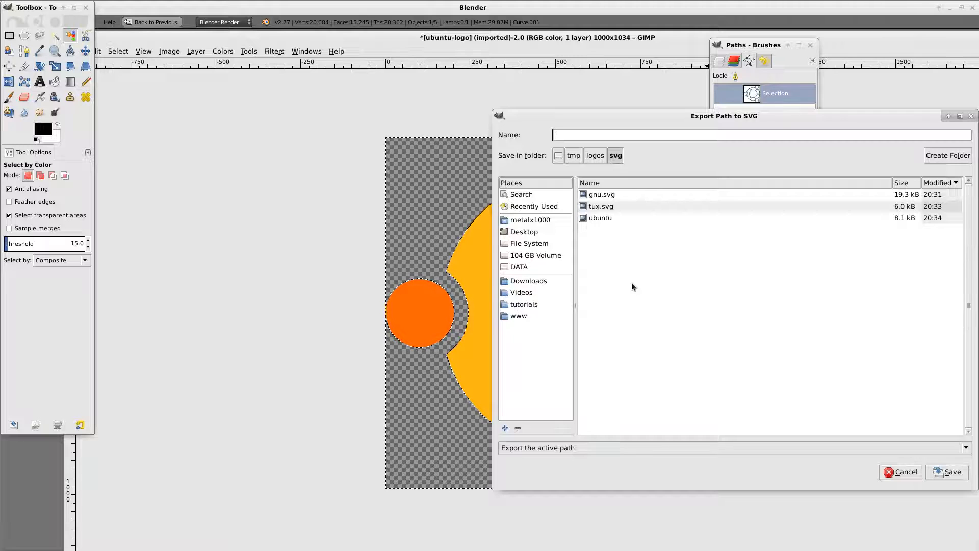
type("ubuntu.")
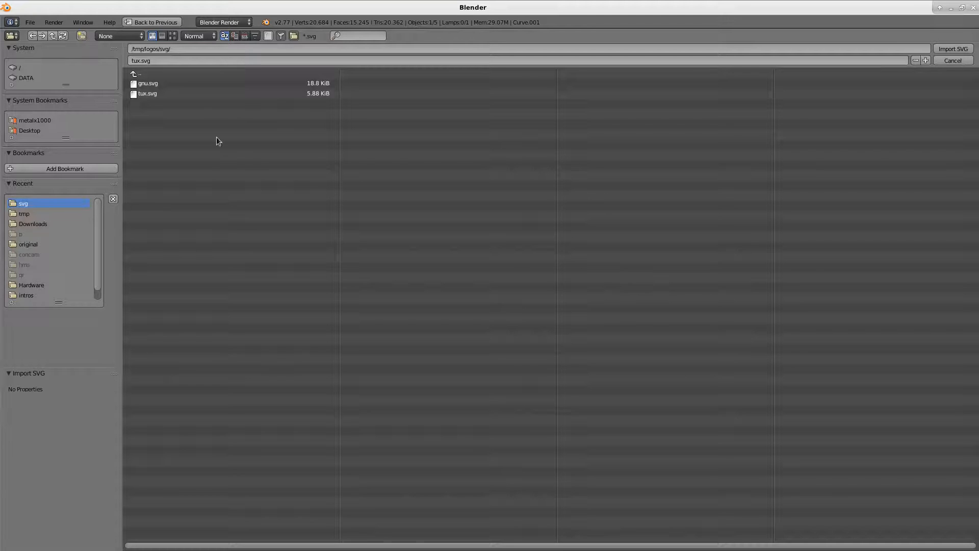
left_click(147, 93)
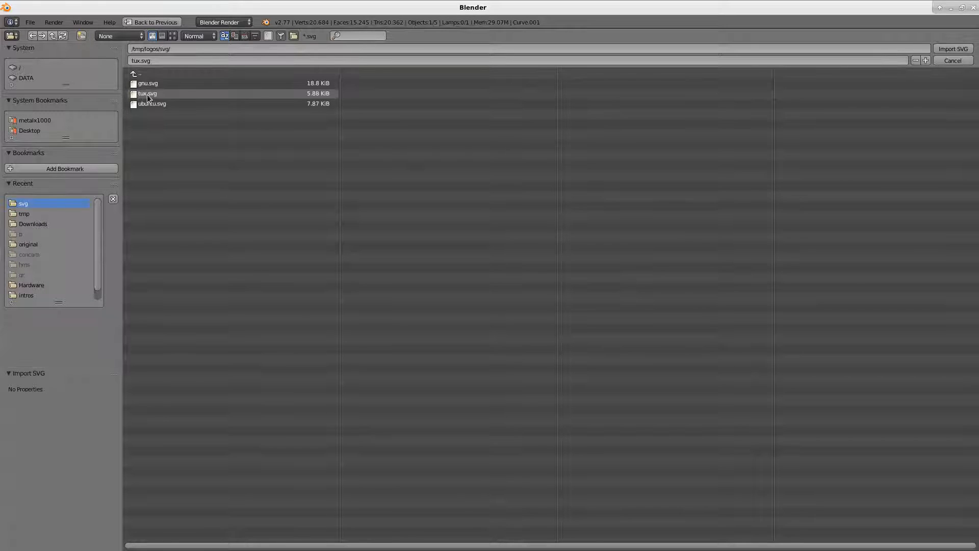
Step: Import ubuntu.svg, inspect its curve settings, then delete this first Ubuntu curve
left_click(951, 49)
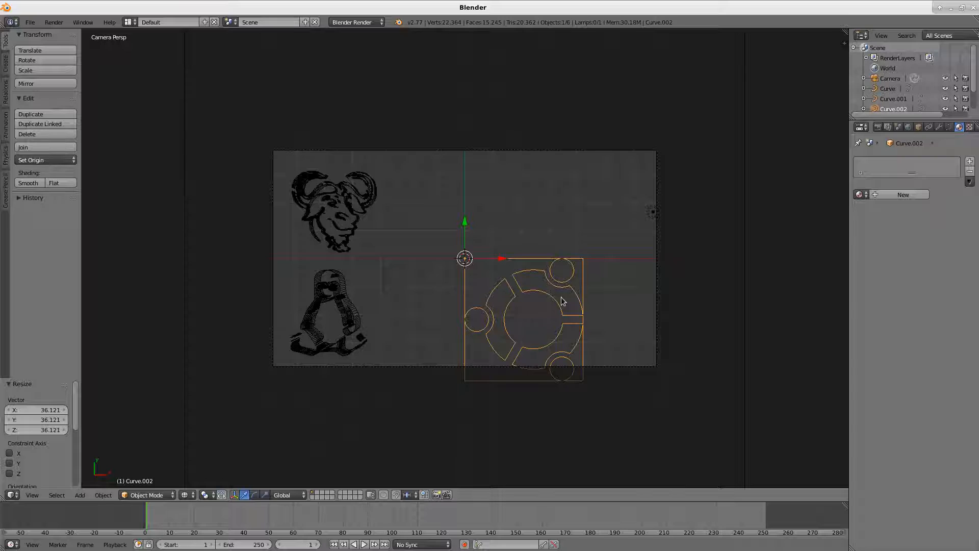
left_click(955, 126)
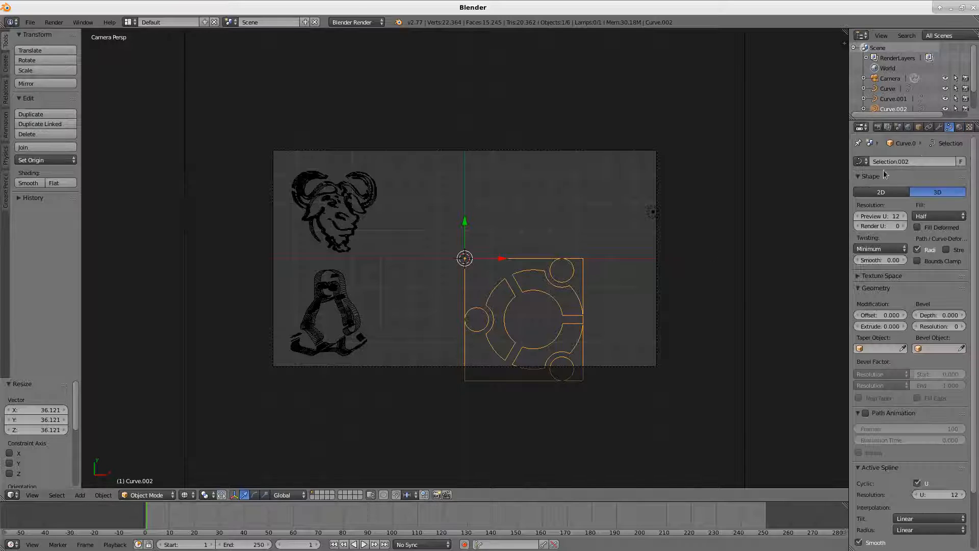
left_click(880, 192)
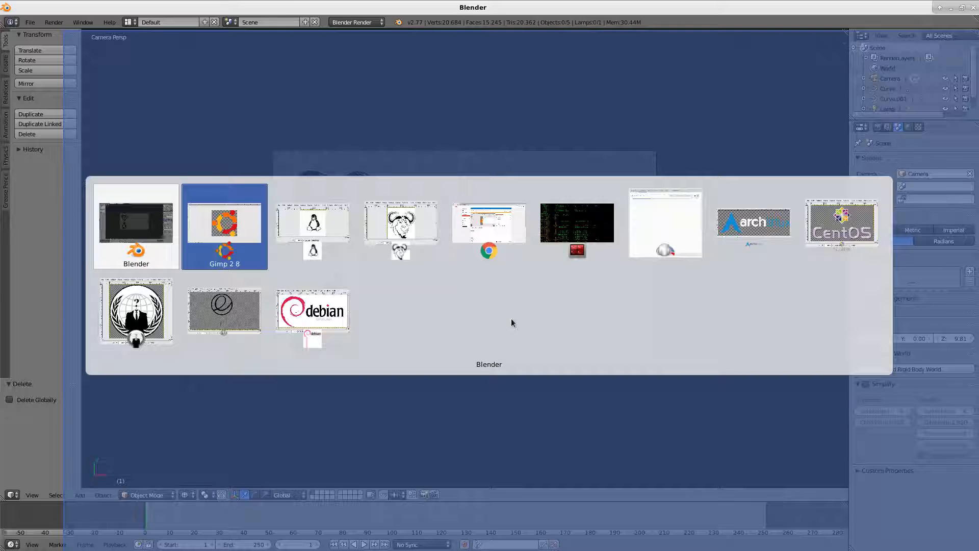
Step: Make a new path from the Ubuntu selection in GIMP and export it for re-import, scaled about 31 times
left_click(224, 222)
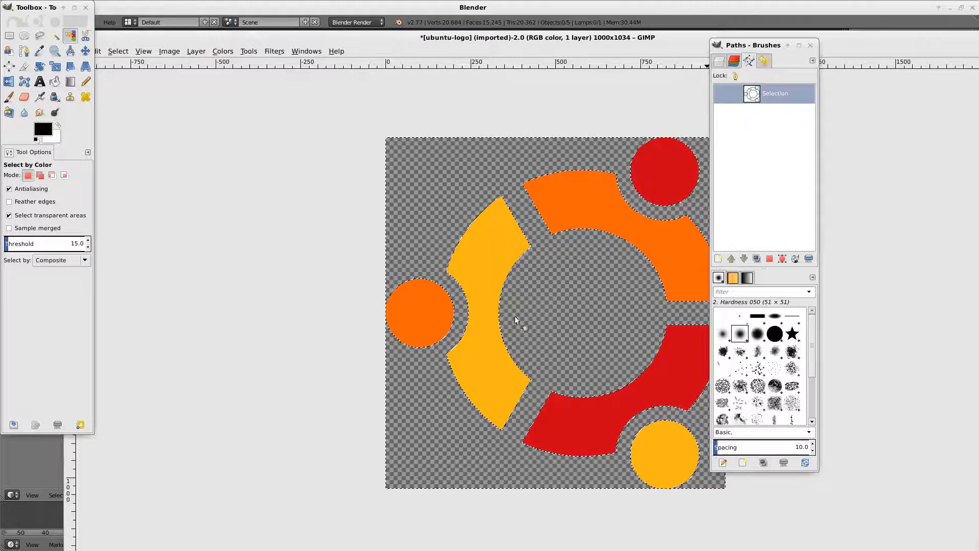
left_click(117, 51)
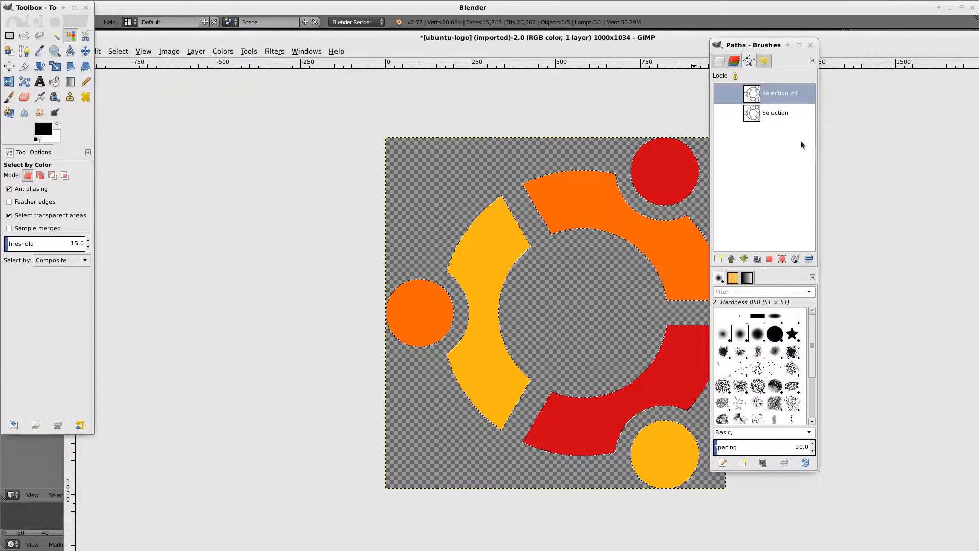
right_click(779, 93)
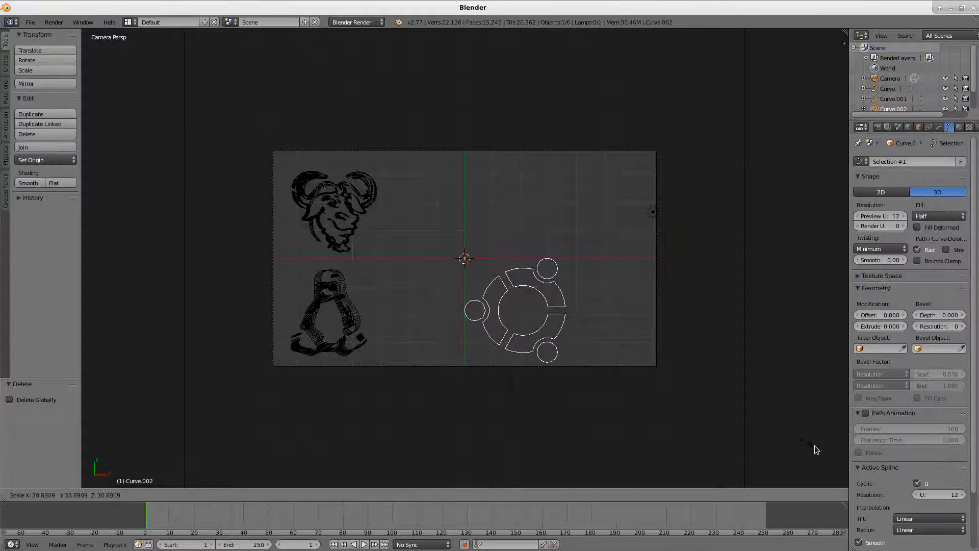
Step: Centre the Ubuntu curve's geometry on the origin, extrude it 0.036, test render and split the view
left_click(31, 160)
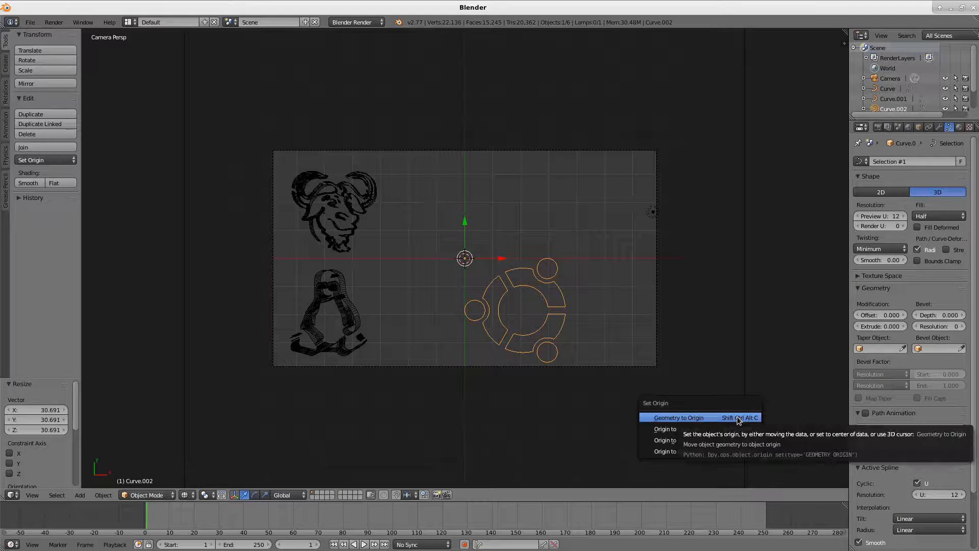
left_click(679, 417)
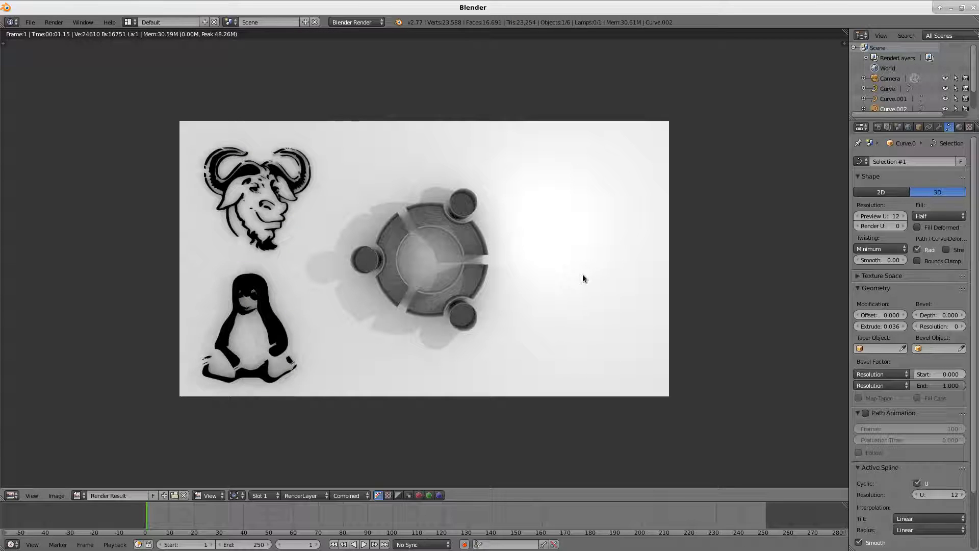
mouse_move(538, 273)
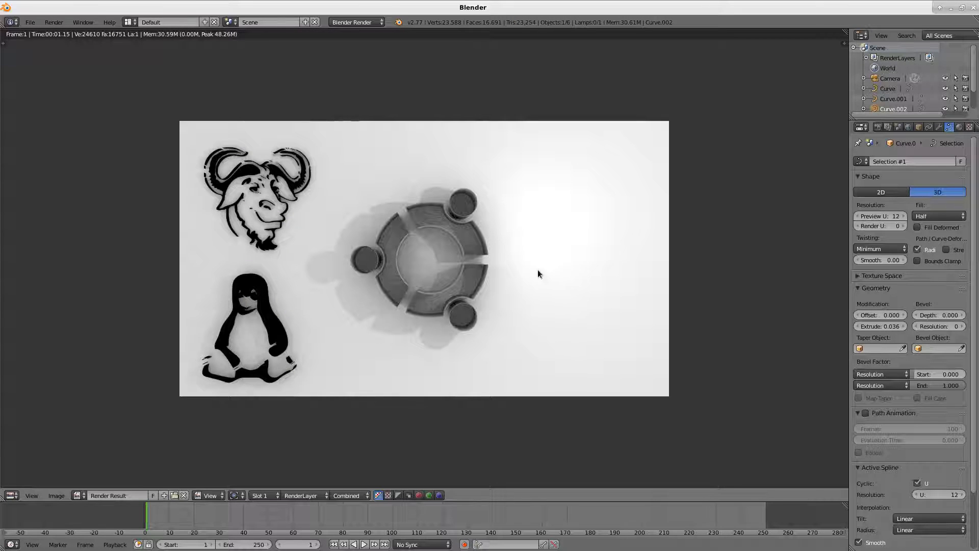
left_click(881, 191)
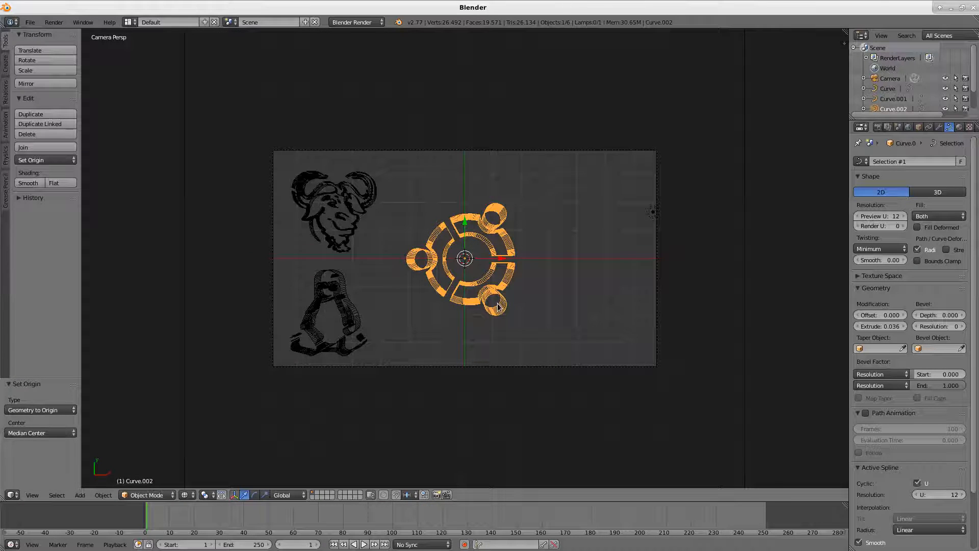
key("n")
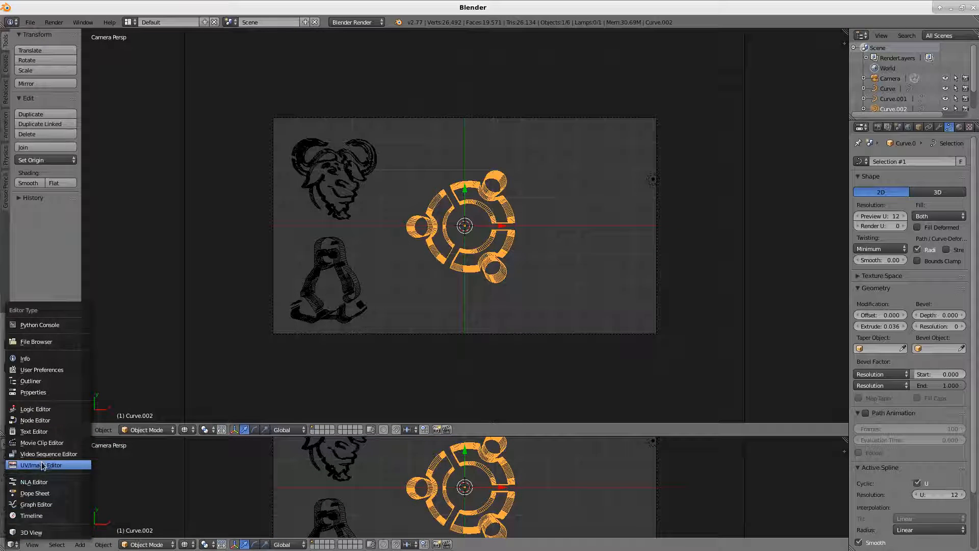
Step: Show ubuntu-logo.png in the lower area as a UV/Image Editor reference
left_click(44, 464)
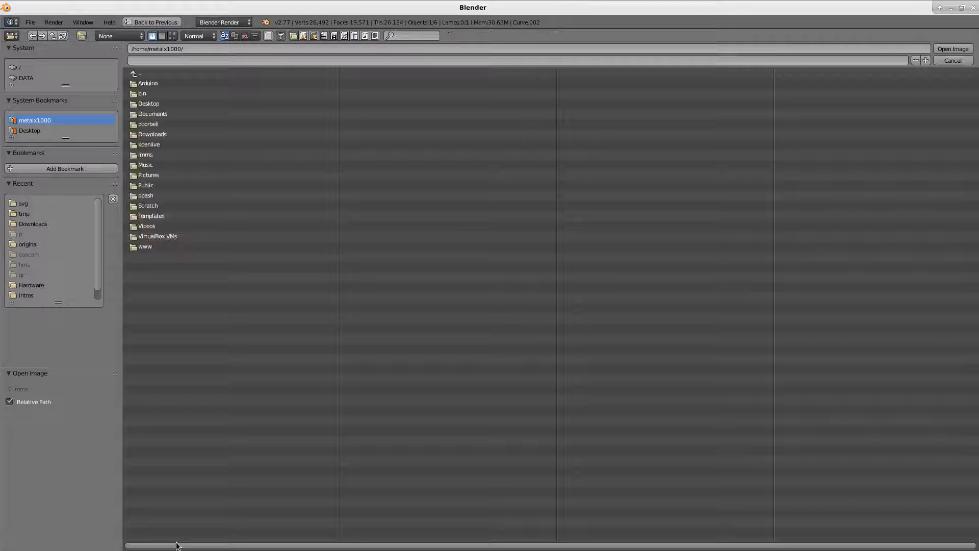
left_click(24, 203)
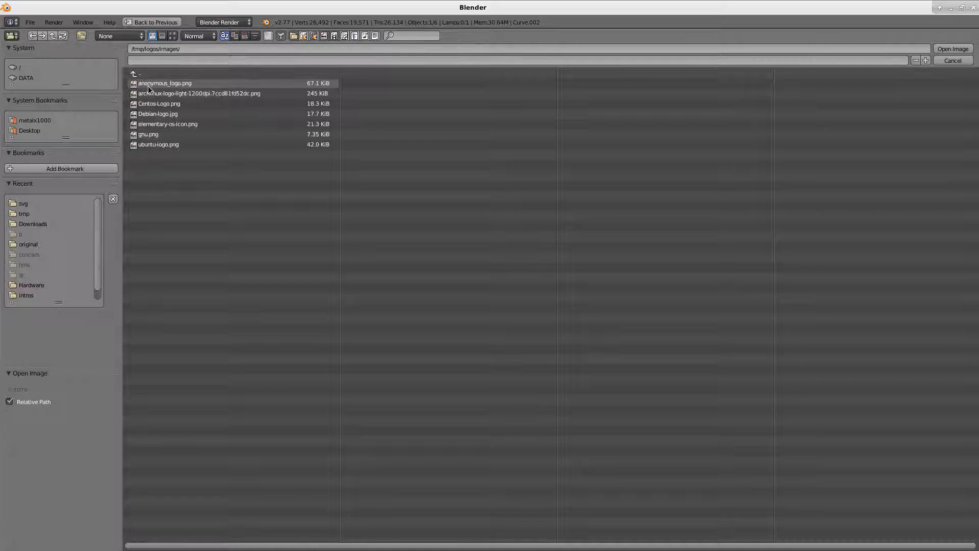
left_click(157, 113)
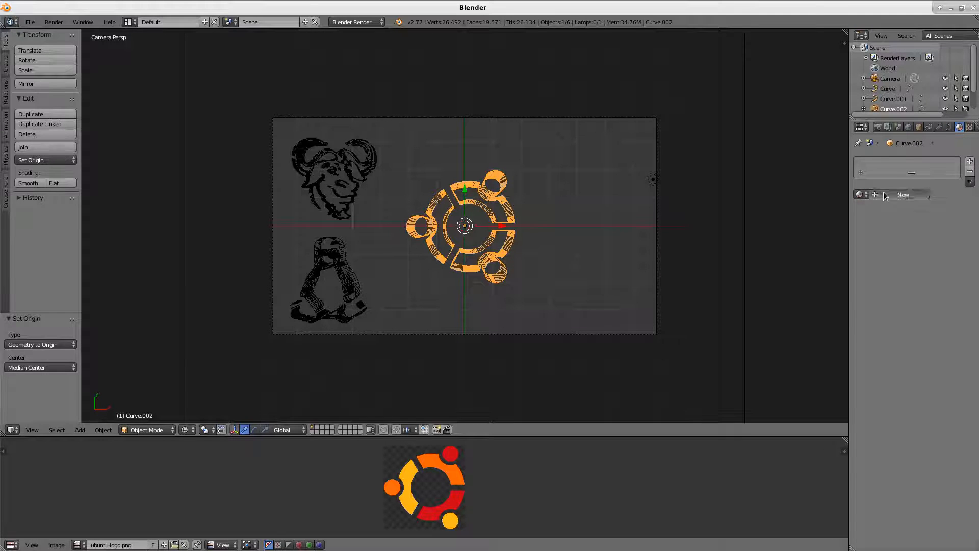
Step: Give the Ubuntu curve a new orange Material.002
left_click(903, 194)
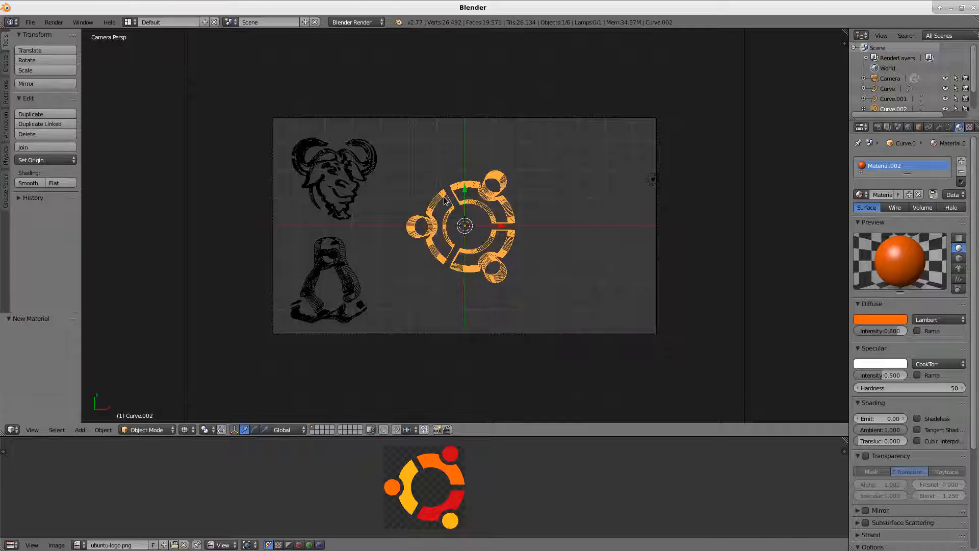
key("Tab")
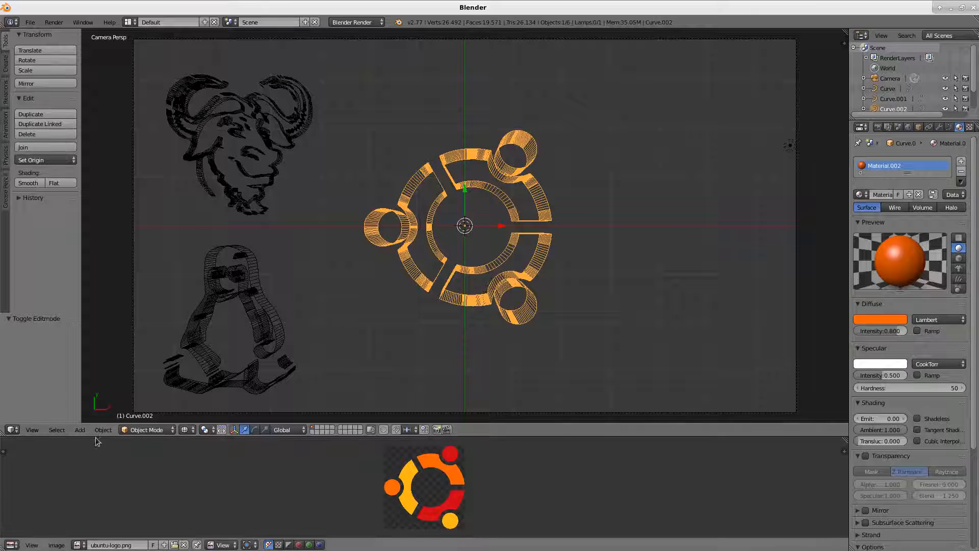
Step: Convert the Ubuntu curve to a mesh and enter edit mode on it
left_click(103, 429)
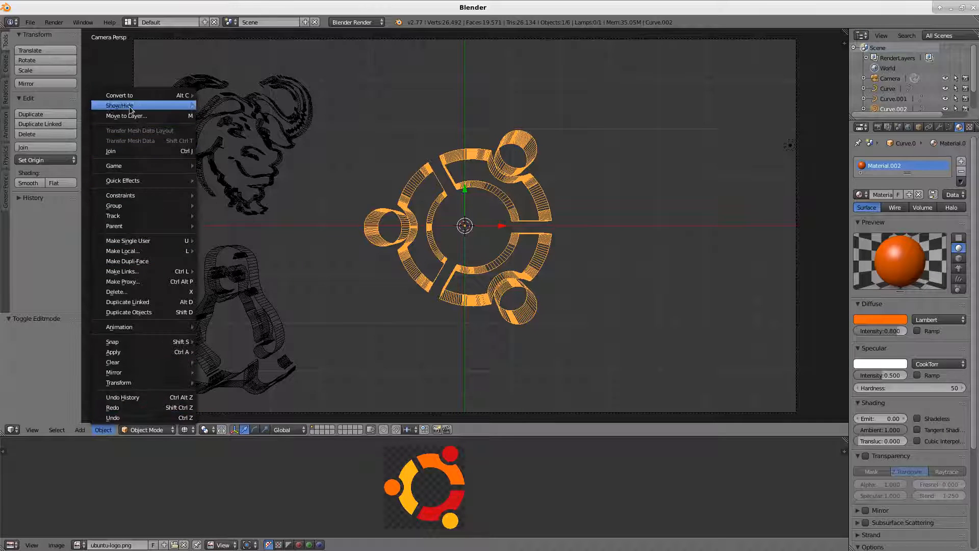
mouse_move(118, 95)
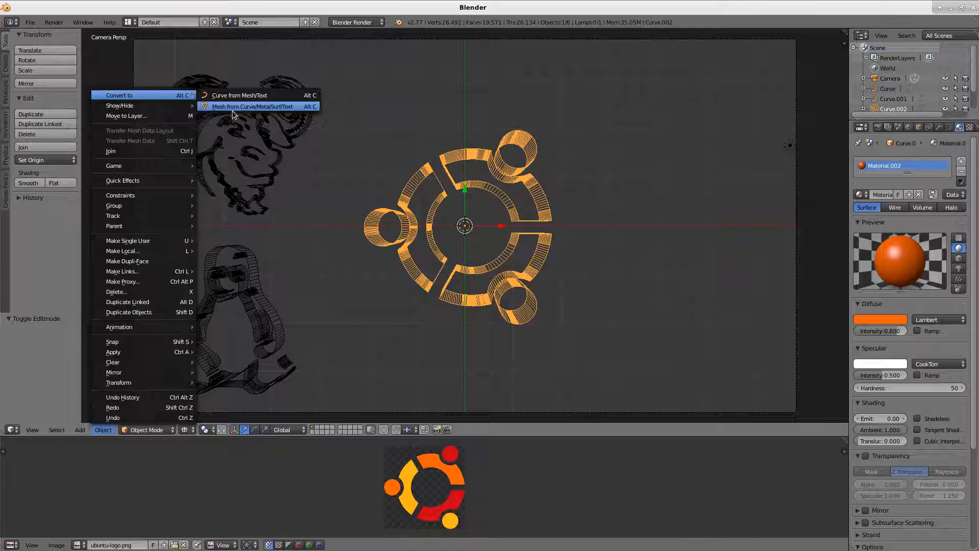
left_click(256, 107)
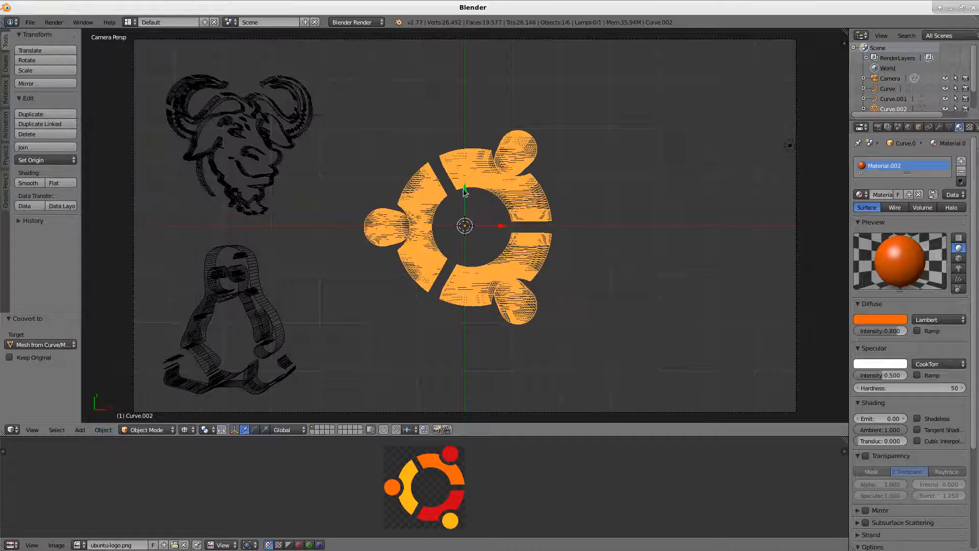
key("Tab")
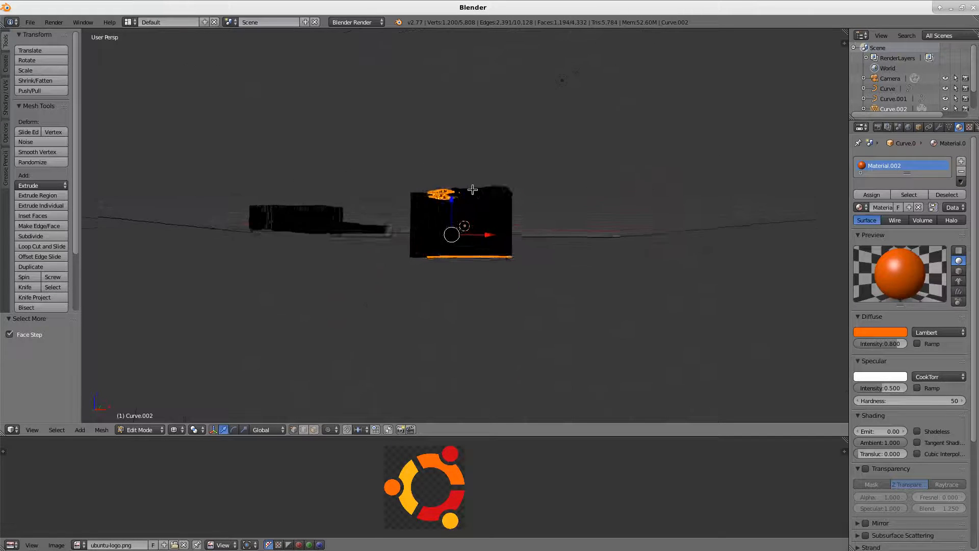
Step: Select the whole Ubuntu mesh and Remove Doubles, cutting it from 5,808 to about 2,700 vertices
left_click_drag(471, 191, 471, 271)
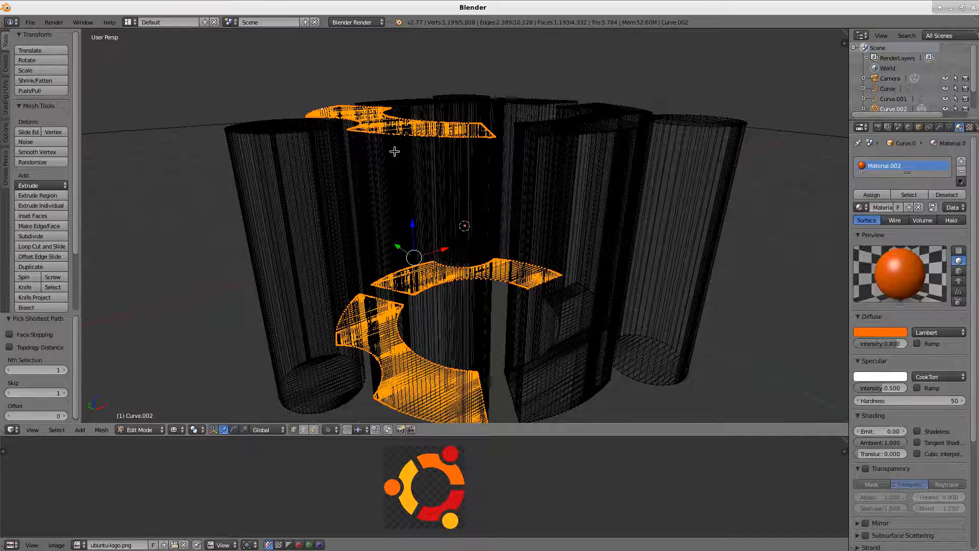
key("a")
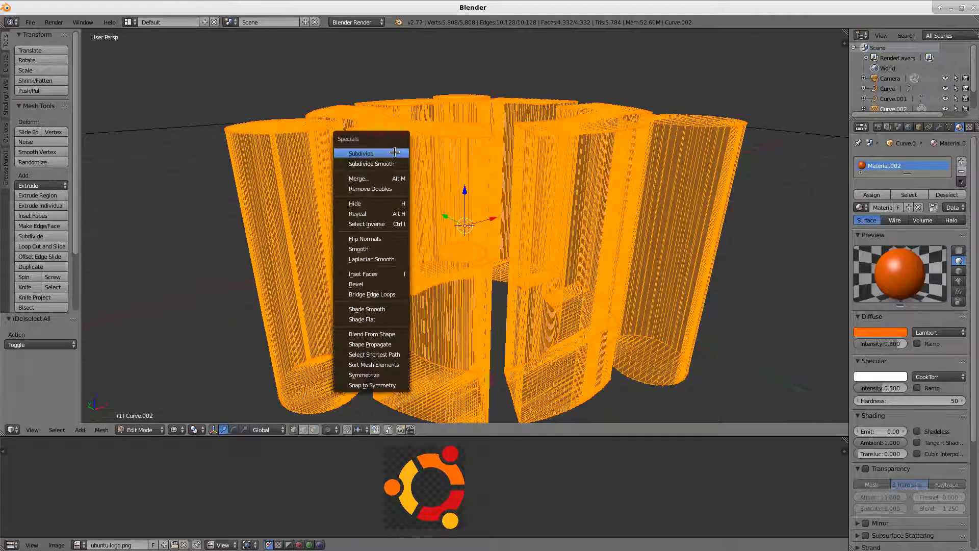
mouse_move(369, 188)
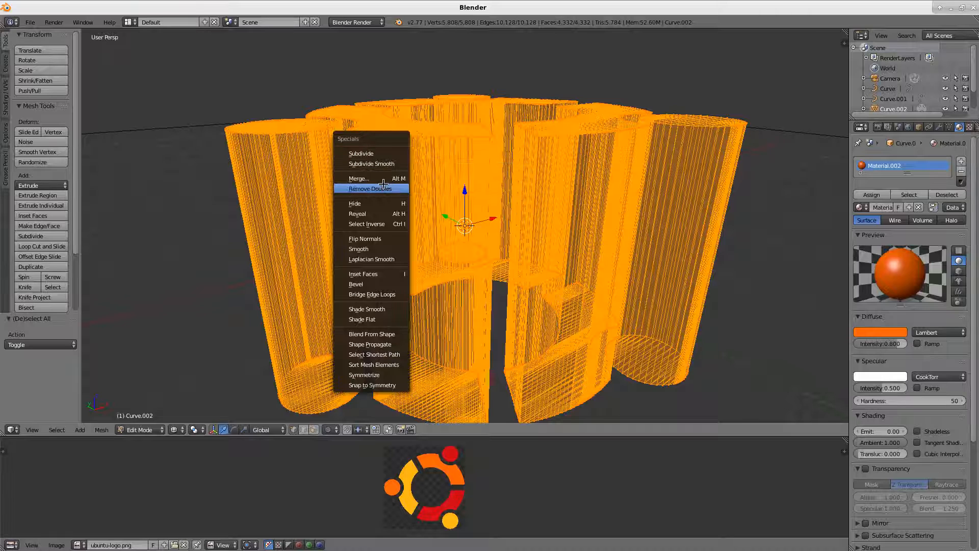
left_click(357, 177)
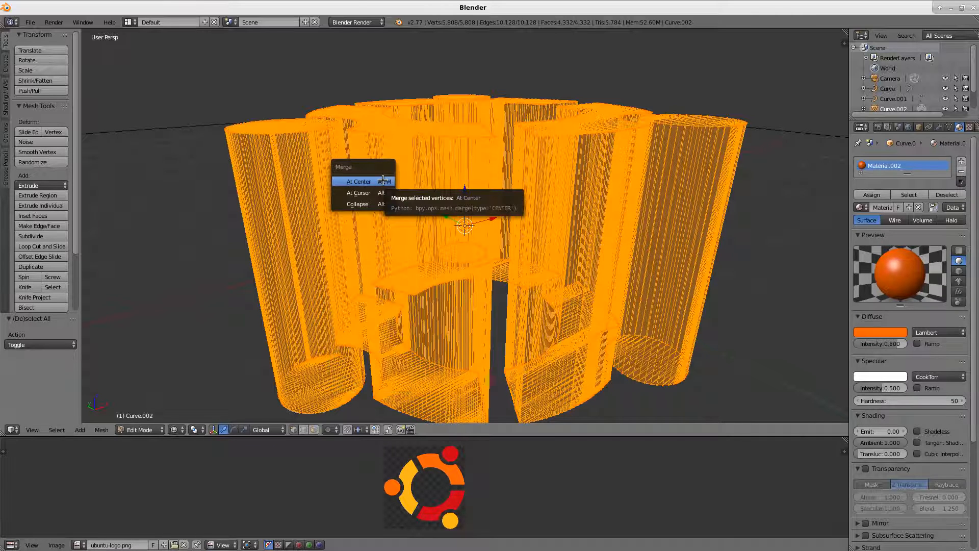
left_click(358, 182)
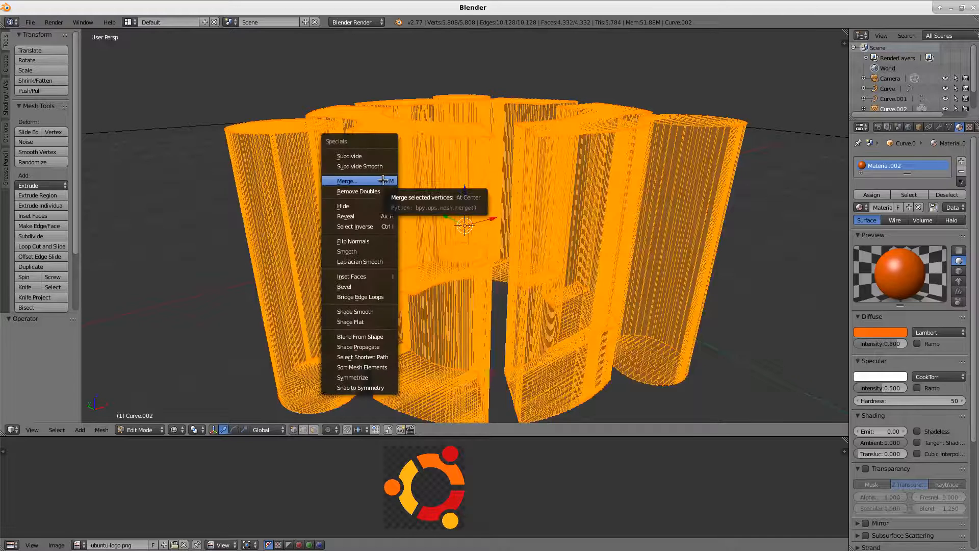
left_click(358, 191)
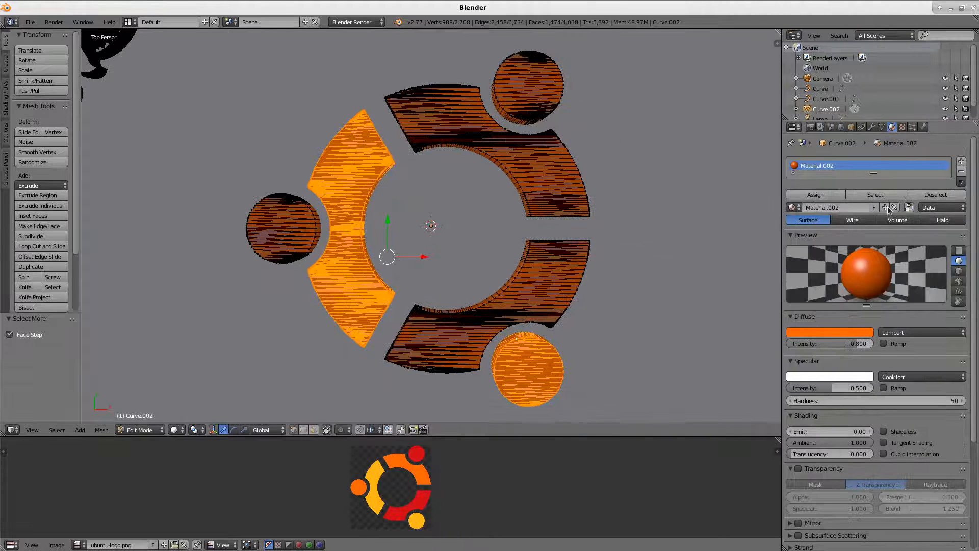
Step: Assign a darker orange Material.003 to the Ubuntu logo's top arc and left circle faces
left_click(885, 207)
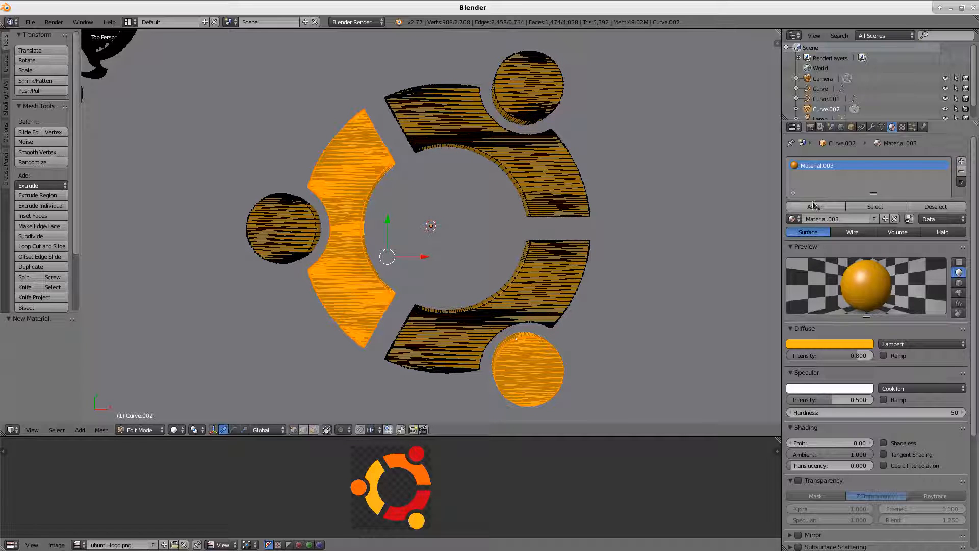
left_click(814, 206)
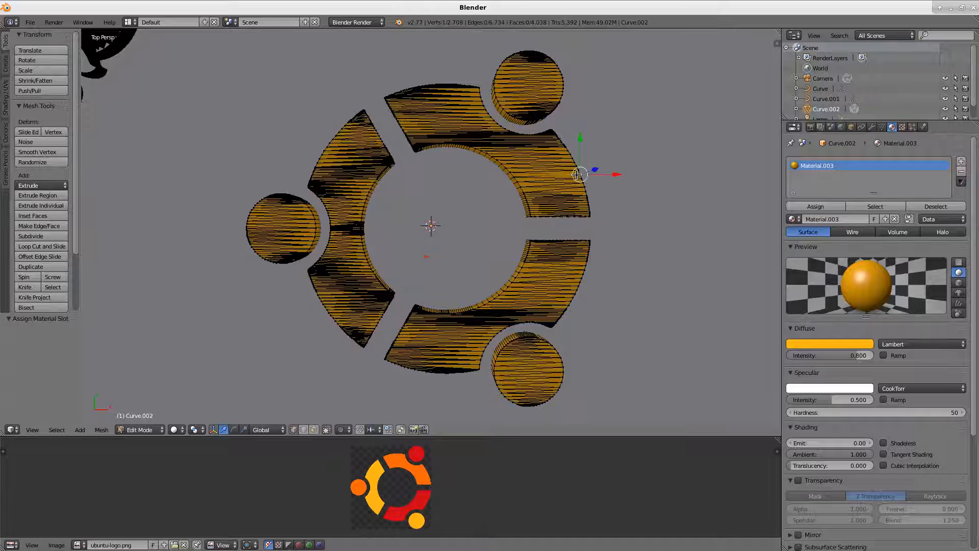
left_click(543, 177)
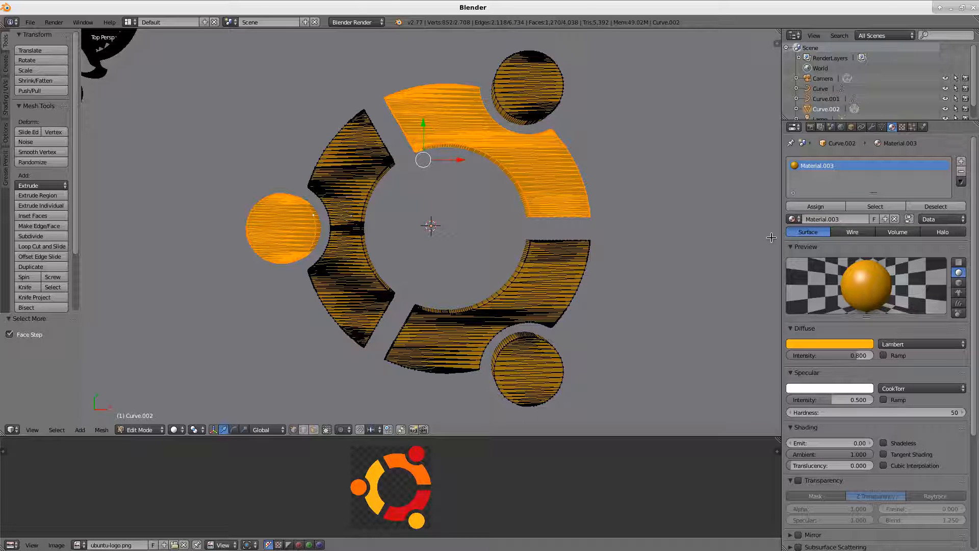
mouse_move(961, 161)
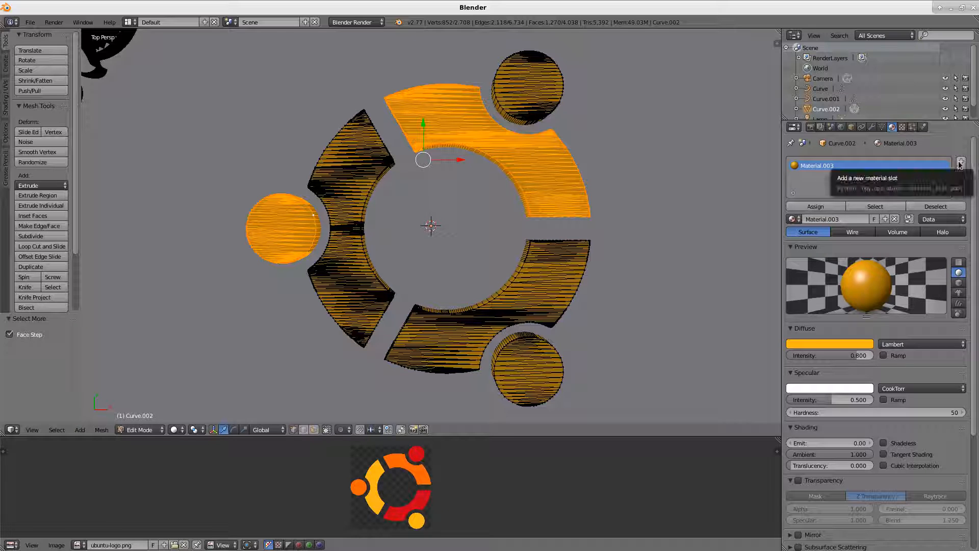
left_click(969, 160)
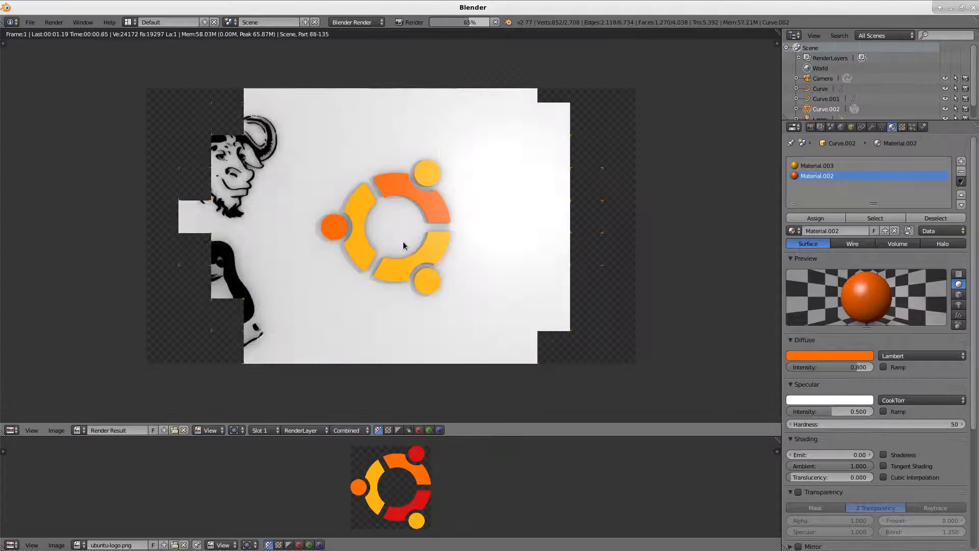
Step: Give the Ubuntu logo's bottom arc a red Material.004 and render to check the colours
key("Tab")
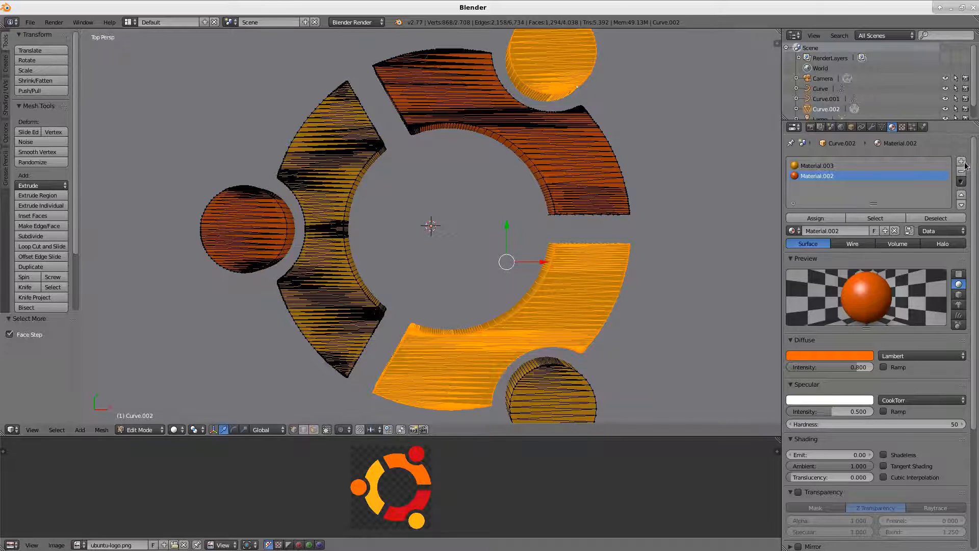
left_click(961, 160)
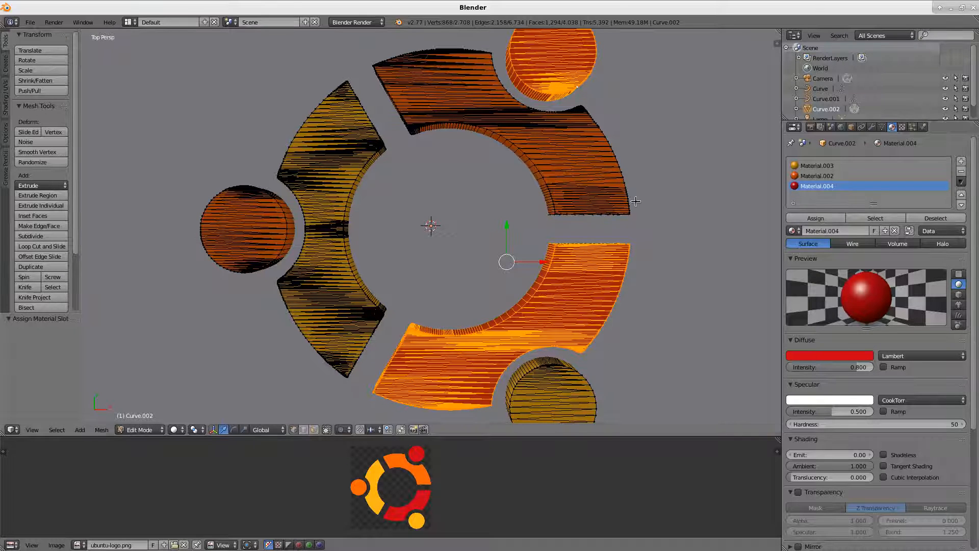
key("F12")
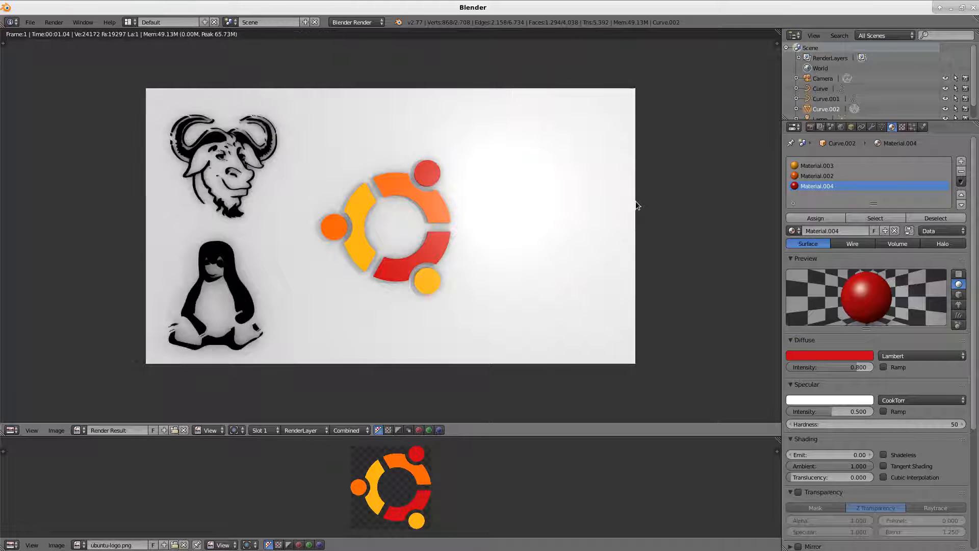
key("Tab")
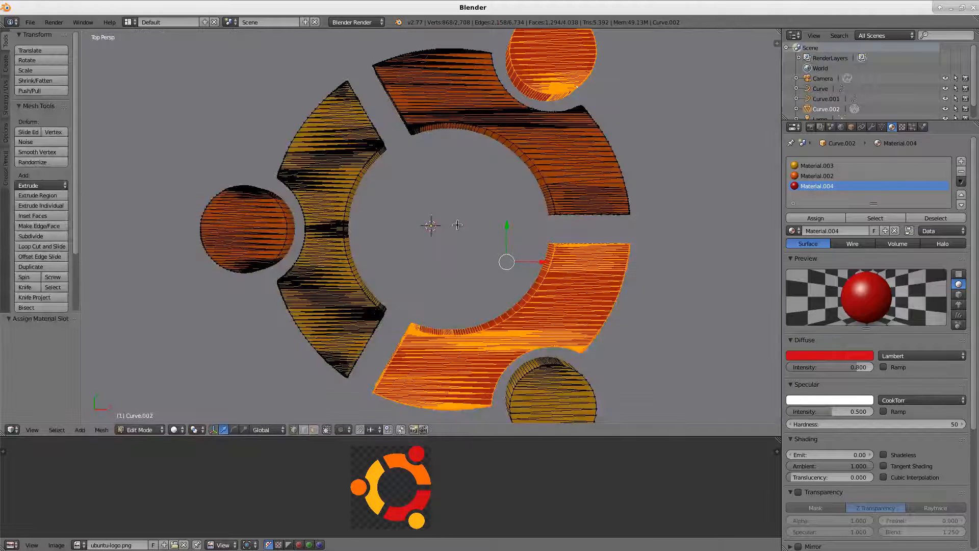
Step: Shrink the whole Ubuntu logo to about half size toward the upper right of the frame
scroll("down", 3)
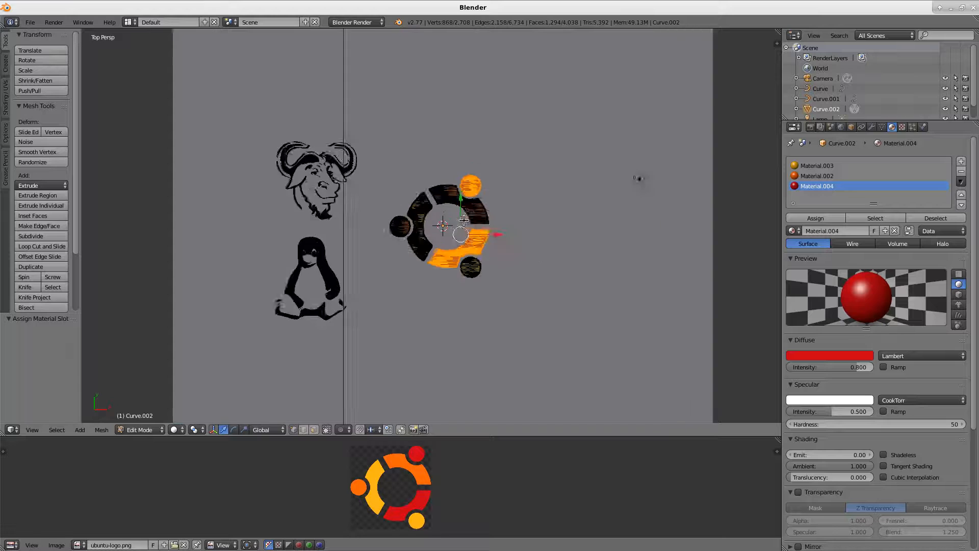
key("KP_0")
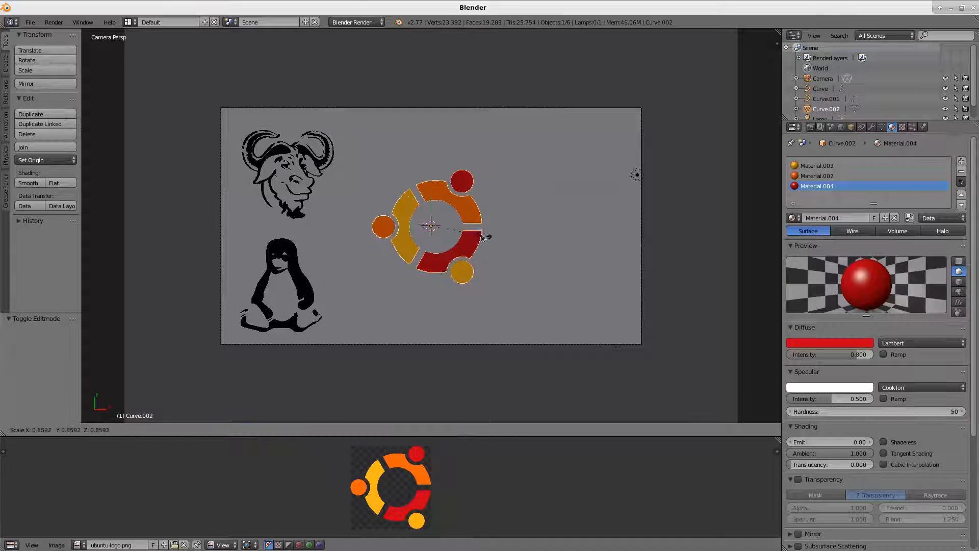
left_click_drag(430, 224, 568, 153)
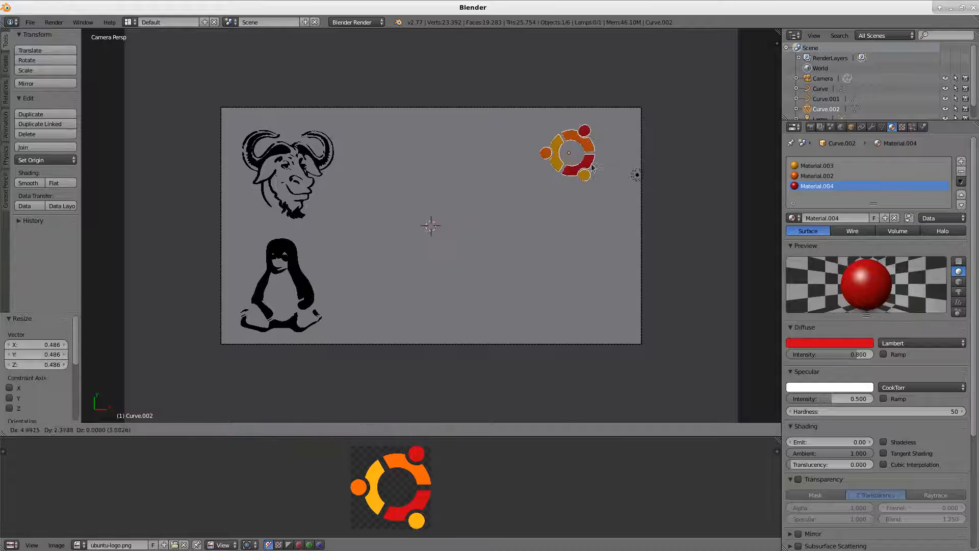
key("alt+tab")
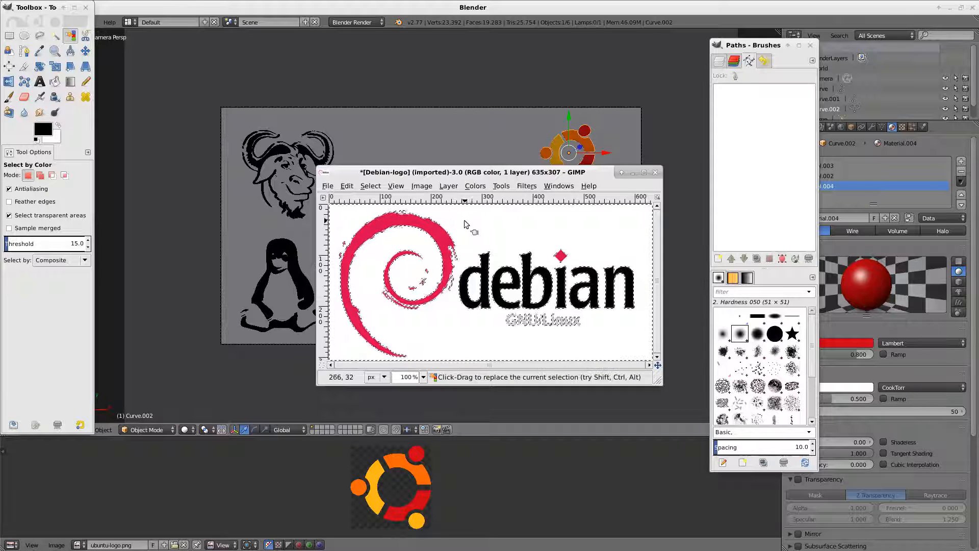
Step: Select the Debian image's white background by colour to isolate the logo shapes
left_click(369, 185)
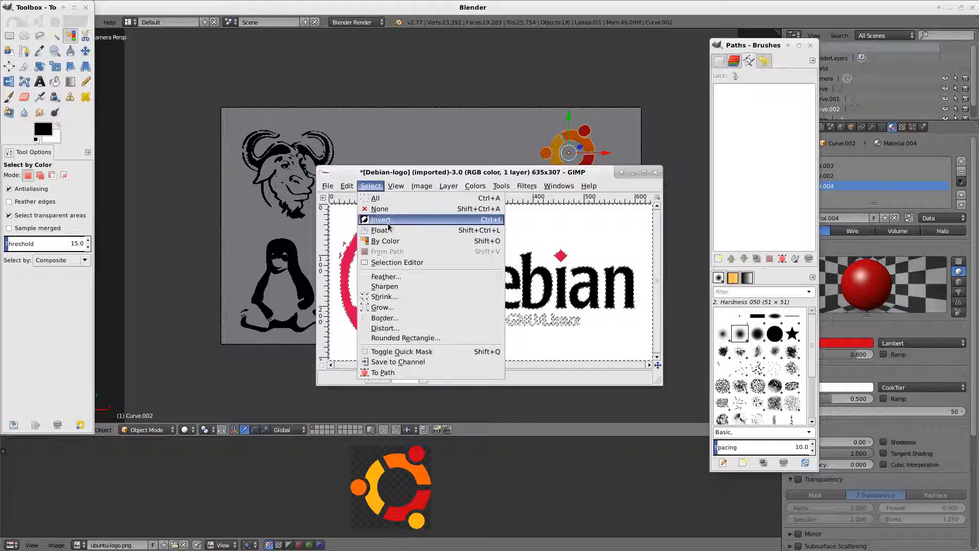
mouse_move(382, 372)
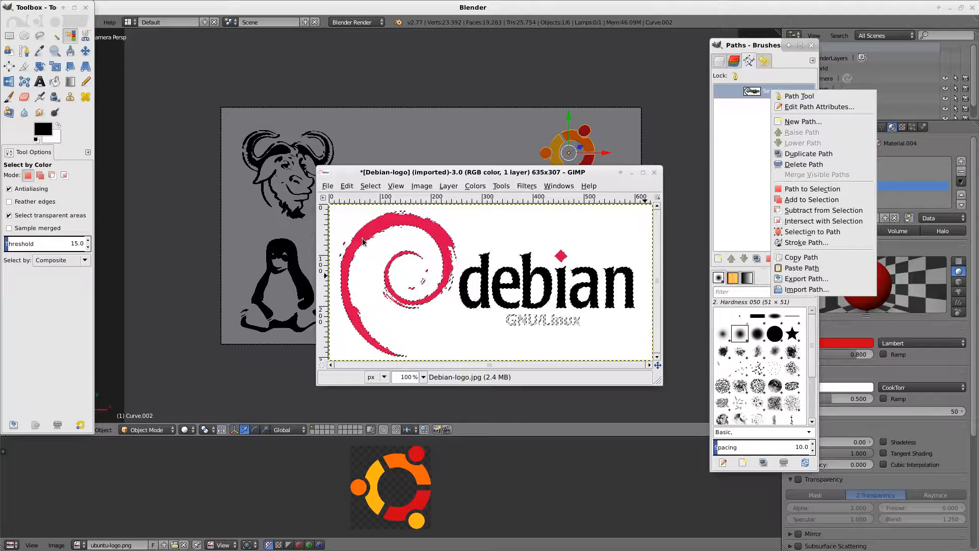
mouse_move(805, 243)
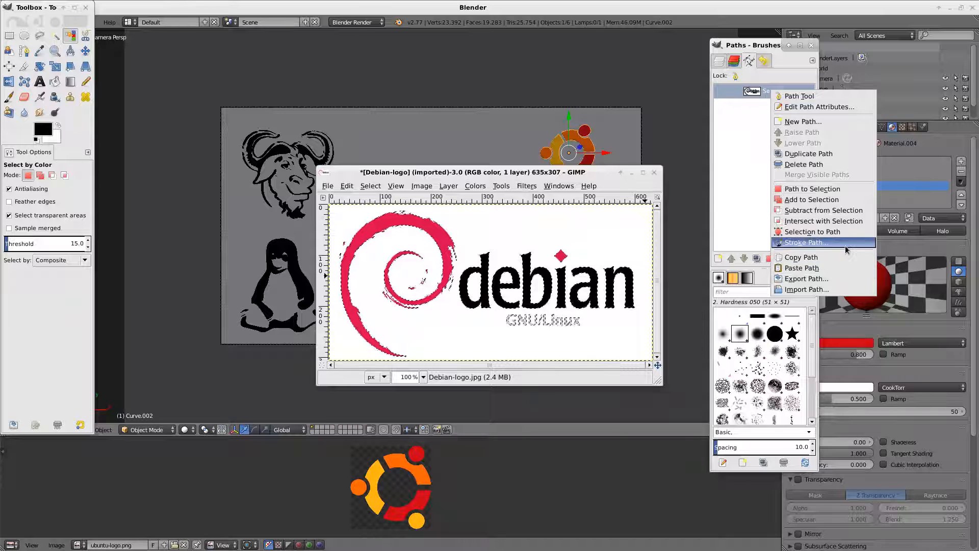
mouse_move(806, 243)
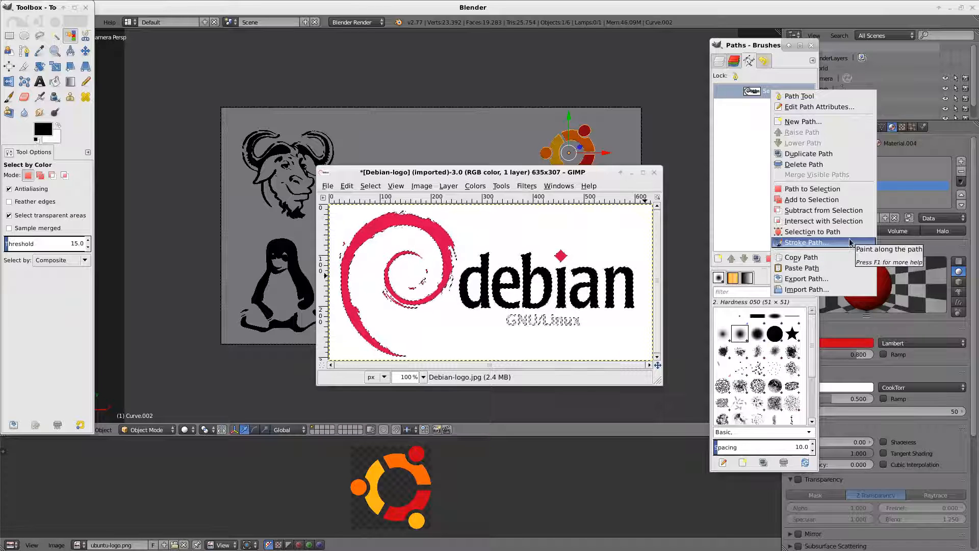
mouse_move(812, 232)
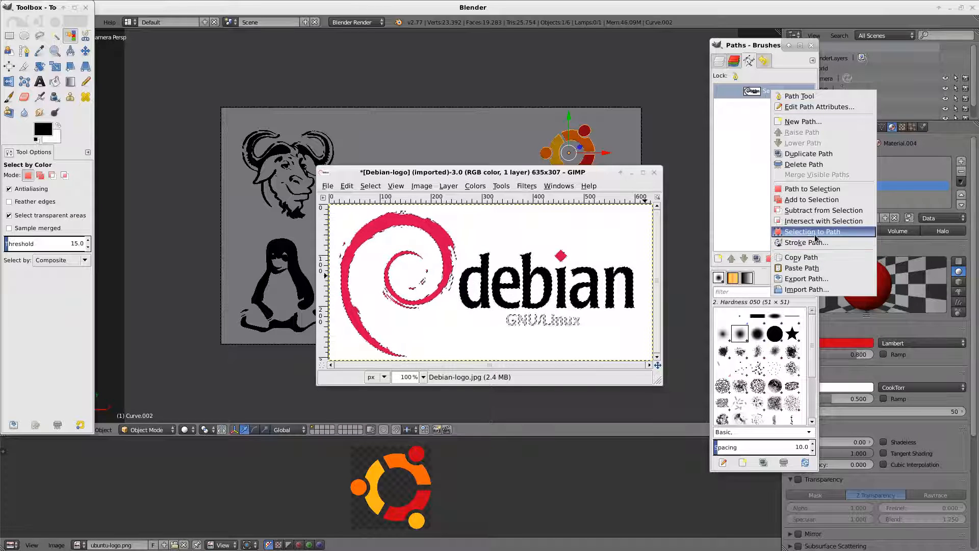
mouse_move(805, 278)
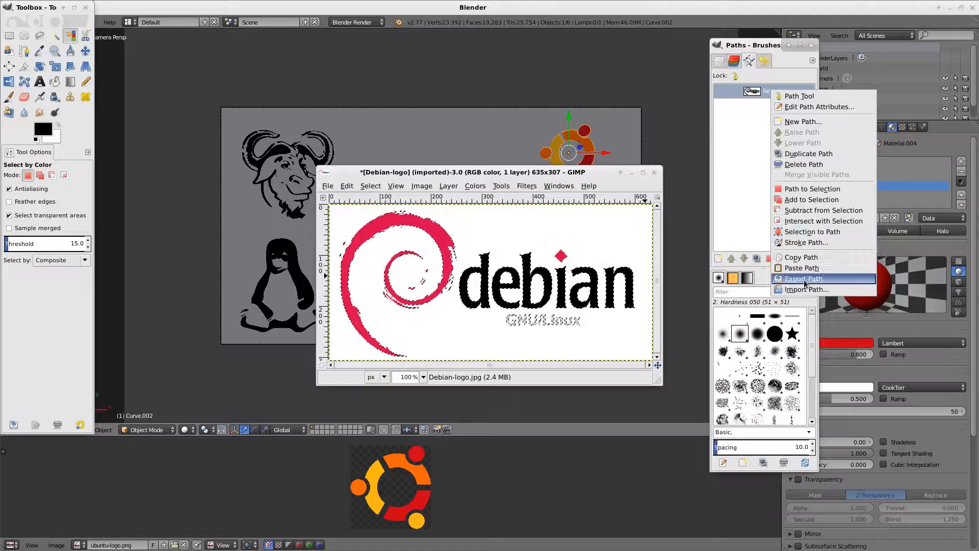
Step: Export the Debian path as debian.svg in the svg folder
left_click(804, 277)
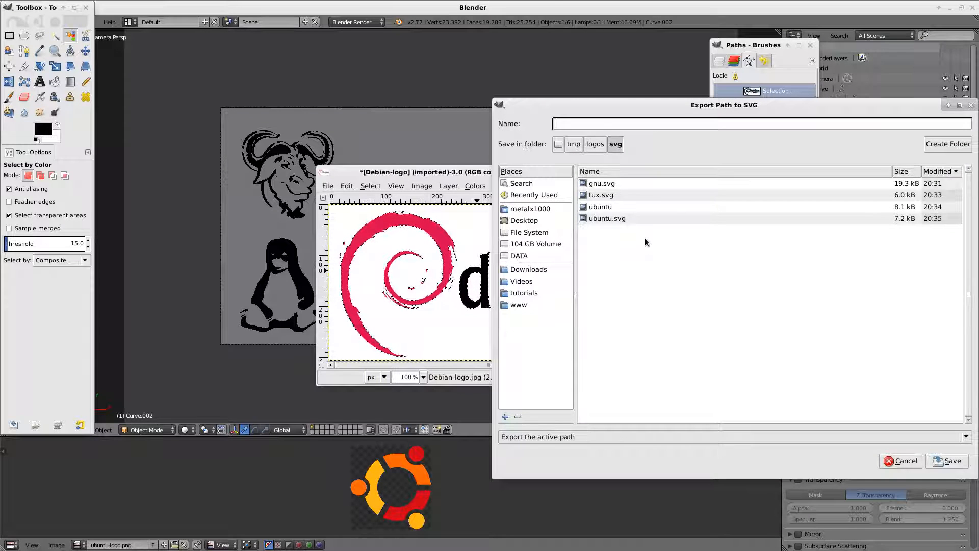
type("debian")
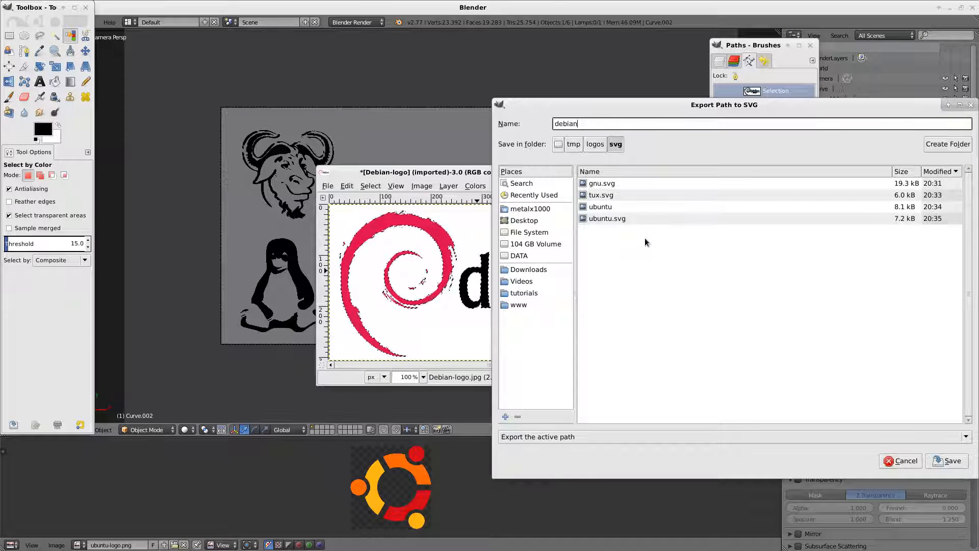
type(".svg")
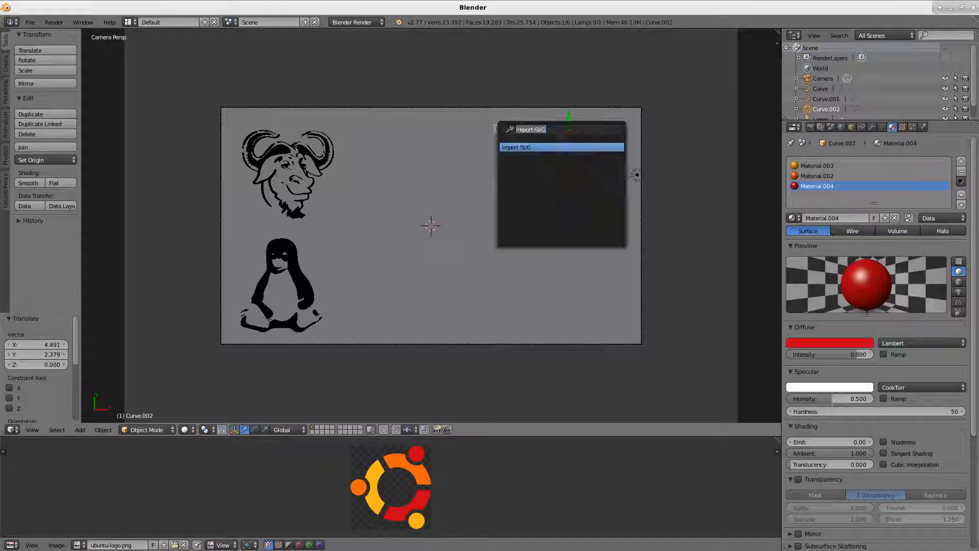
Step: Import debian.svg as a curve and set its extrusion depth in the Curve settings
left_click(516, 147)
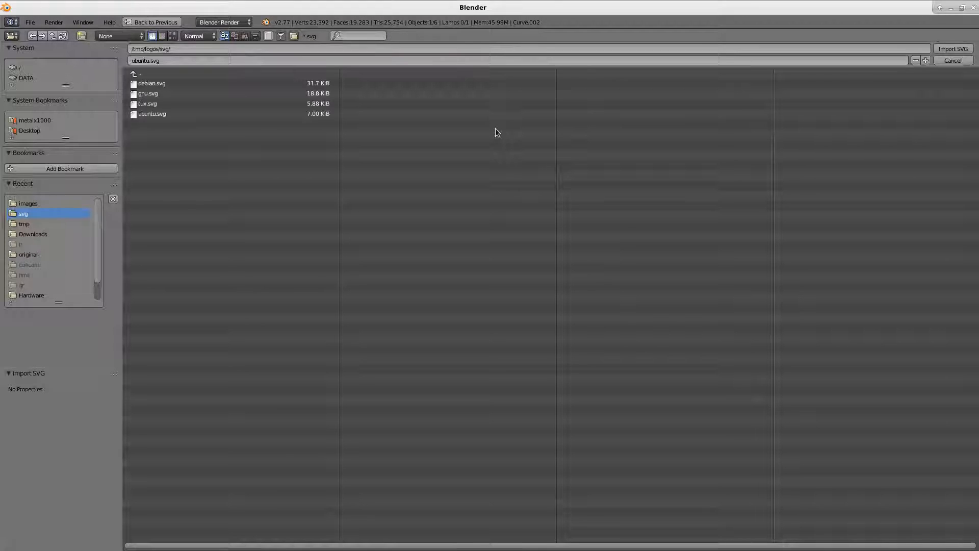
left_click(952, 49)
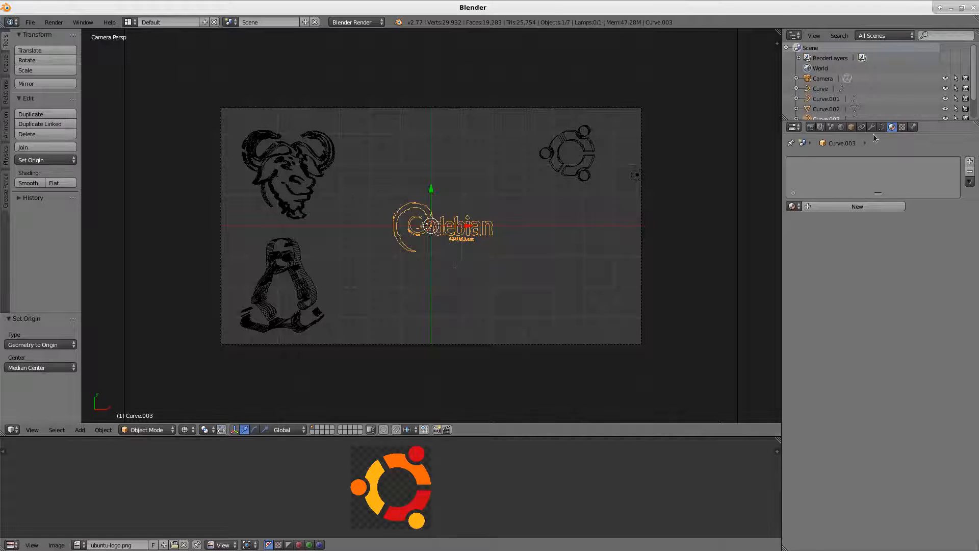
left_click(881, 126)
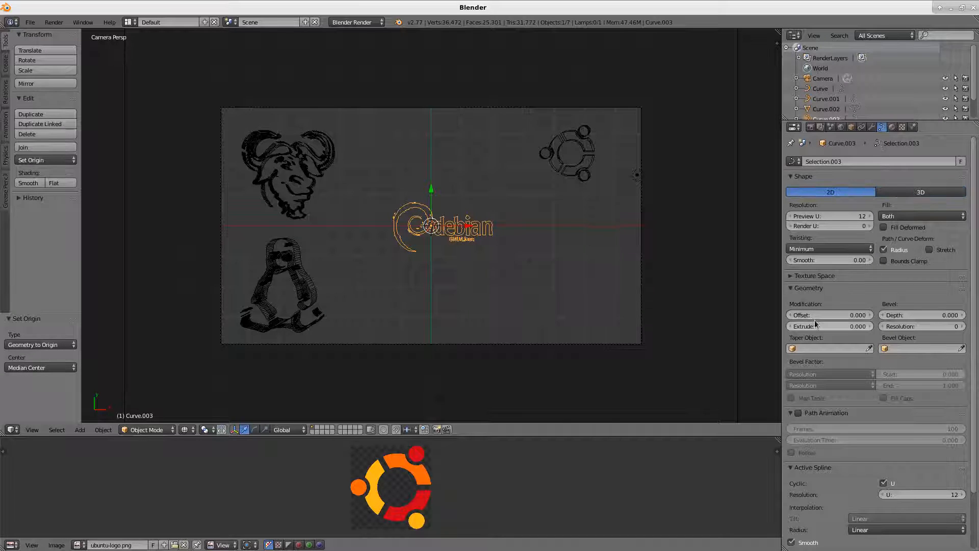
left_click(829, 326)
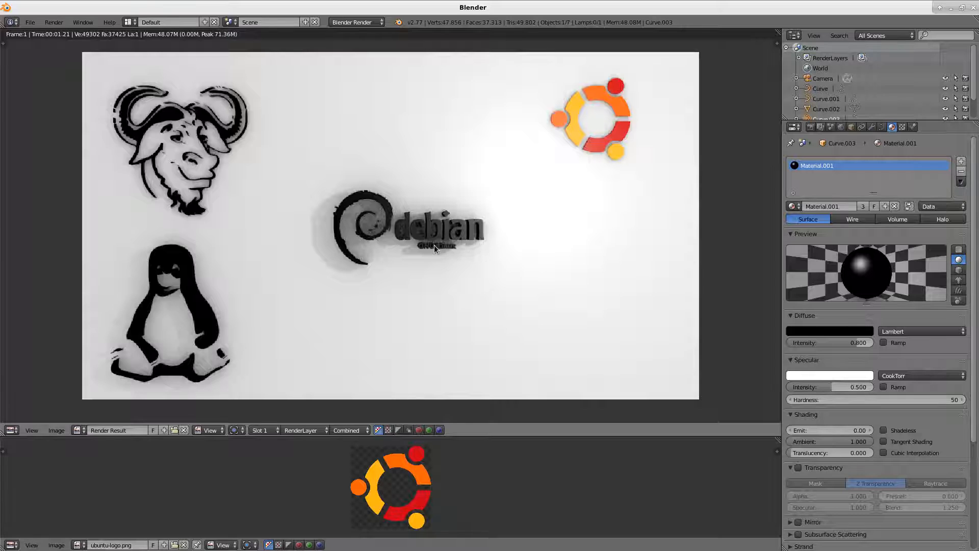
Step: Leave the finished render showing Debian beside GNU, Tux and Ubuntu
key("Tab")
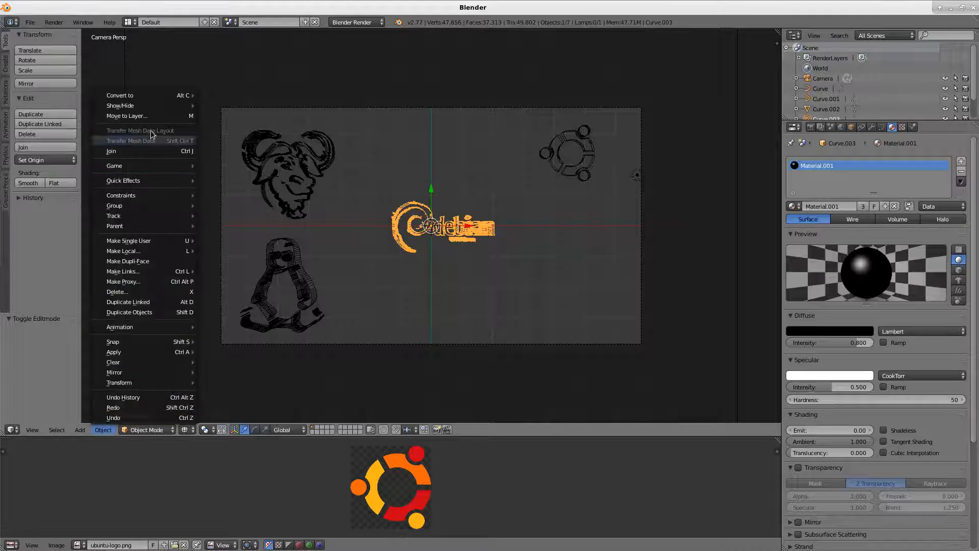
Step: Convert the Debian curve to a mesh and remove its duplicate vertices
left_click(119, 95)
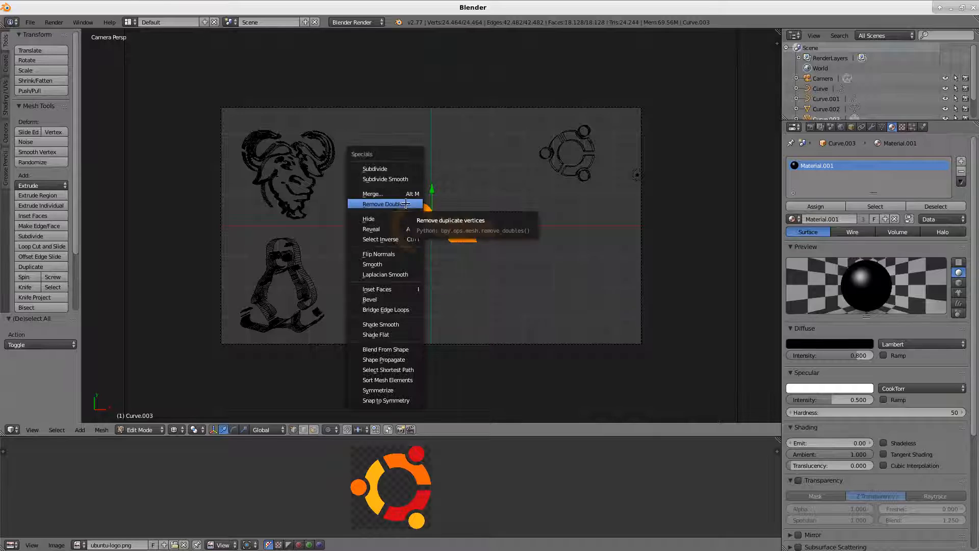
left_click(381, 204)
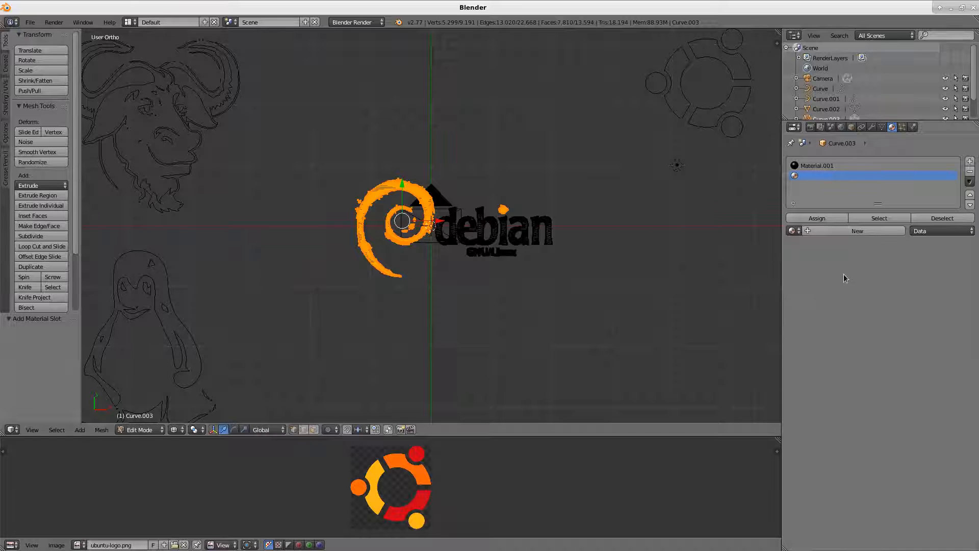
Step: Create a red material for the Debian swirl and another coloured material for the GNU/Linux text
left_click(856, 231)
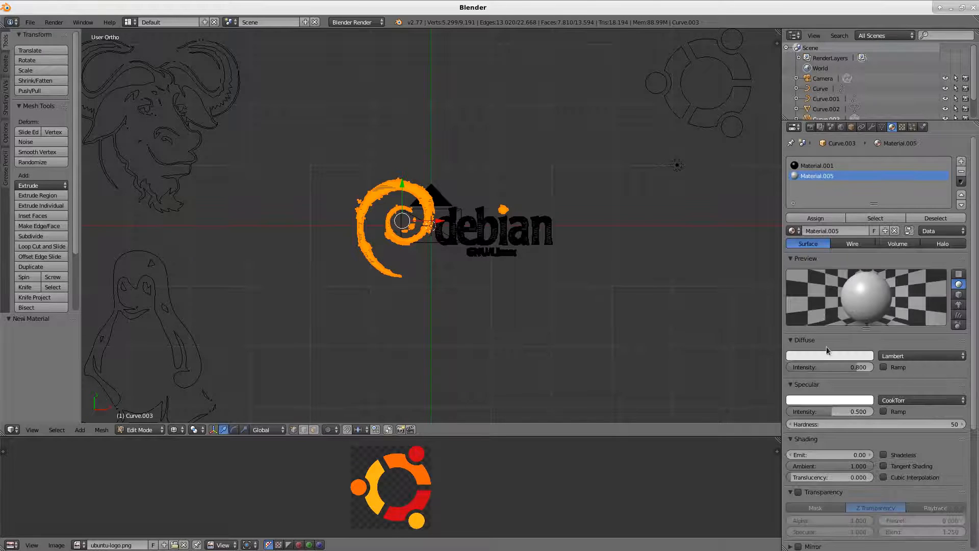
left_click(829, 354)
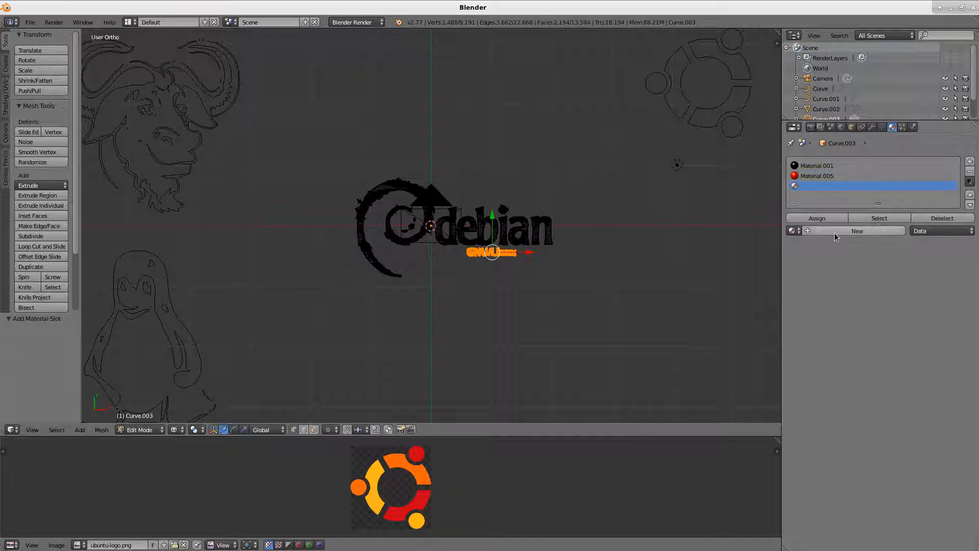
left_click(856, 231)
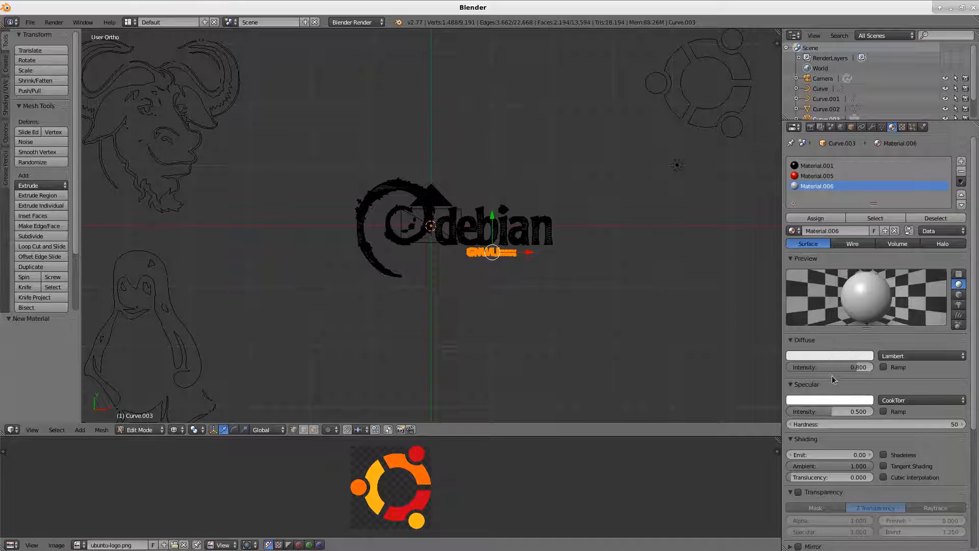
left_click(829, 355)
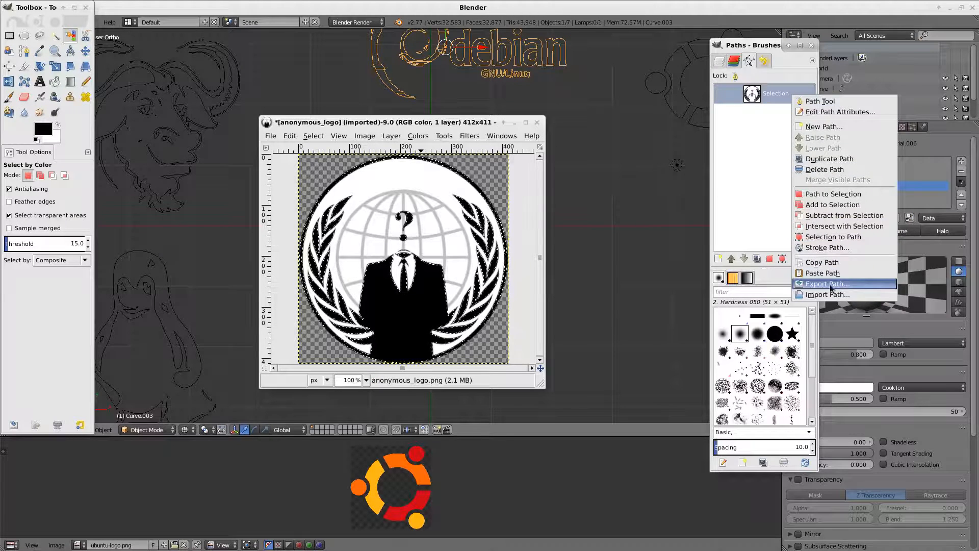
Step: Export the Anonymous logo's path as a.svg in the svg logos folder
left_click(825, 284)
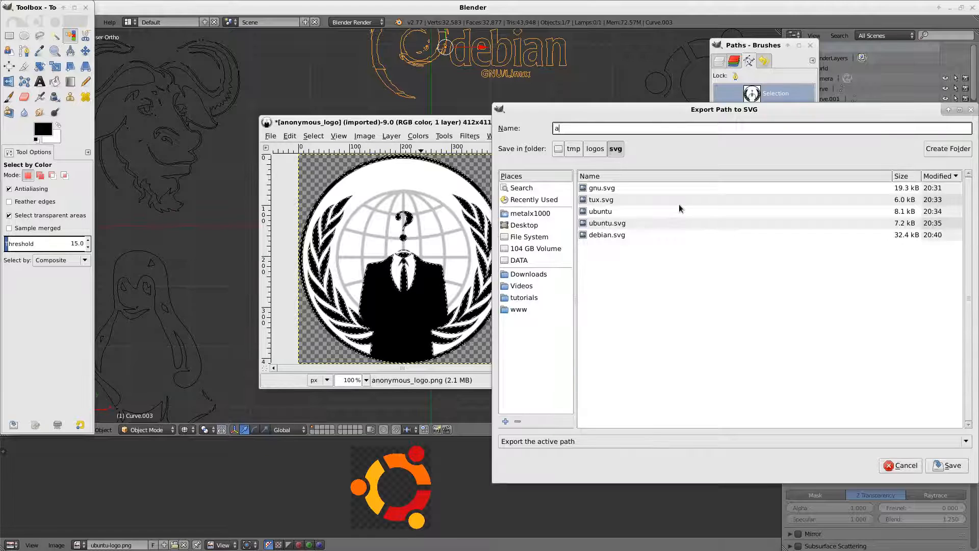
type(".svg")
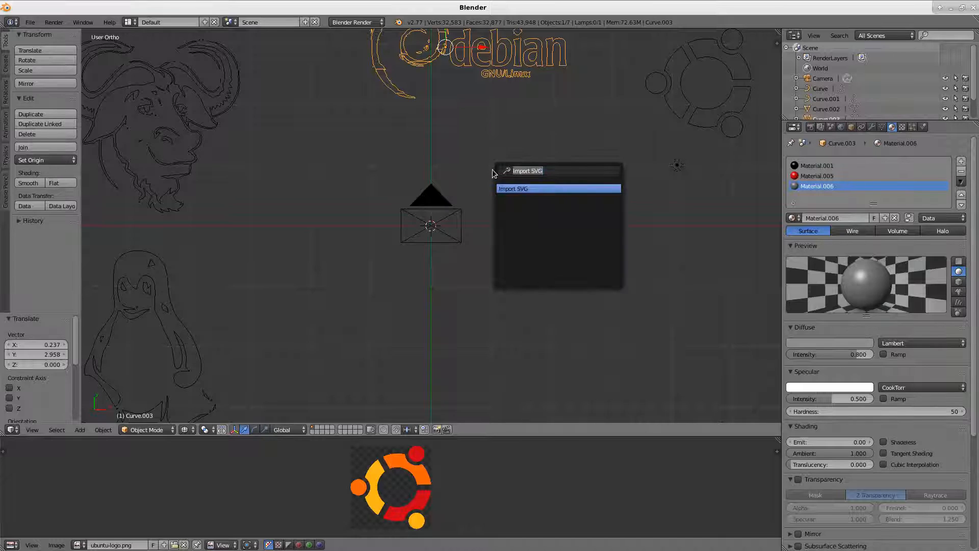
Step: Import a.svg as a curve into the Blender scene
left_click(513, 187)
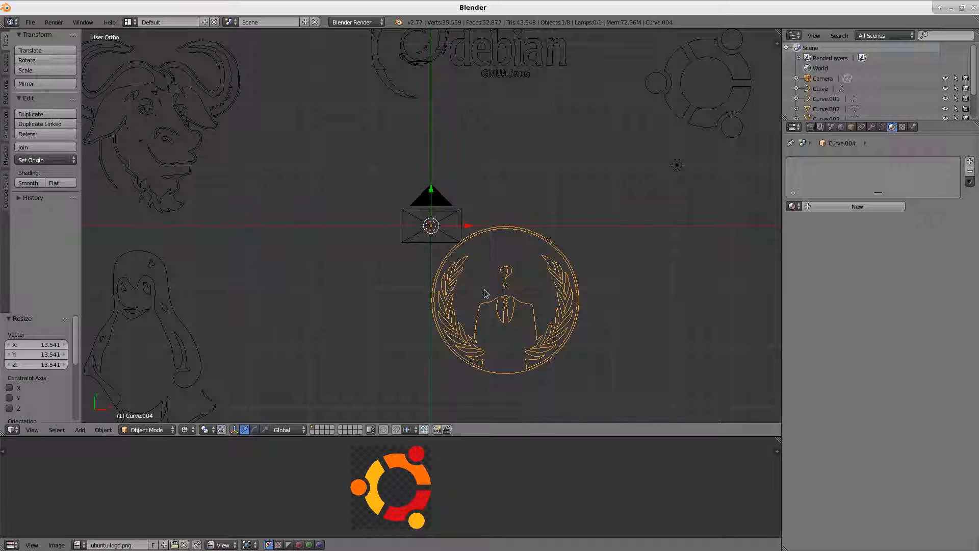
left_click(29, 160)
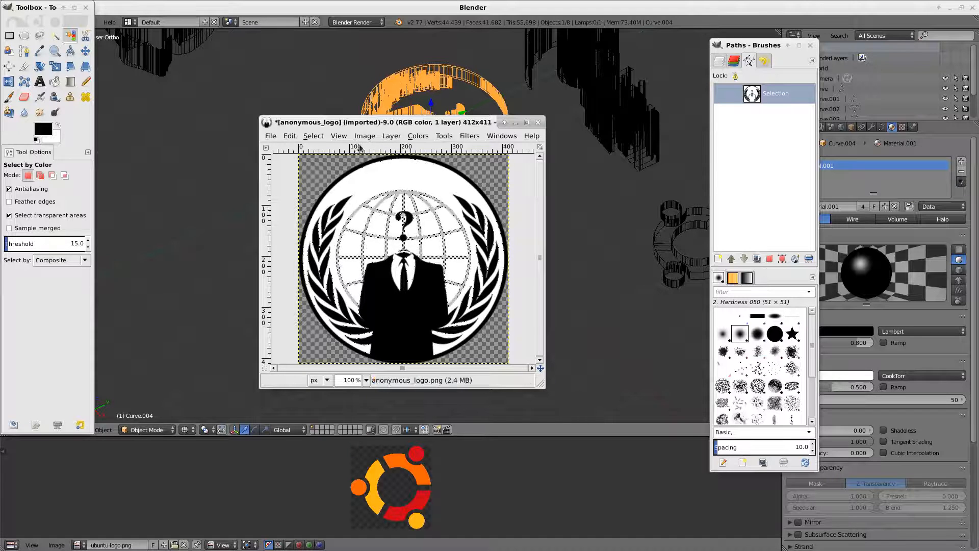
Step: Scale the Anonymous image to 1000×998 pixels
left_click(364, 136)
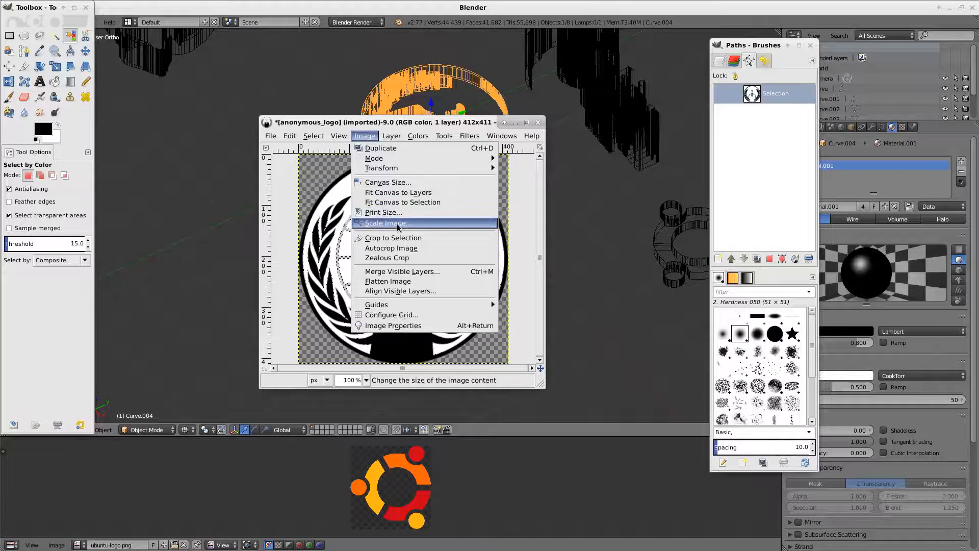
left_click(386, 224)
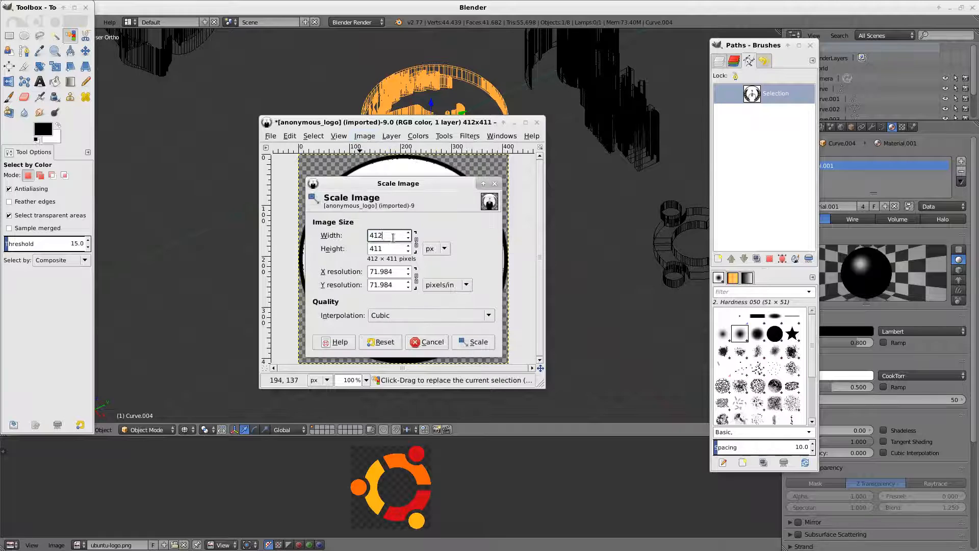
type("1000")
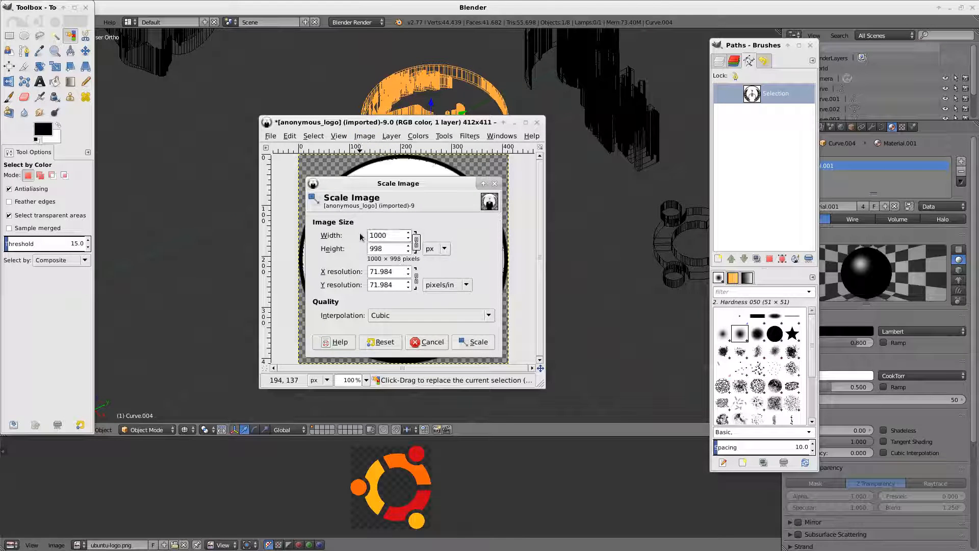
left_click(473, 342)
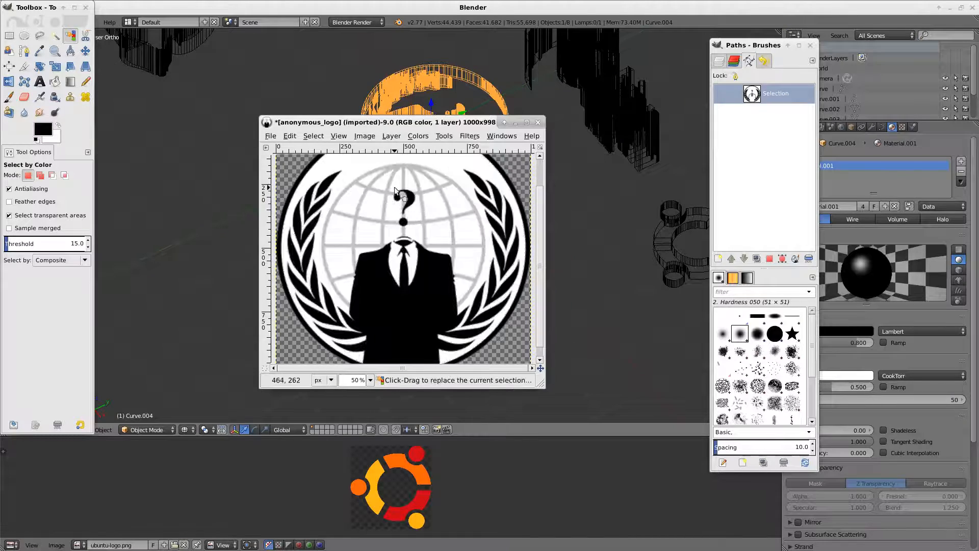
Step: Fuzzy-select the grey globe, convert it to a path and export it as a2.svg
left_click(394, 187)
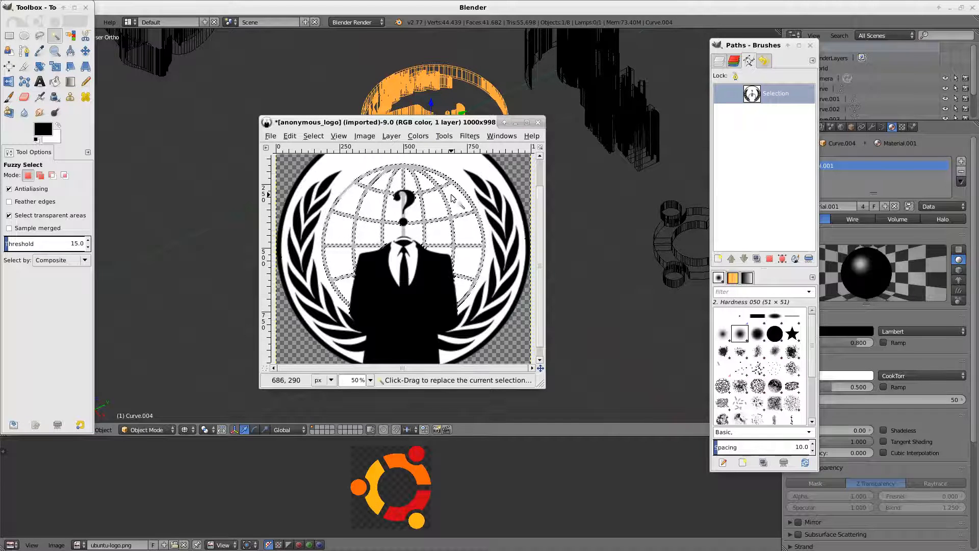
left_click(313, 135)
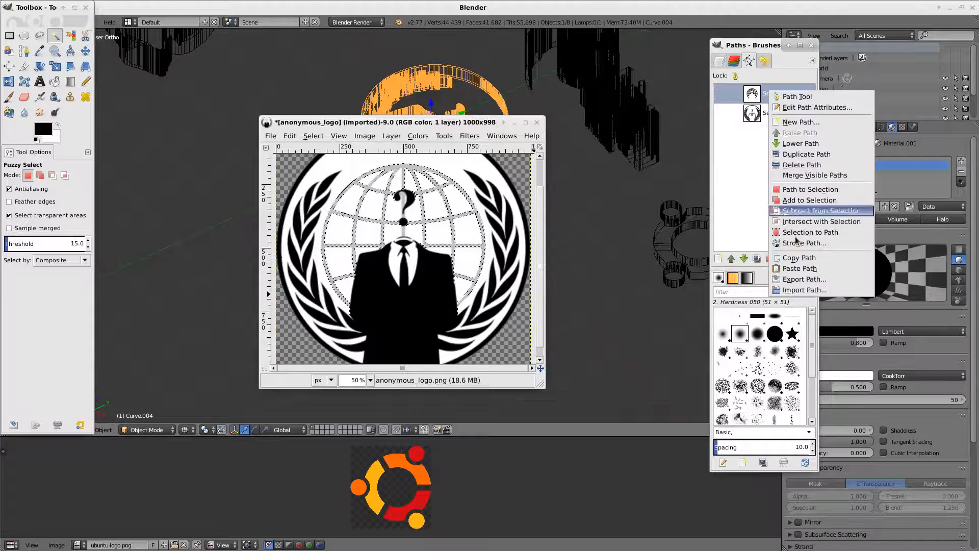
left_click(805, 279)
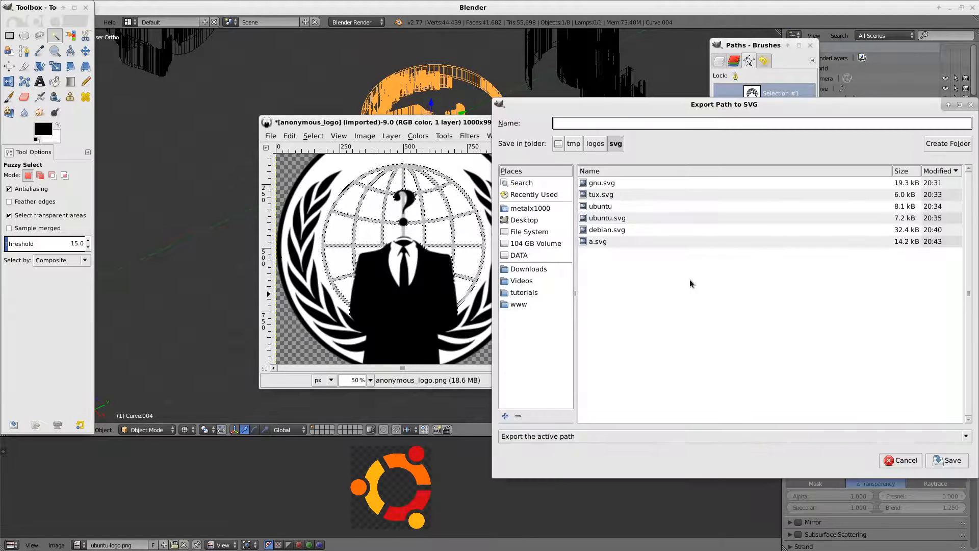
type("a2.sv")
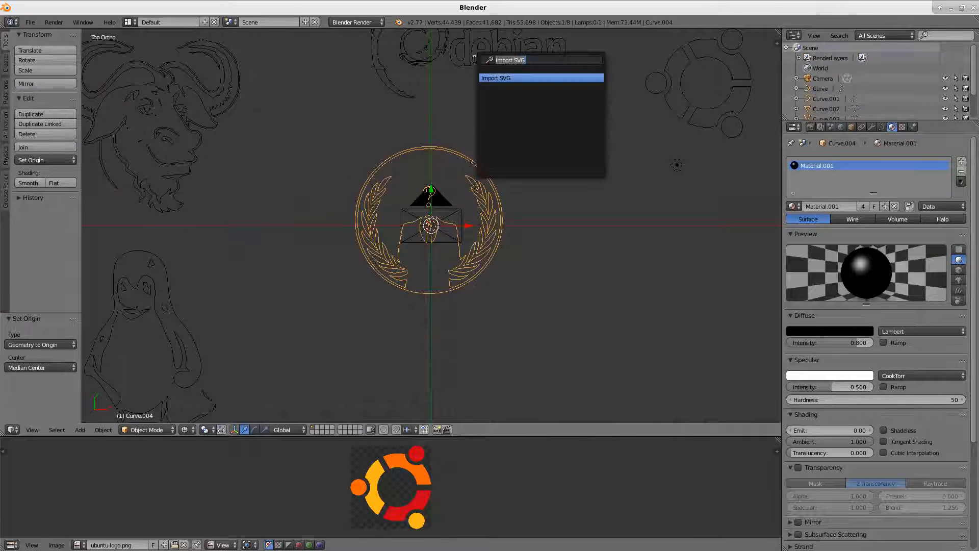
Step: Import a2.svg and position the globe outline over the Anonymous logo
left_click(495, 77)
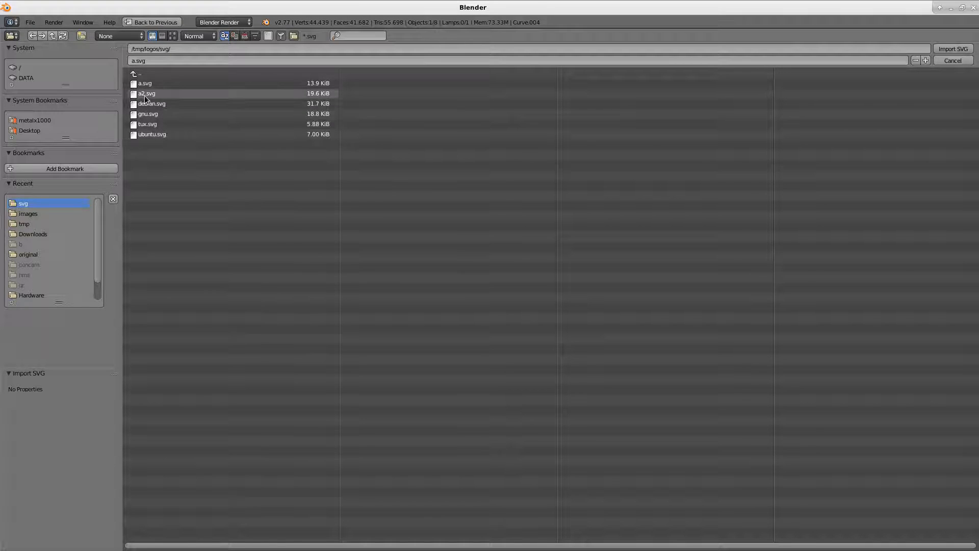
left_click(952, 49)
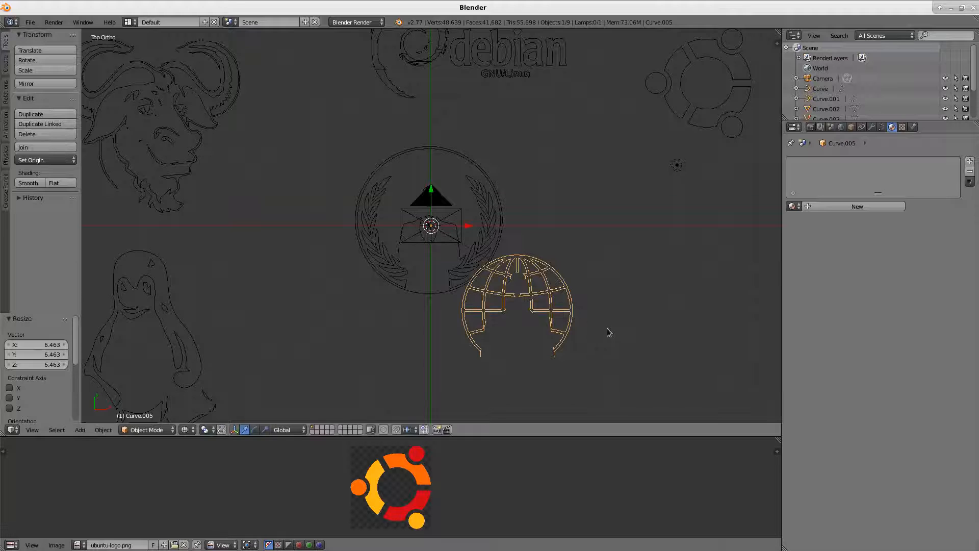
left_click_drag(515, 300, 430, 216)
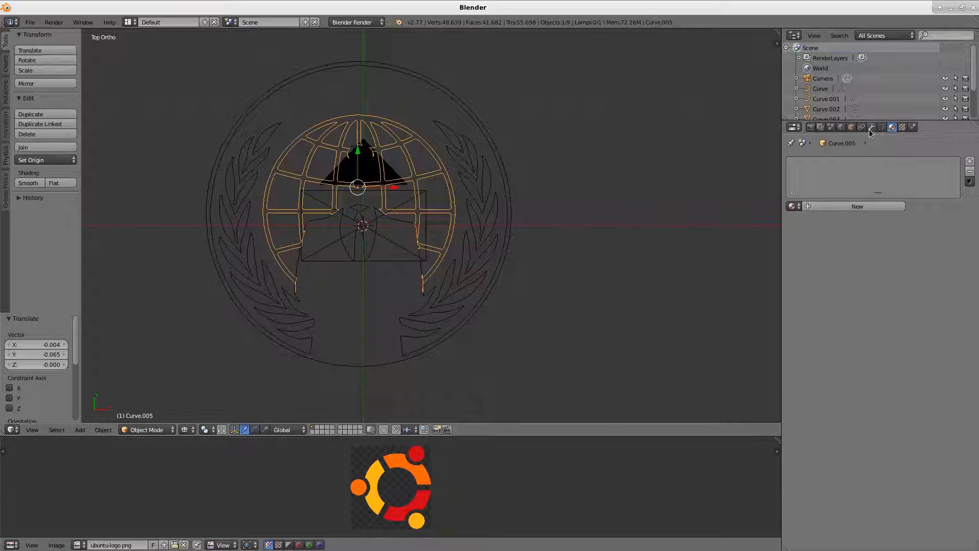
Step: Give the globe curve a slight extrusion in its Curve data settings
left_click(872, 126)
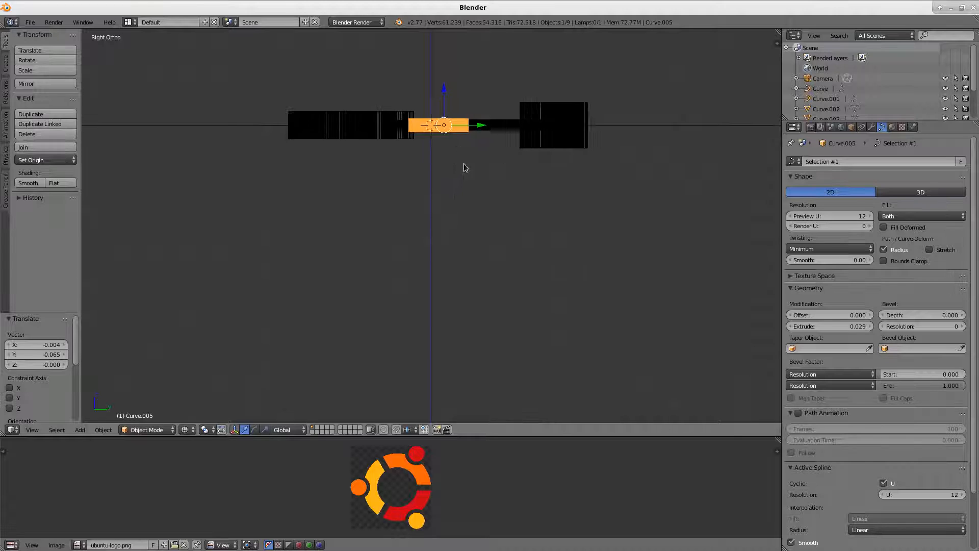
left_click(830, 326)
type("0.018")
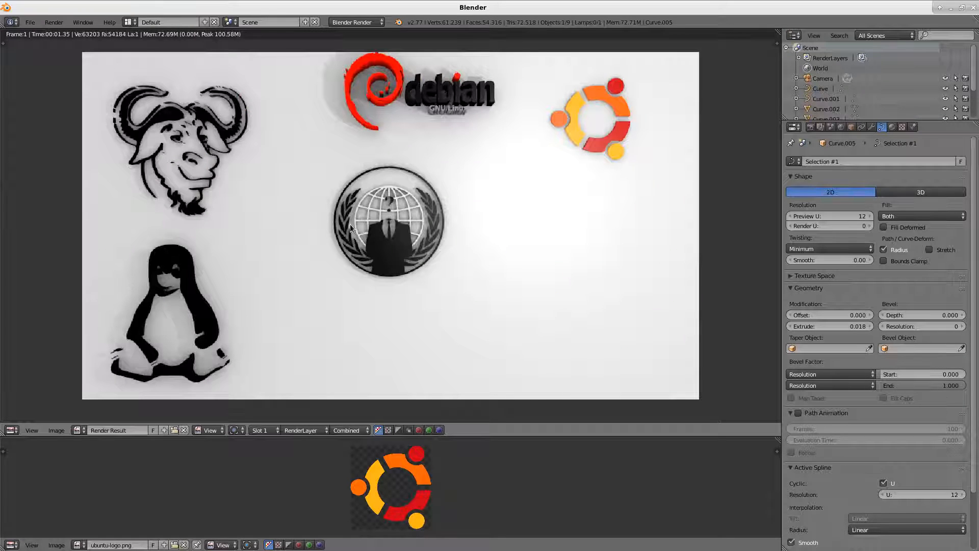
Step: Review the Render and World lighting settings with the five-logo render displayed
left_click(794, 127)
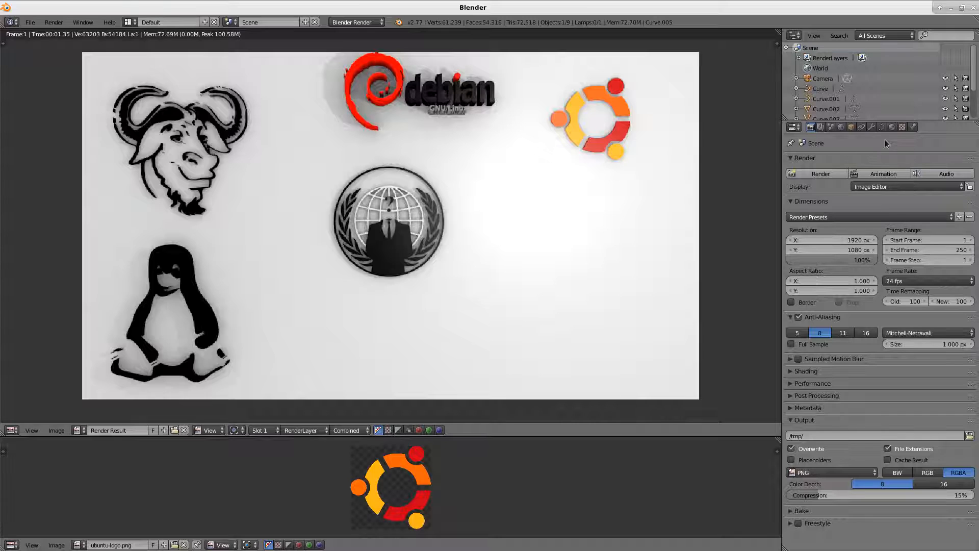
left_click(841, 126)
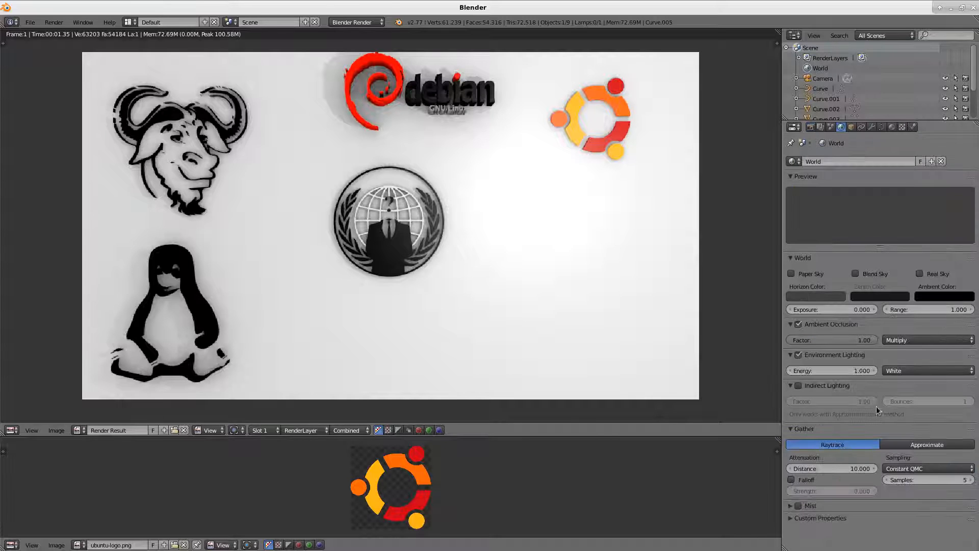